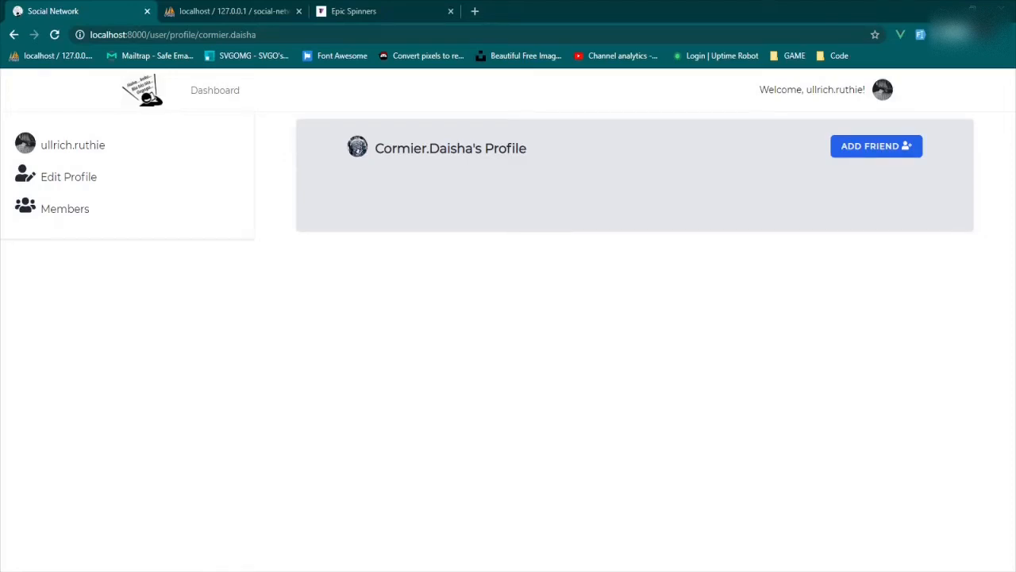
mouse_move(876, 146)
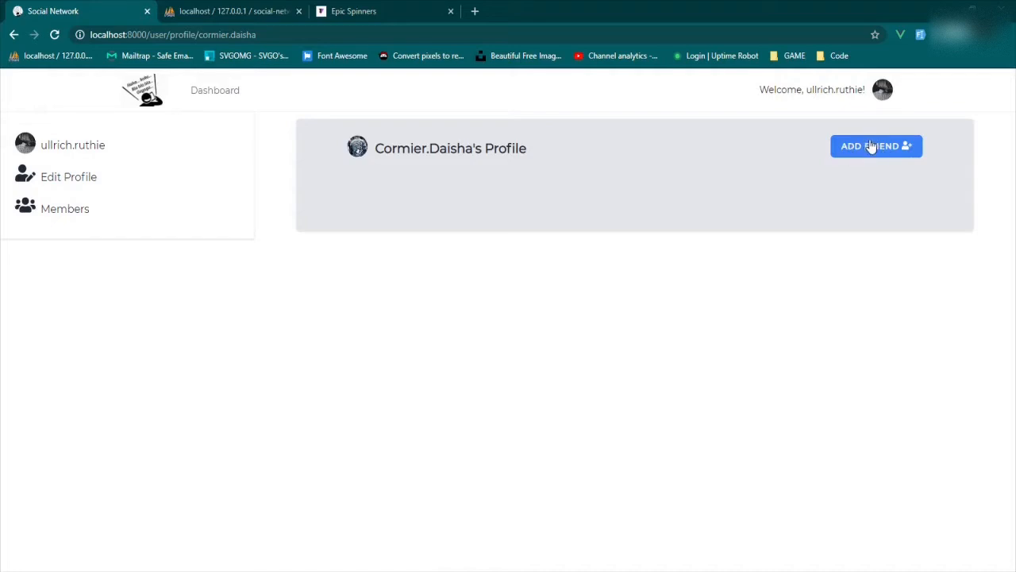
mouse_move(359, 47)
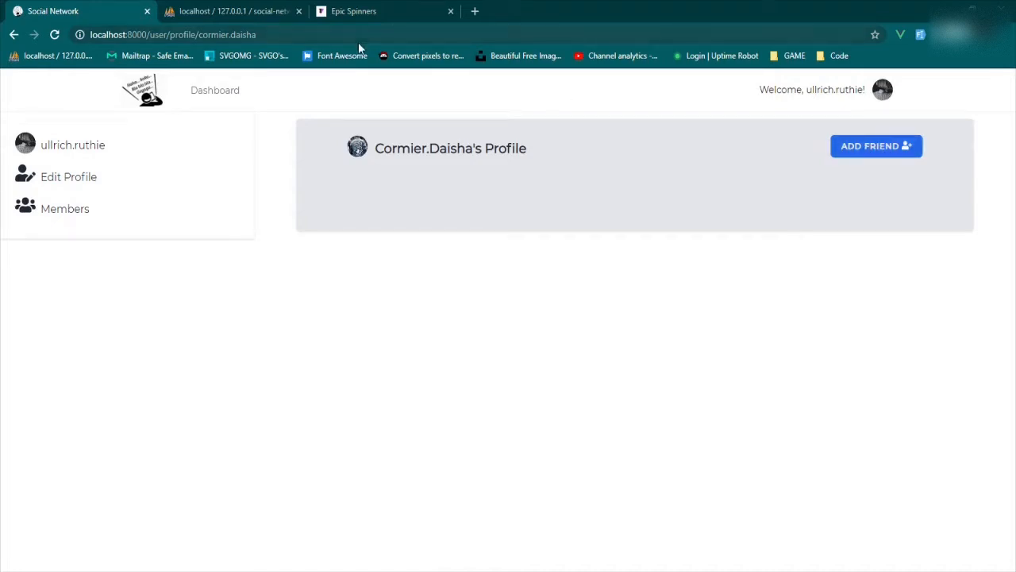
mouse_move(363, 15)
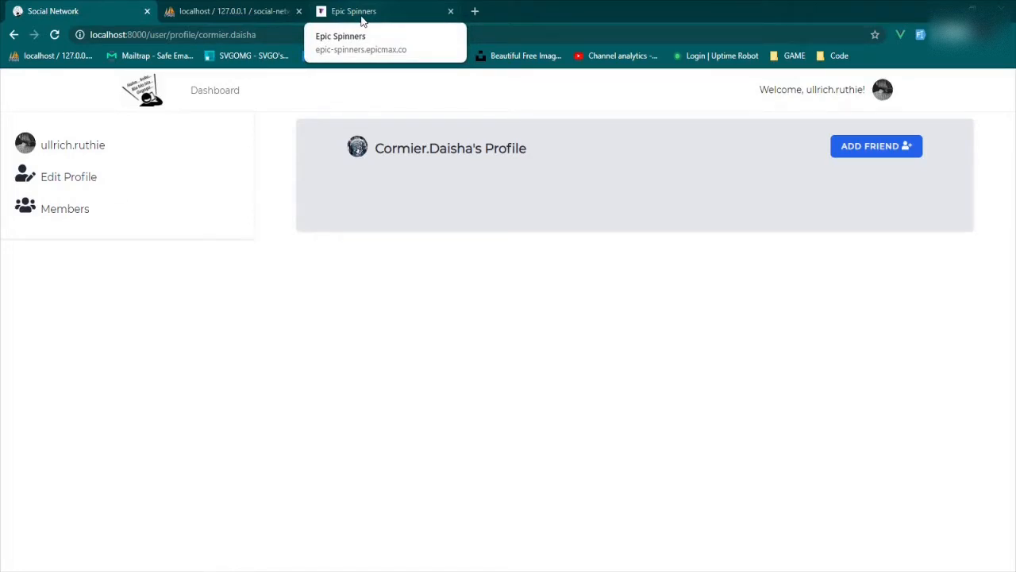
Step: Browse the Epic Spinners gallery down the page and back to the top
left_click(385, 11)
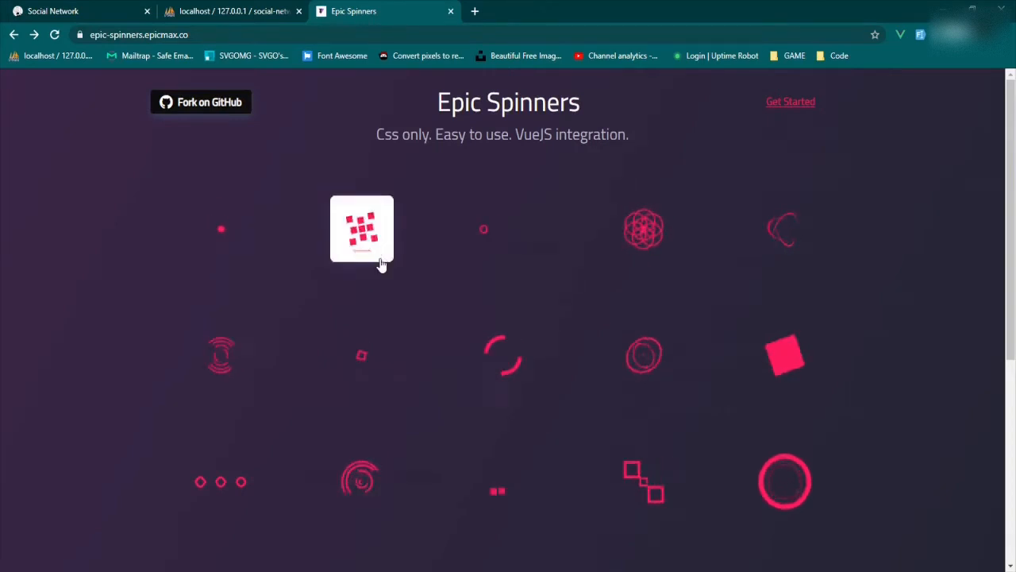
scroll("down", 3)
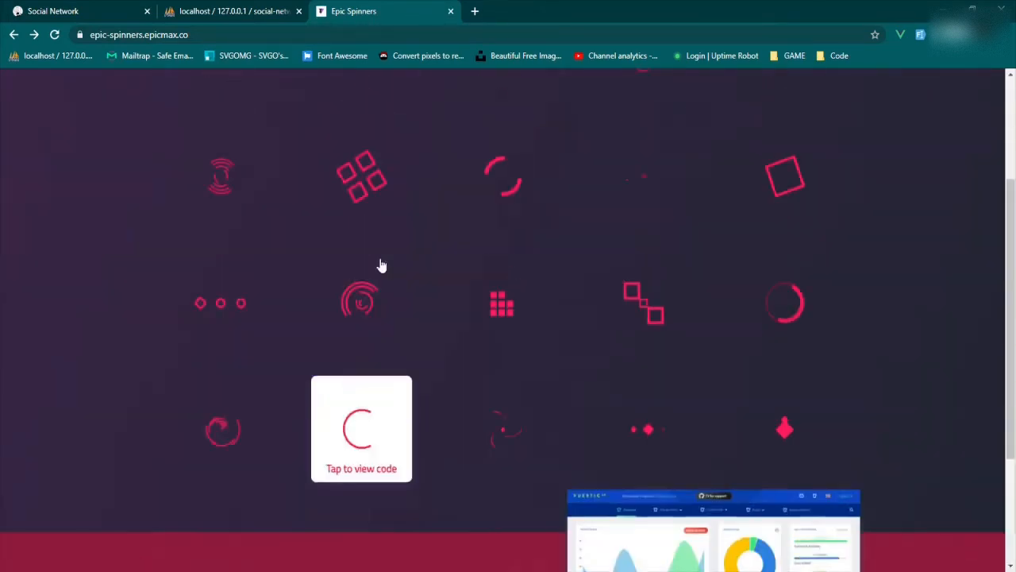
scroll("up", 3)
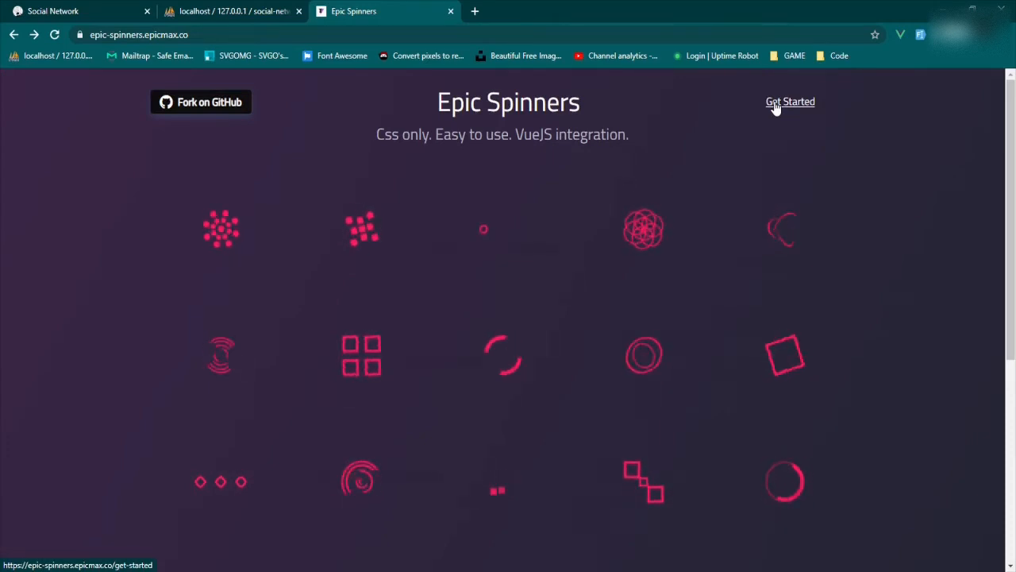
Step: Open Get Started and select the 'npm install --save epic-spinners' command for copying
left_click(791, 102)
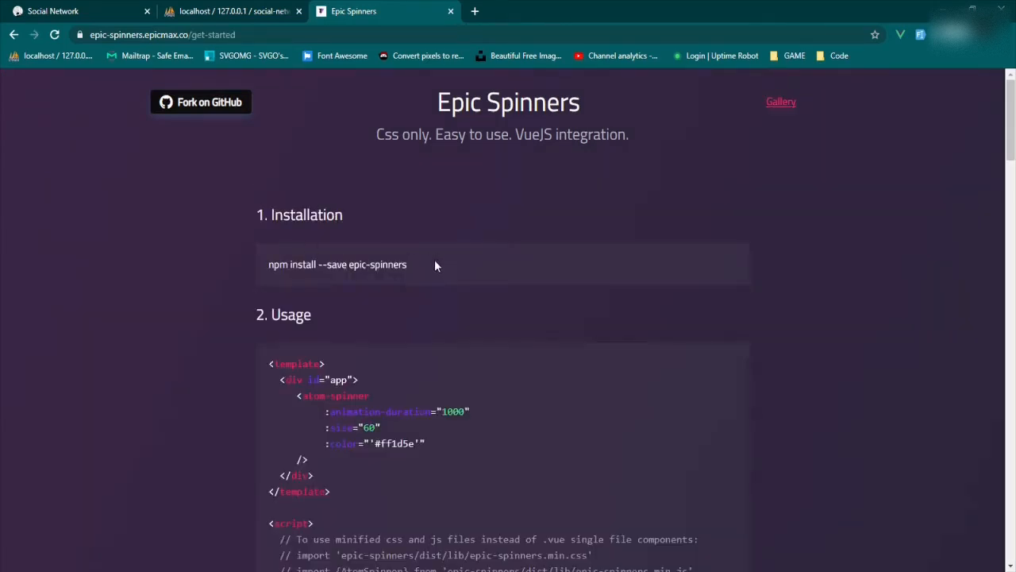
triple_click(337, 263)
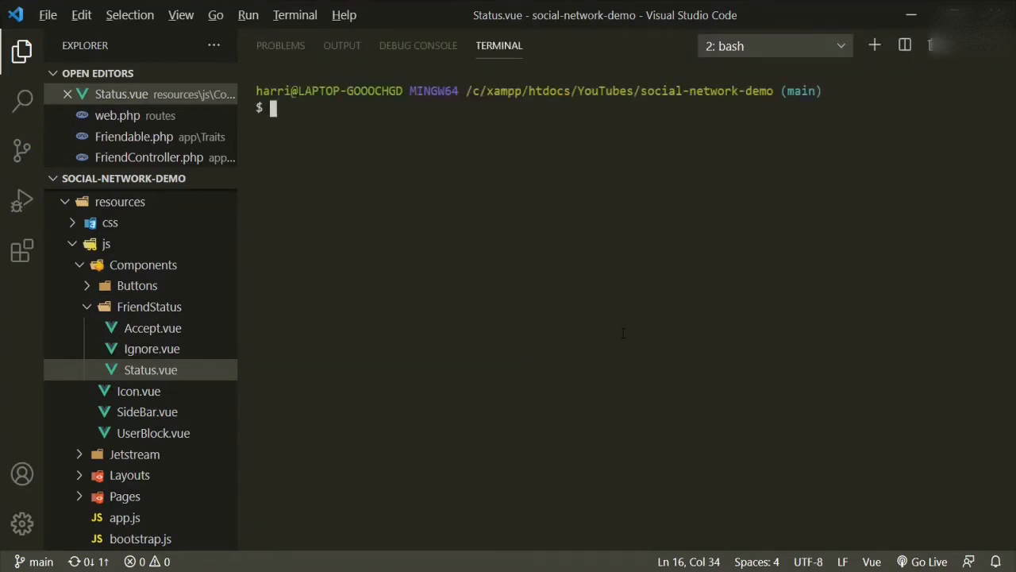
Step: Run 'npm install --save epic-spinners' in the project's bash terminal
type("npm install --save epic-spinners")
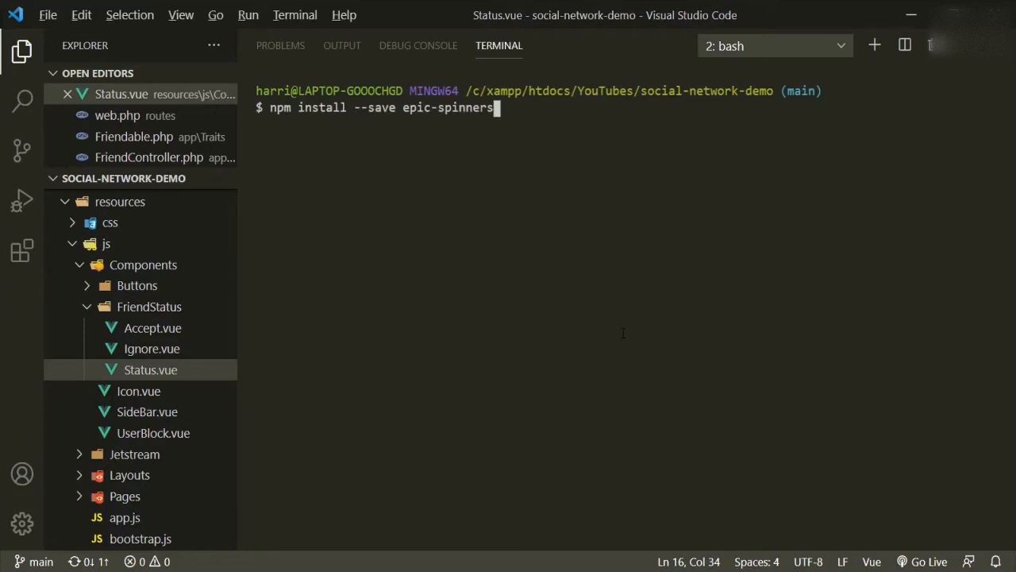
key("Return")
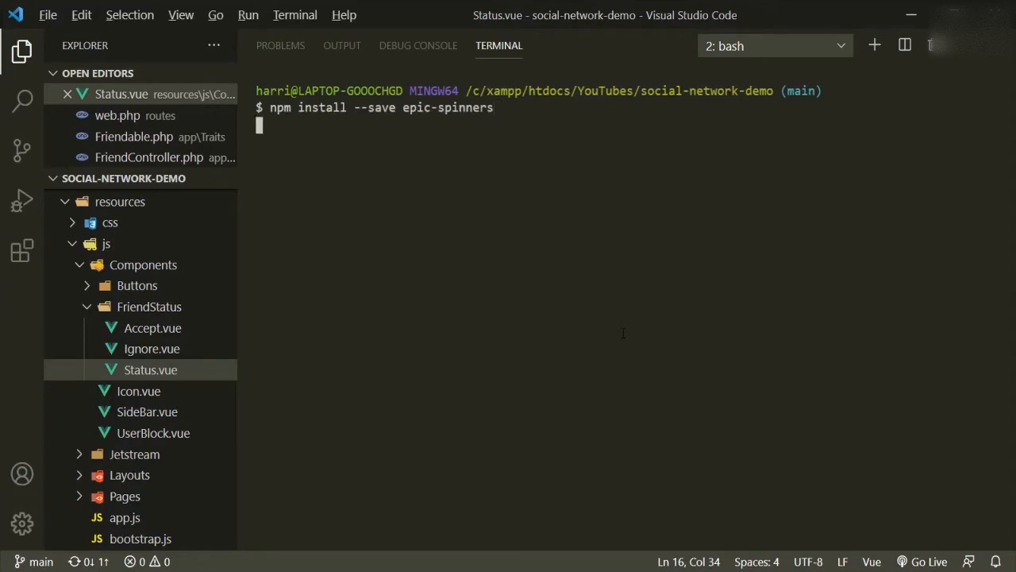
key("Return")
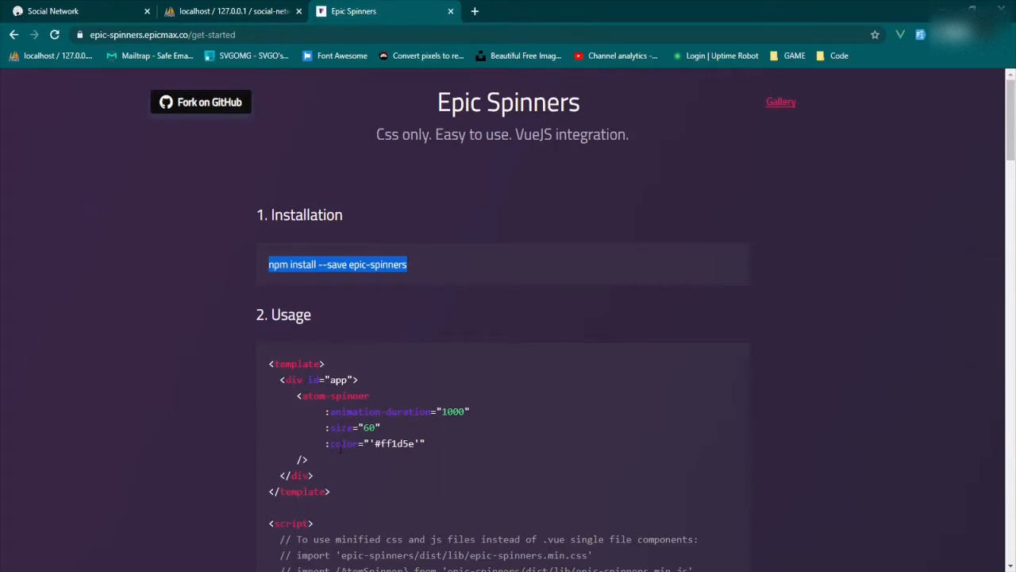
Step: Review the Vue usage example, then return to the spinner gallery
scroll("down", 3)
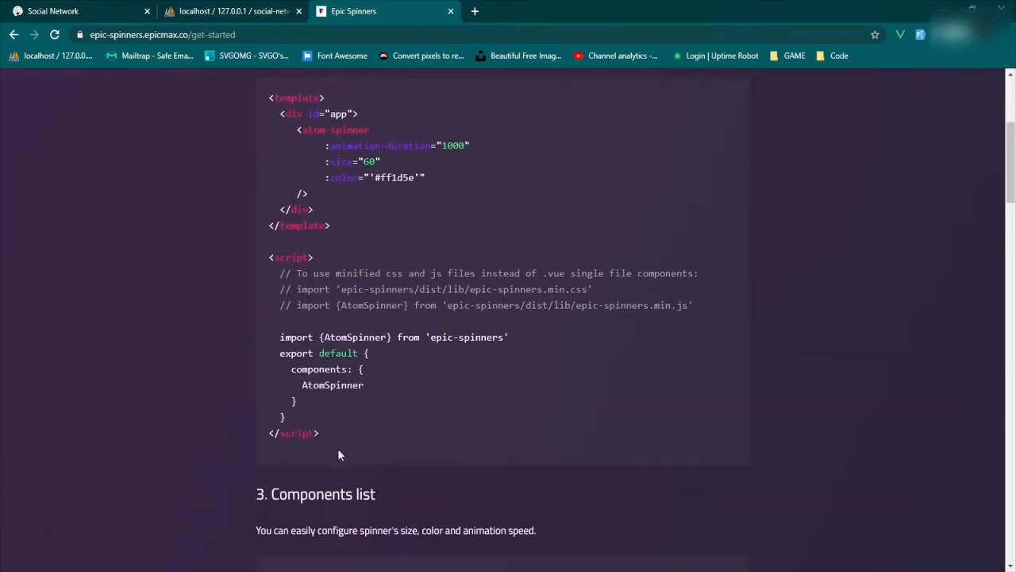
scroll("down", 3)
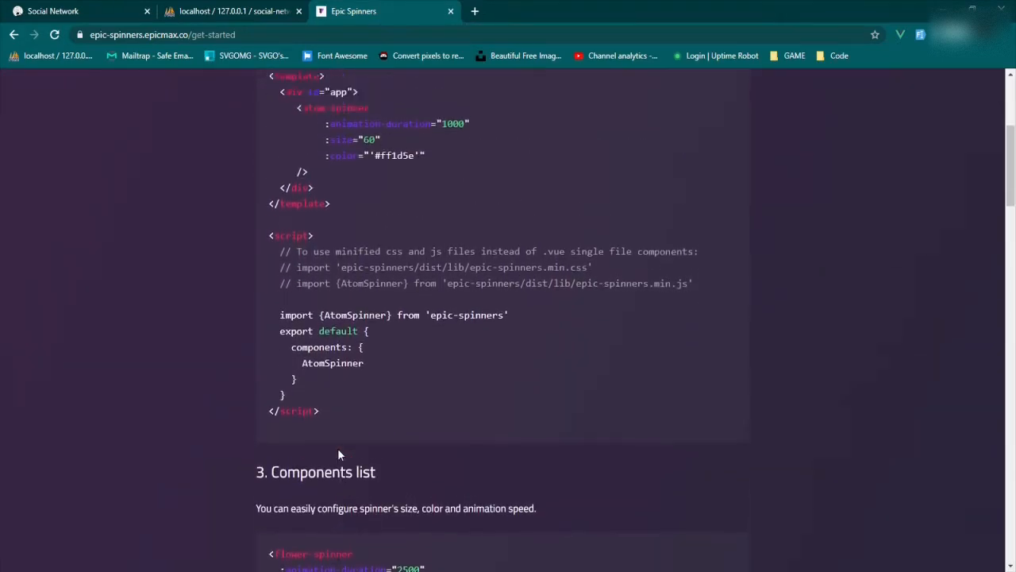
scroll("up", 3)
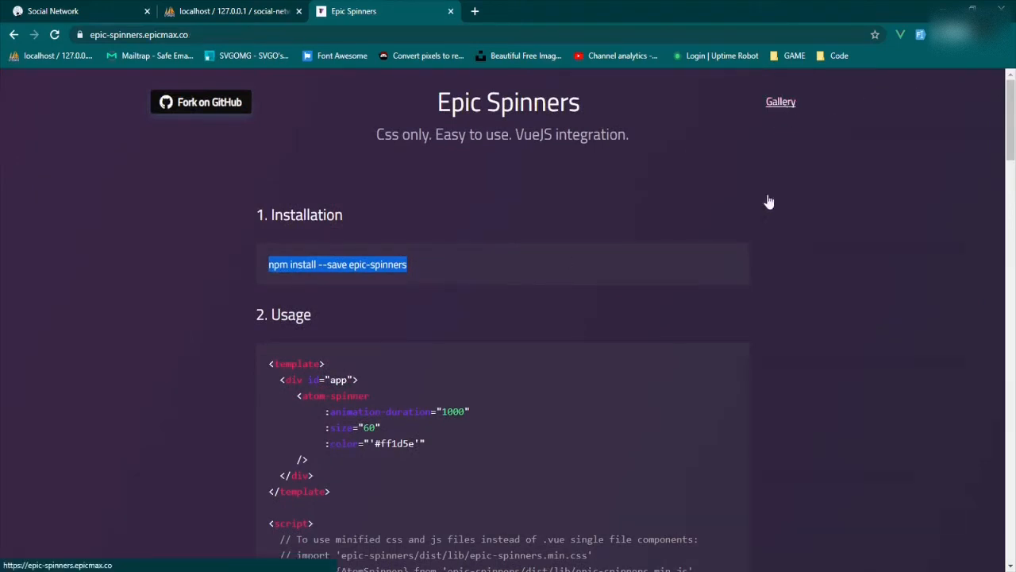
left_click(781, 102)
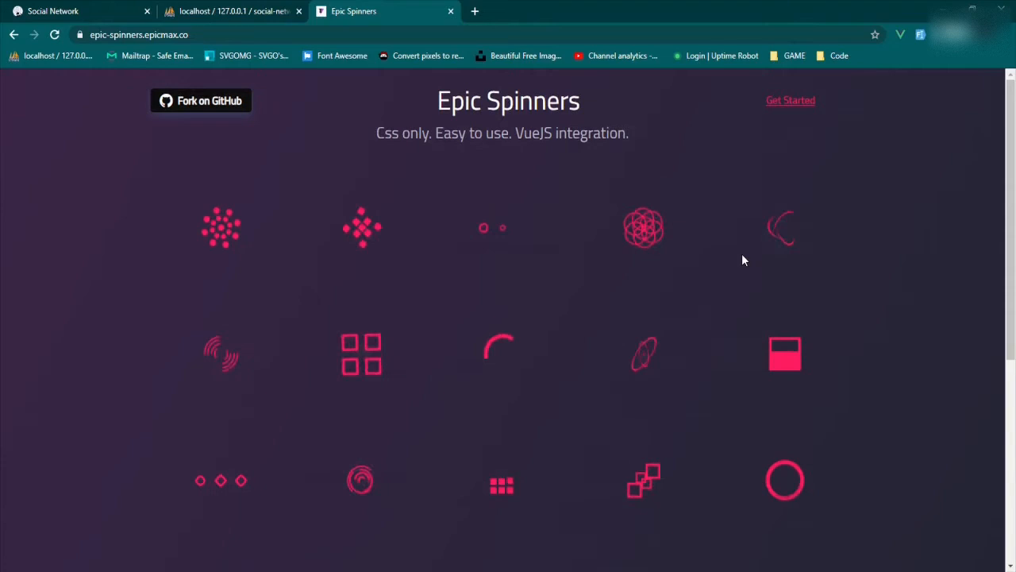
scroll("down", 3)
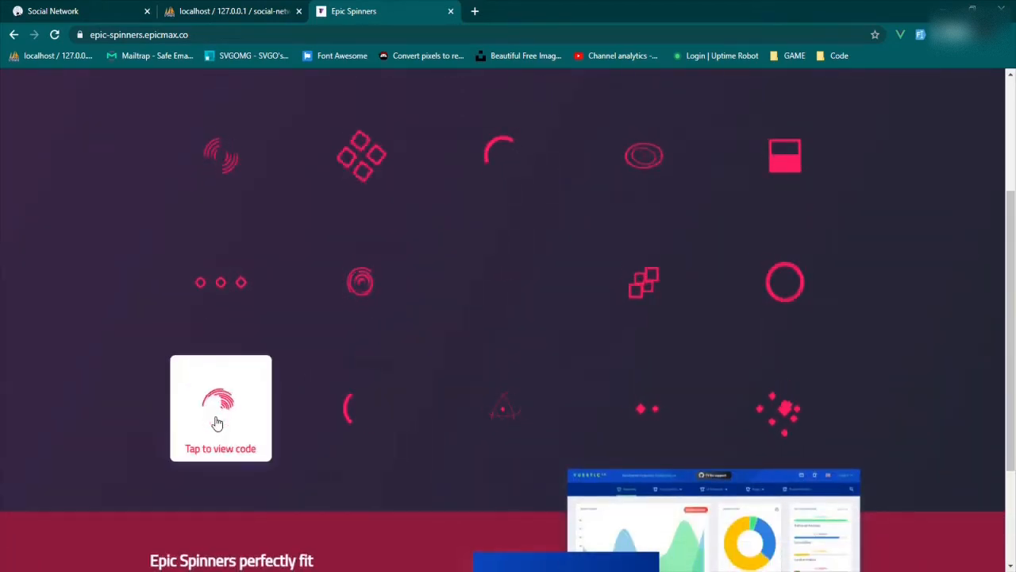
Step: View the fingerprint spinner's code and switch to its Vue.js version
left_click(219, 406)
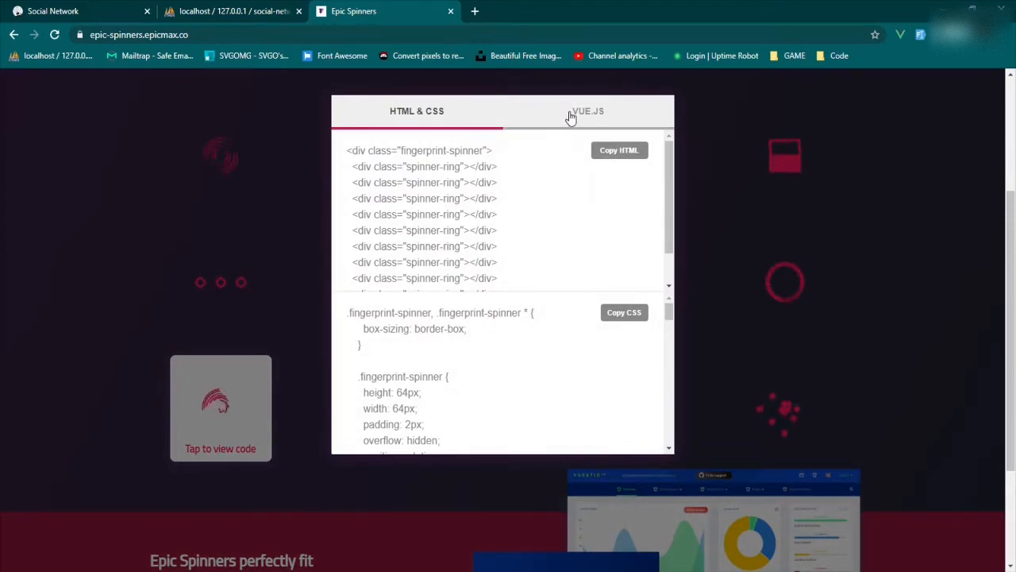
left_click(587, 112)
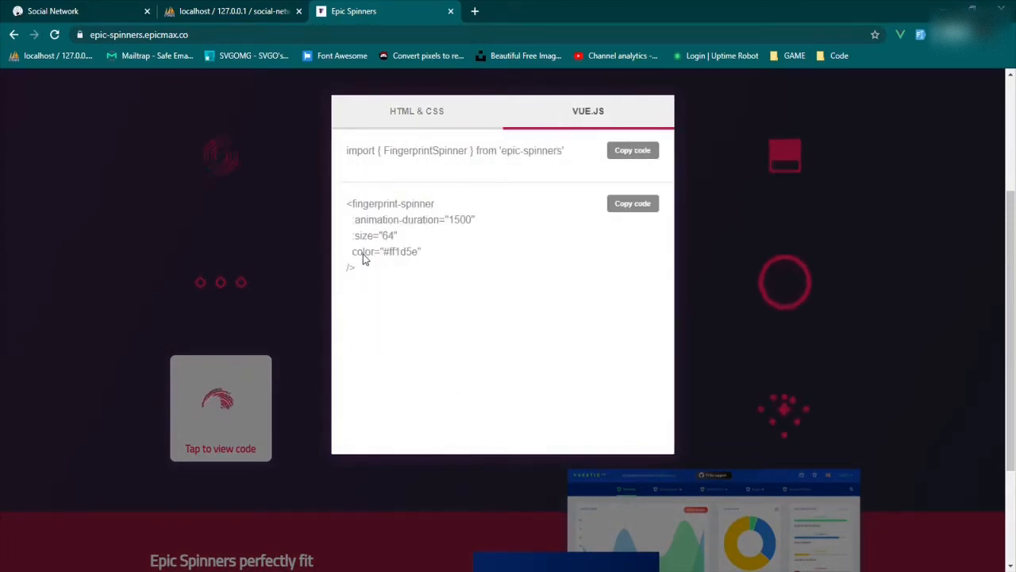
mouse_move(355, 204)
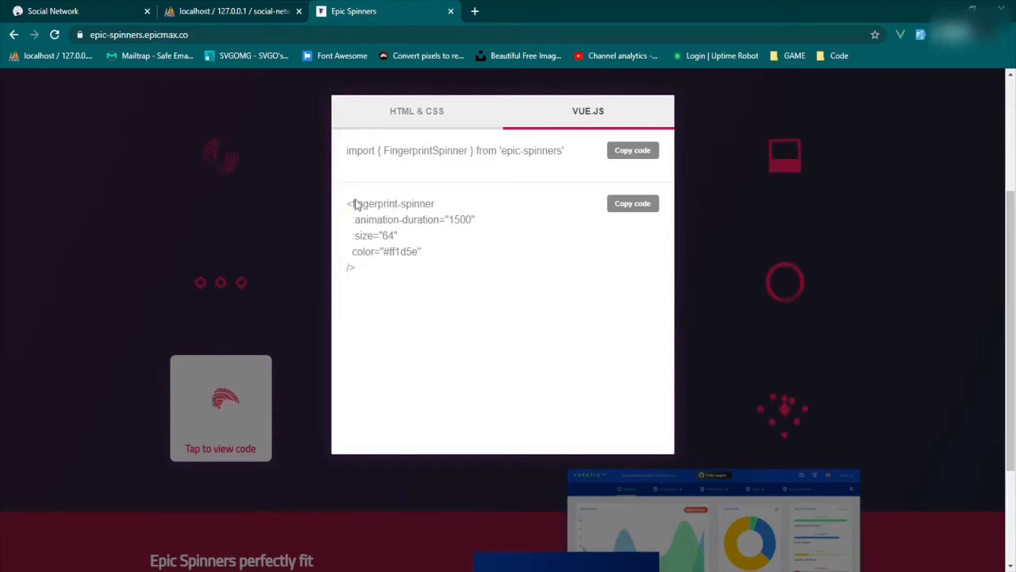
mouse_move(409, 245)
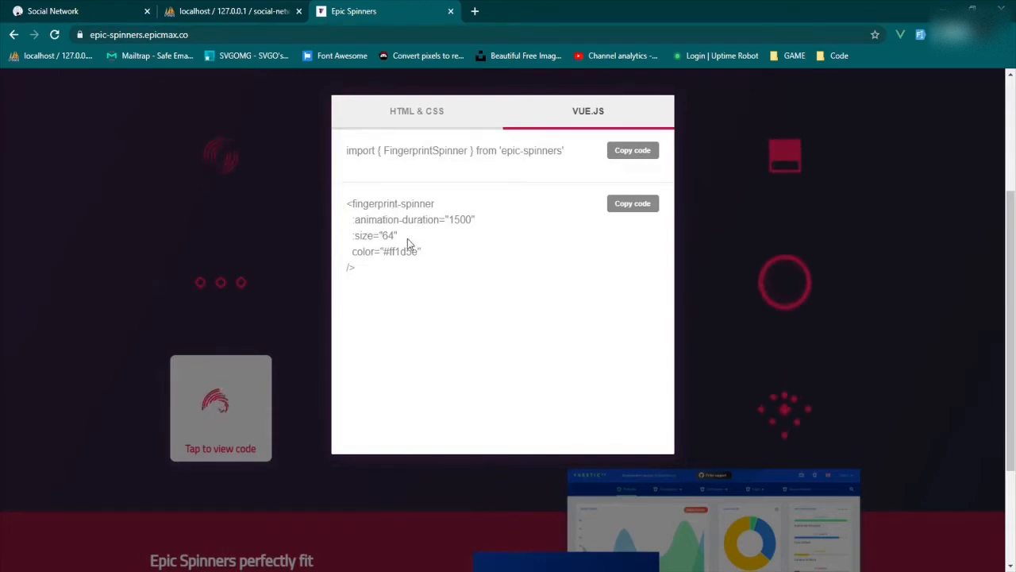
mouse_move(389, 248)
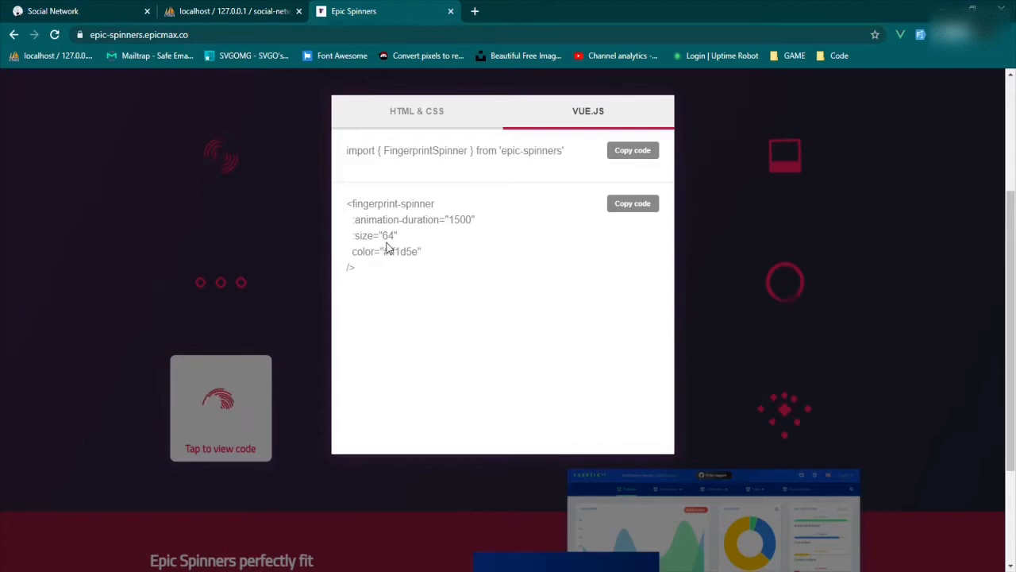
mouse_move(475, 176)
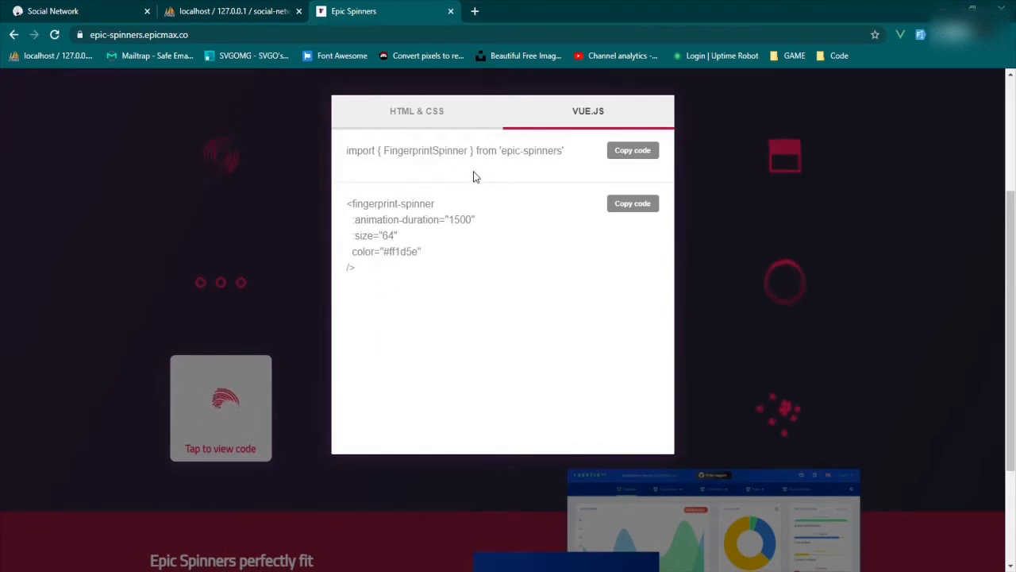
mouse_move(601, 333)
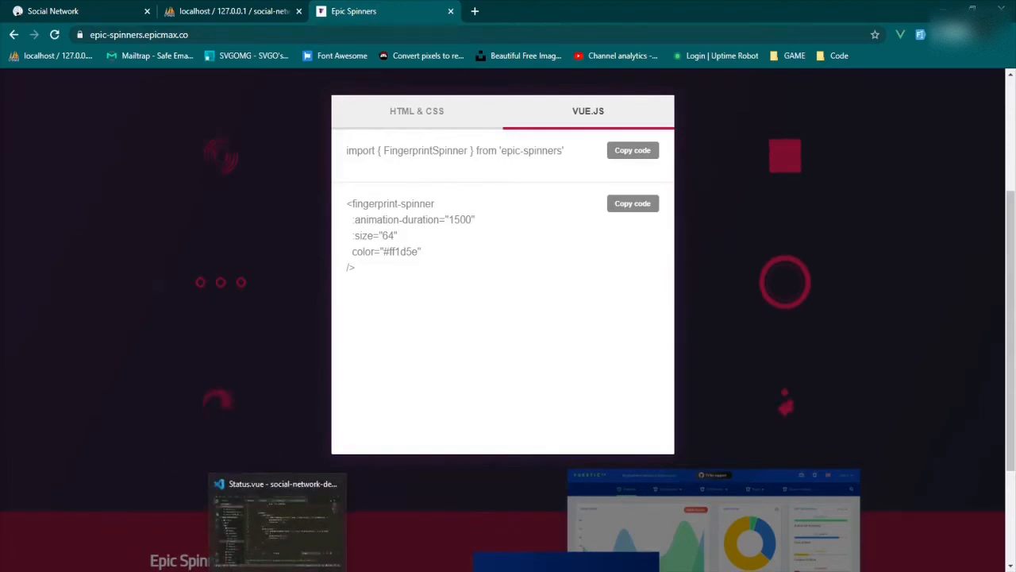
Step: Add 'loading: false,' after deleteFriendForm in Status.vue's data() object
left_click(277, 517)
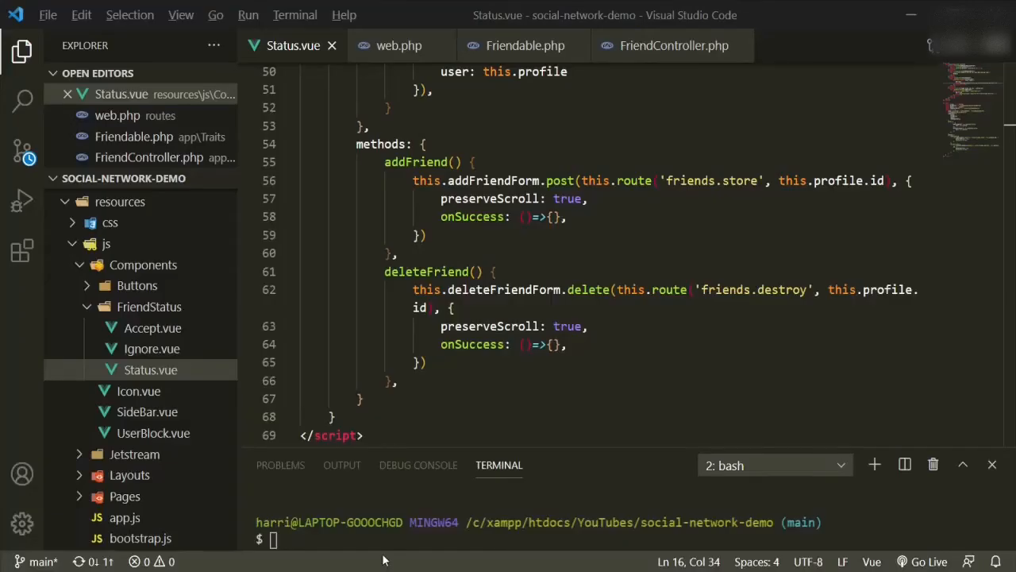
scroll("up", 3)
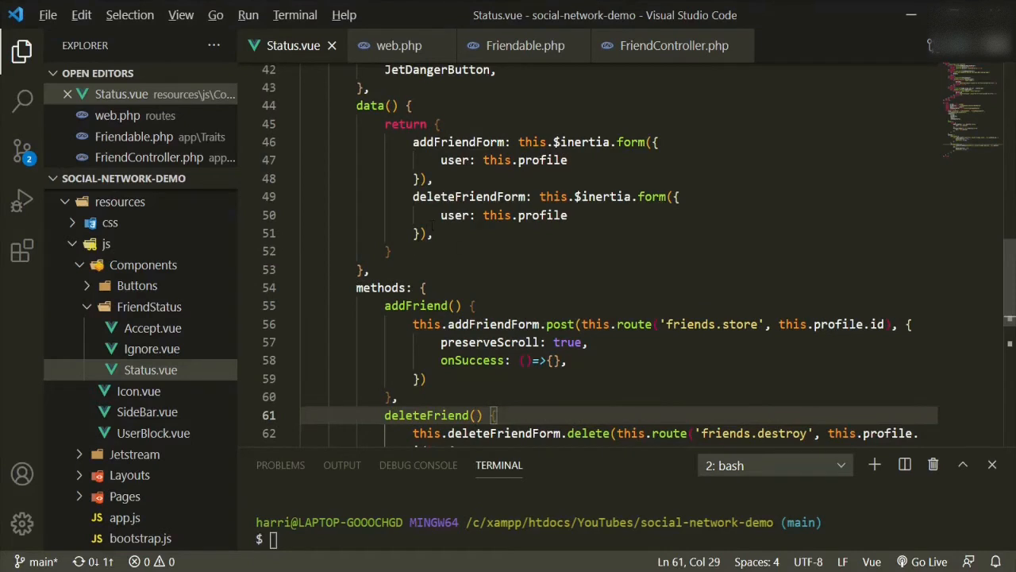
left_click(432, 232)
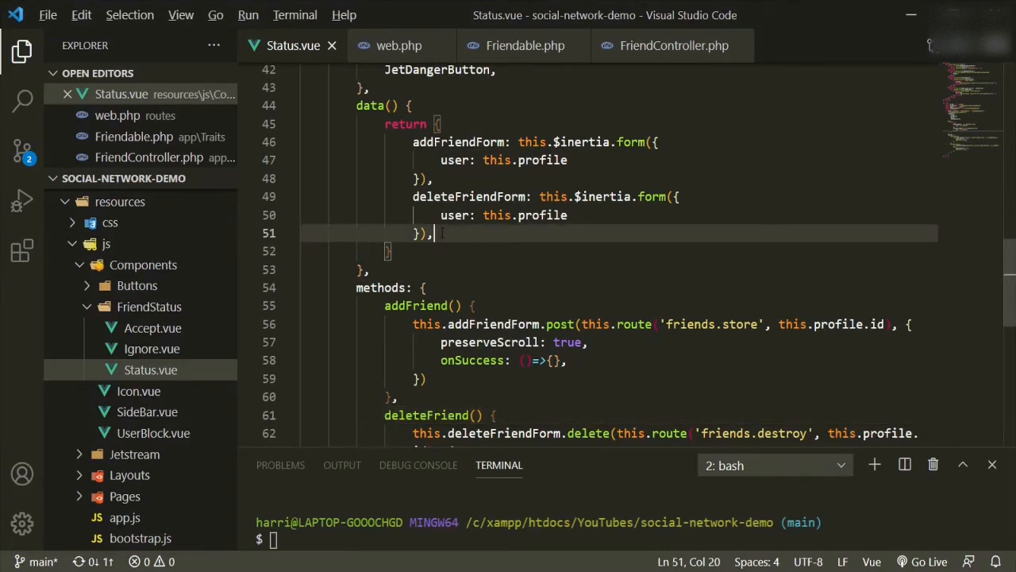
key("Enter")
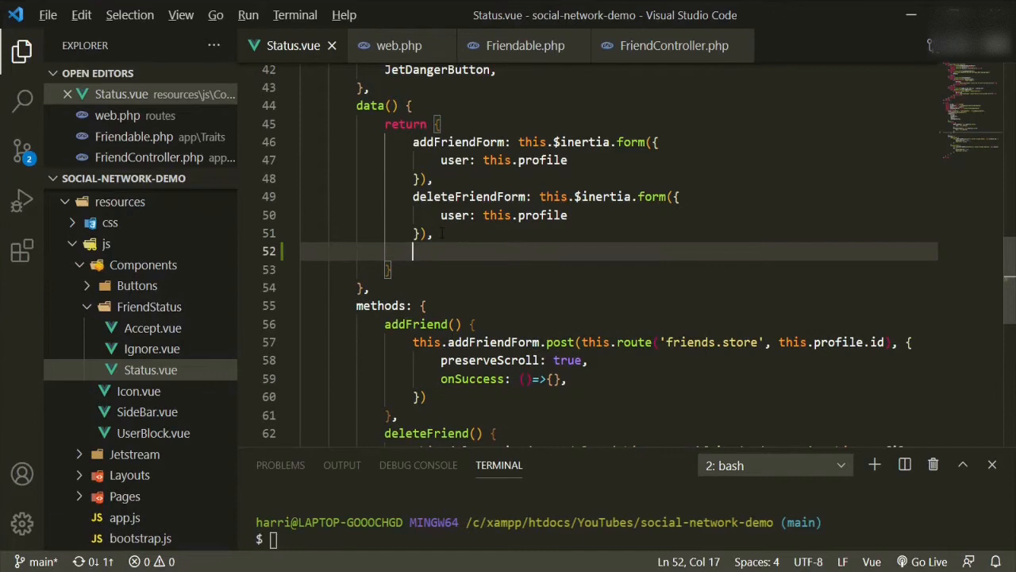
type("load")
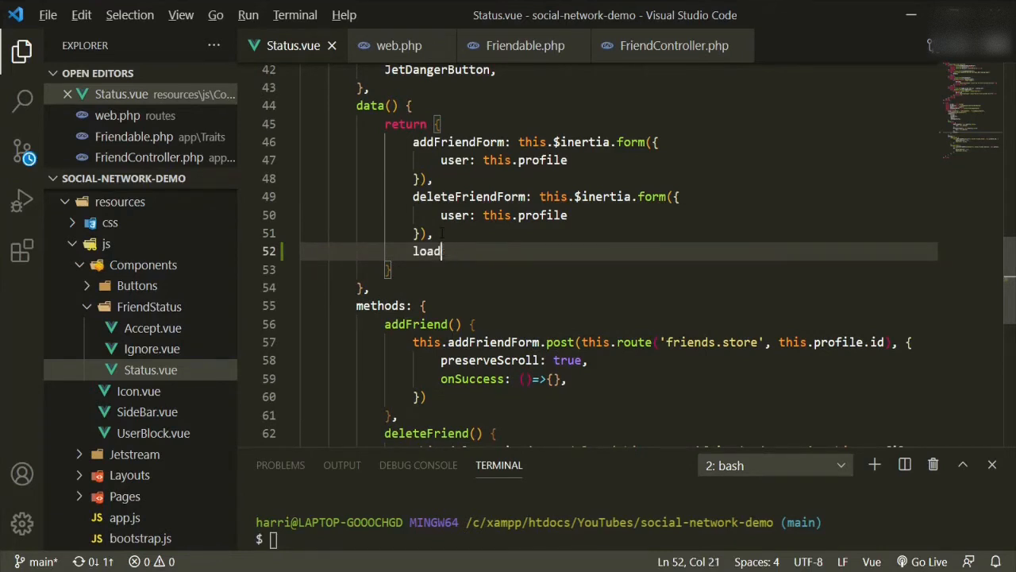
type("ing:")
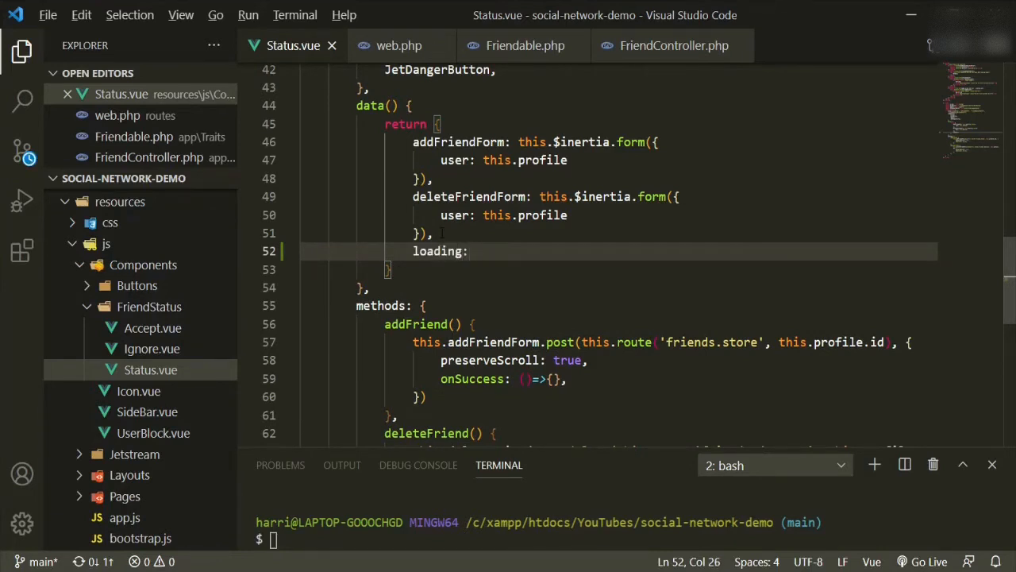
type("false")
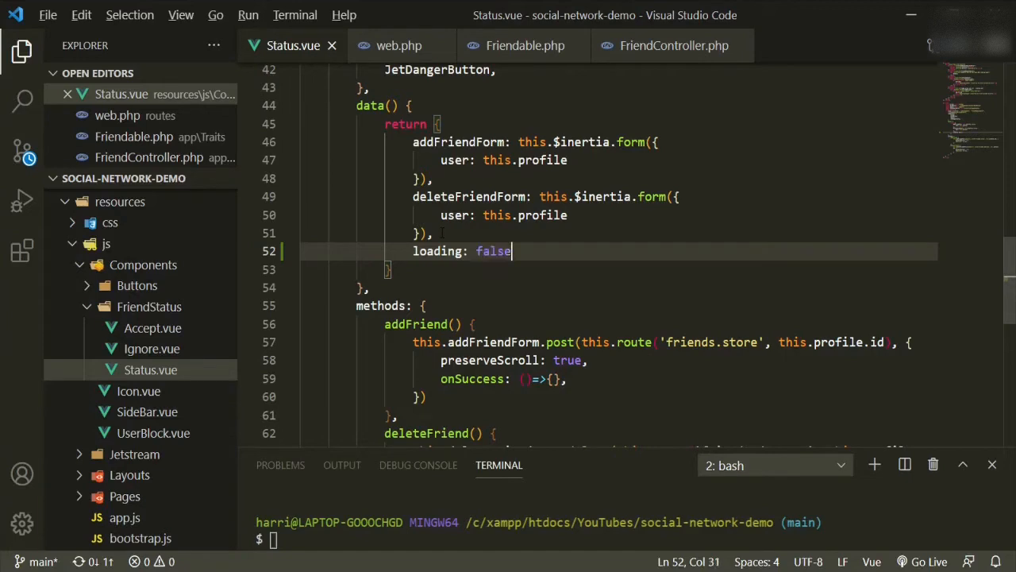
type(",")
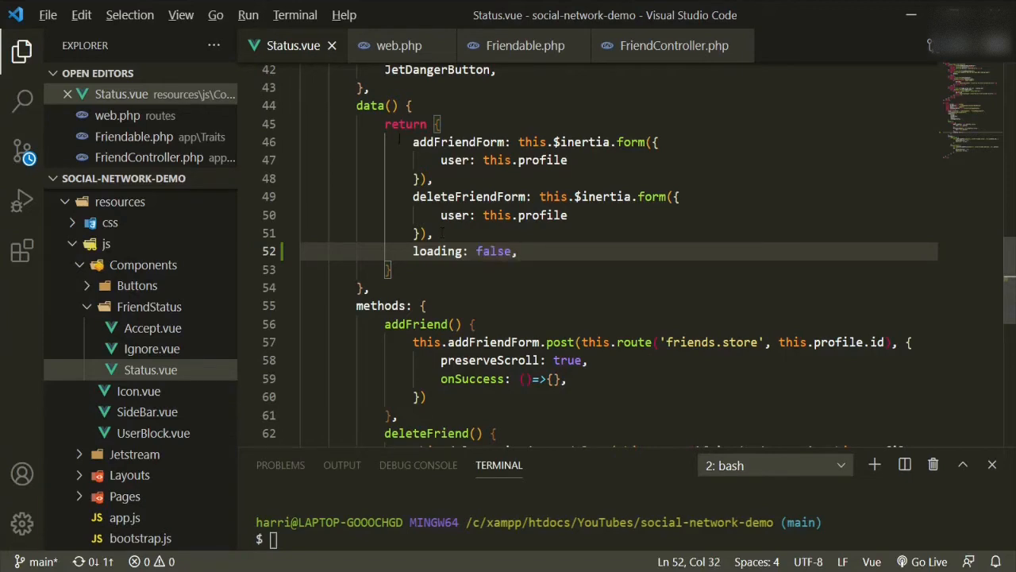
scroll("up", 3)
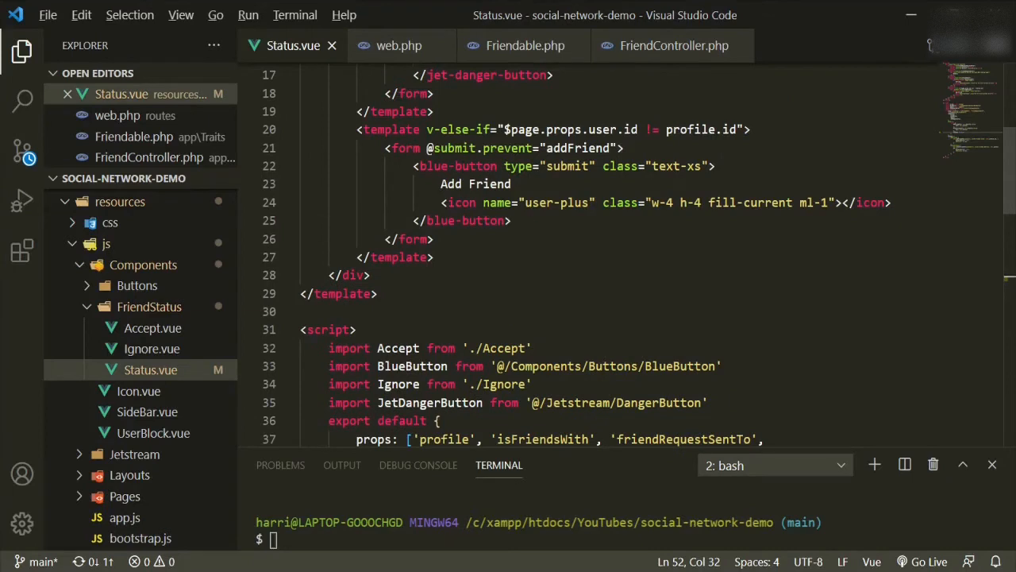
Step: Place a fingerprint-spinner with duration 1500, size 20 and class text-white inside the Add Friend button
left_click(715, 167)
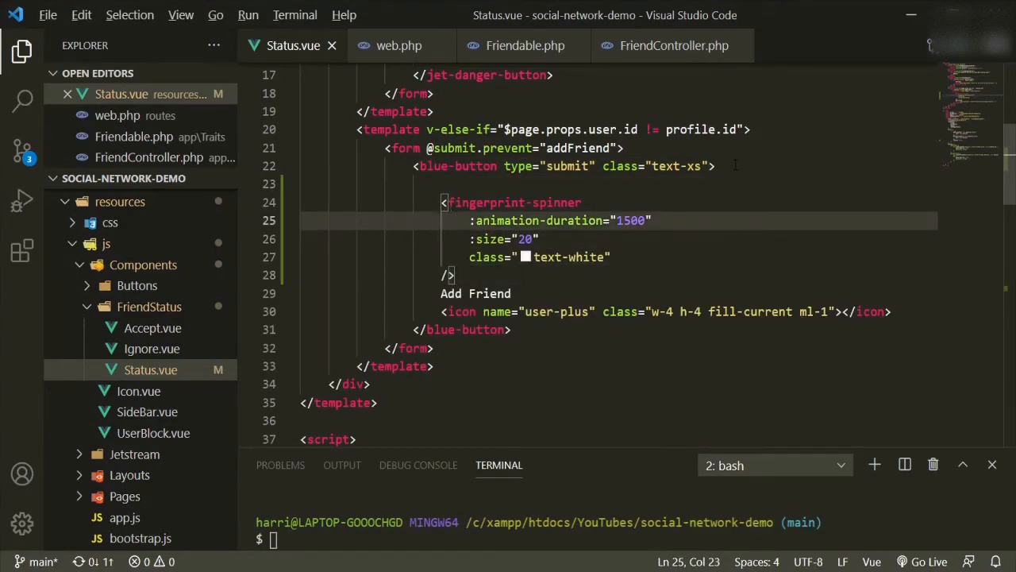
mouse_move(298, 194)
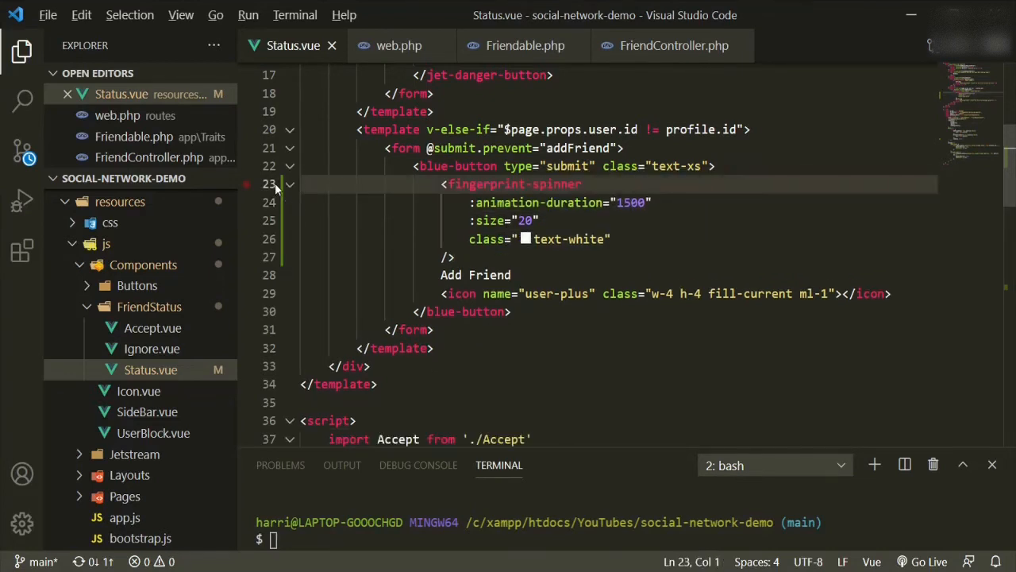
Step: Add v-if="loading" to the fingerprint-spinner element
left_click(610, 238)
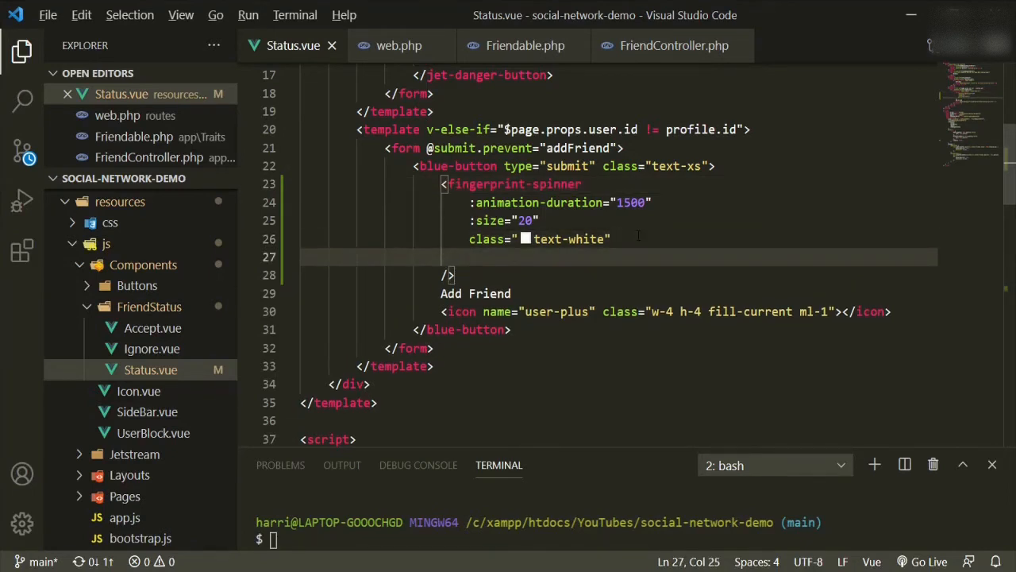
type("loaing")
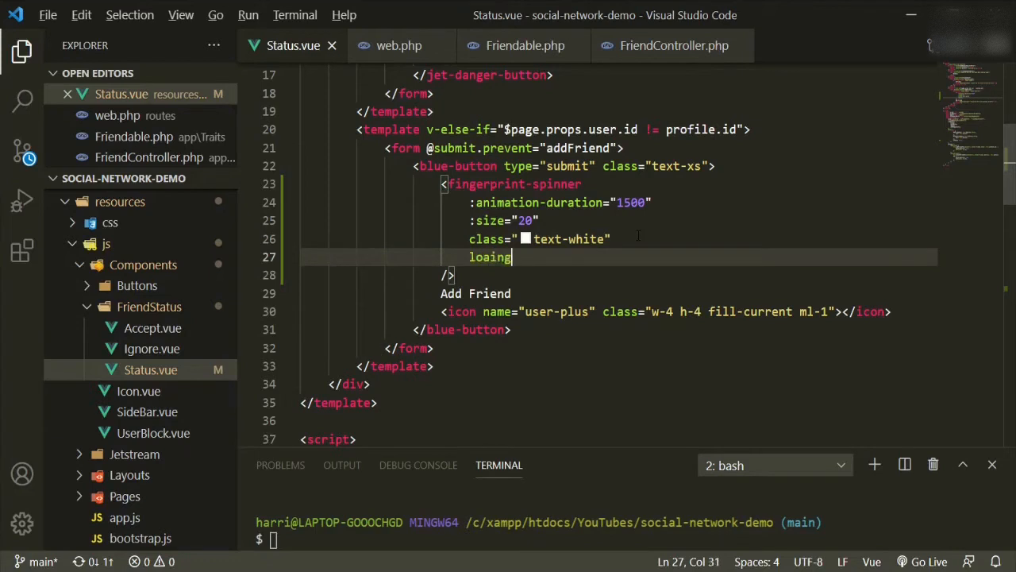
type("=")
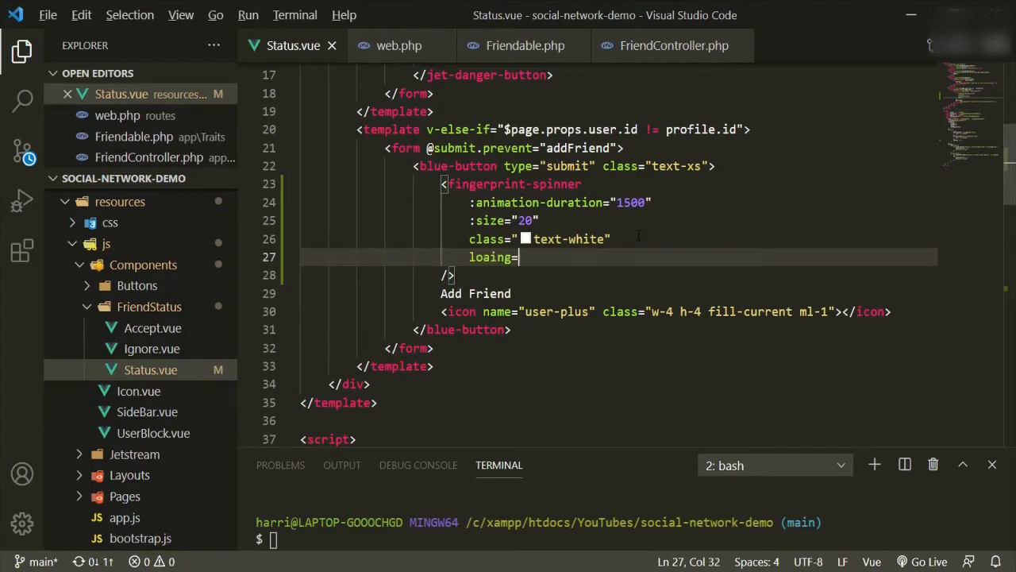
key("Backspace")
type("v")
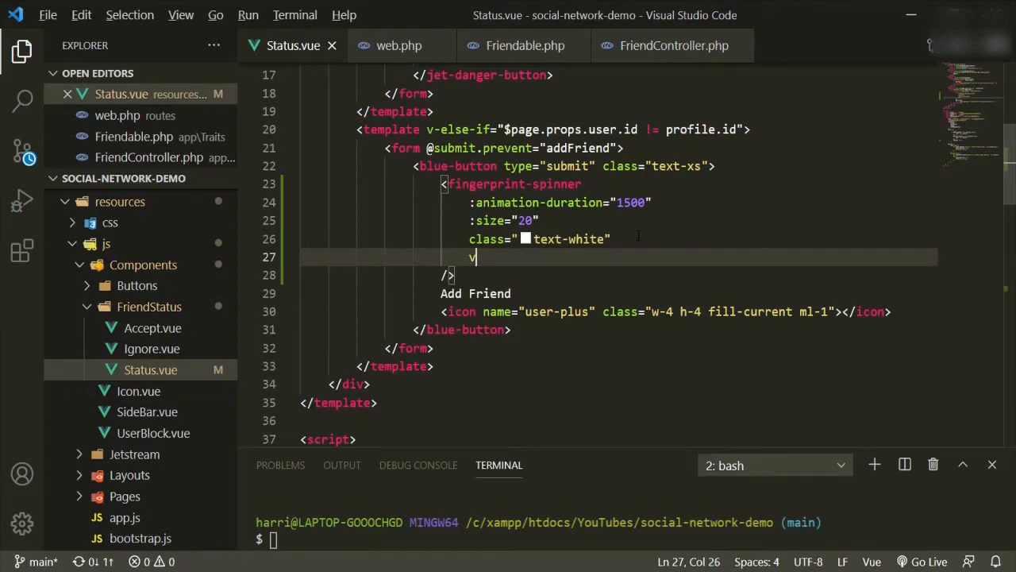
type("if")
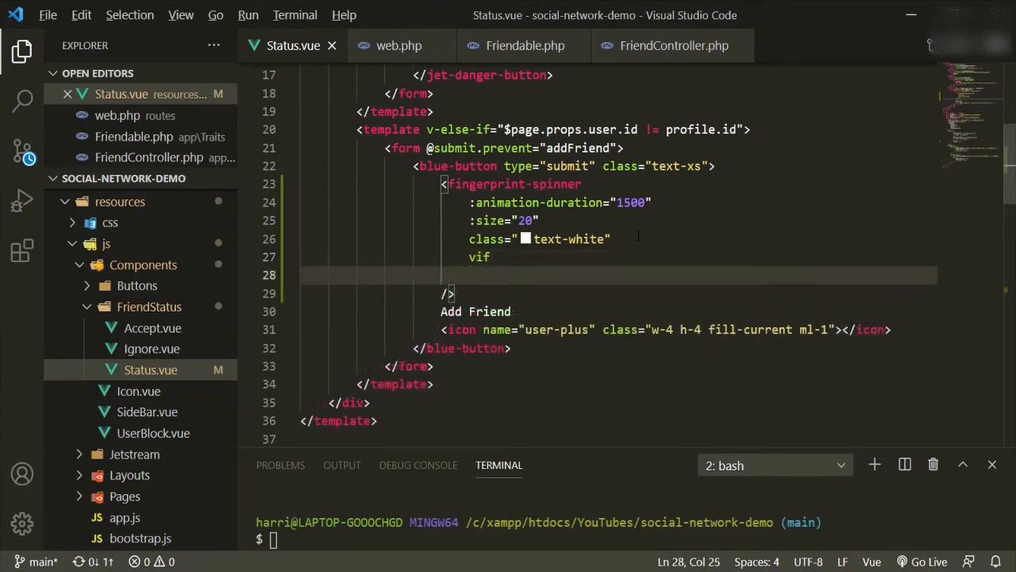
key("Backspace")
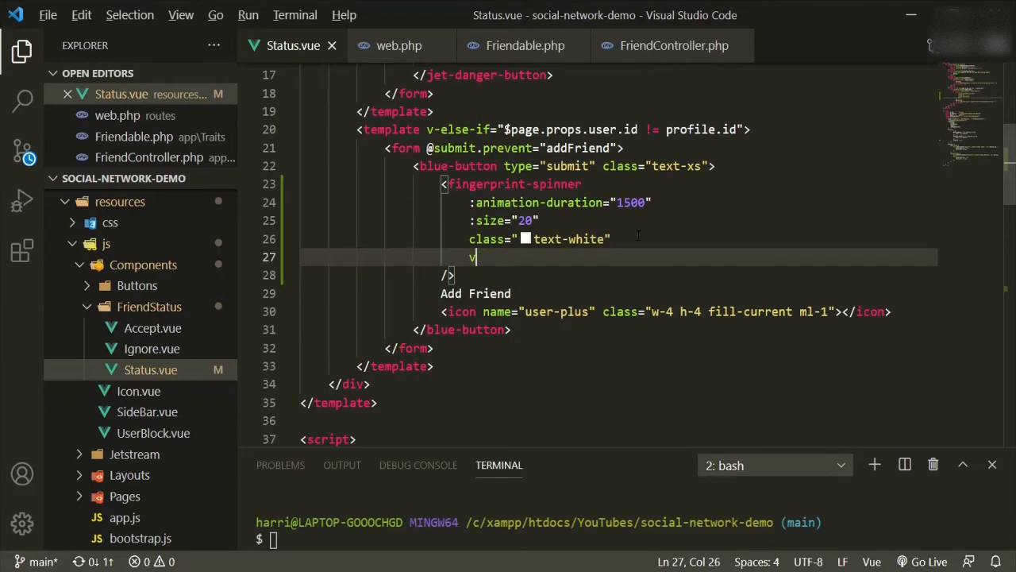
type("-if=\"")
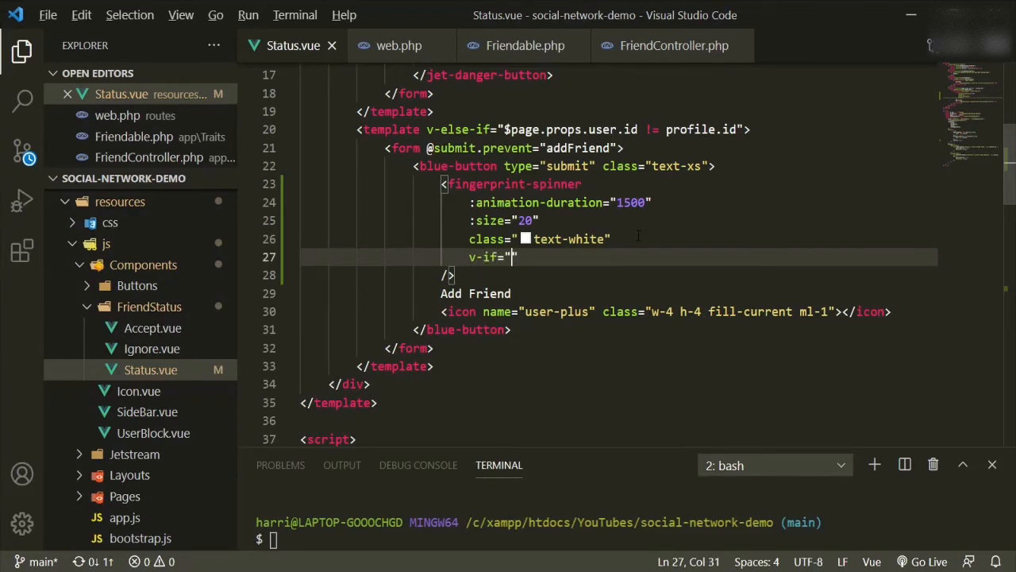
type("loading")
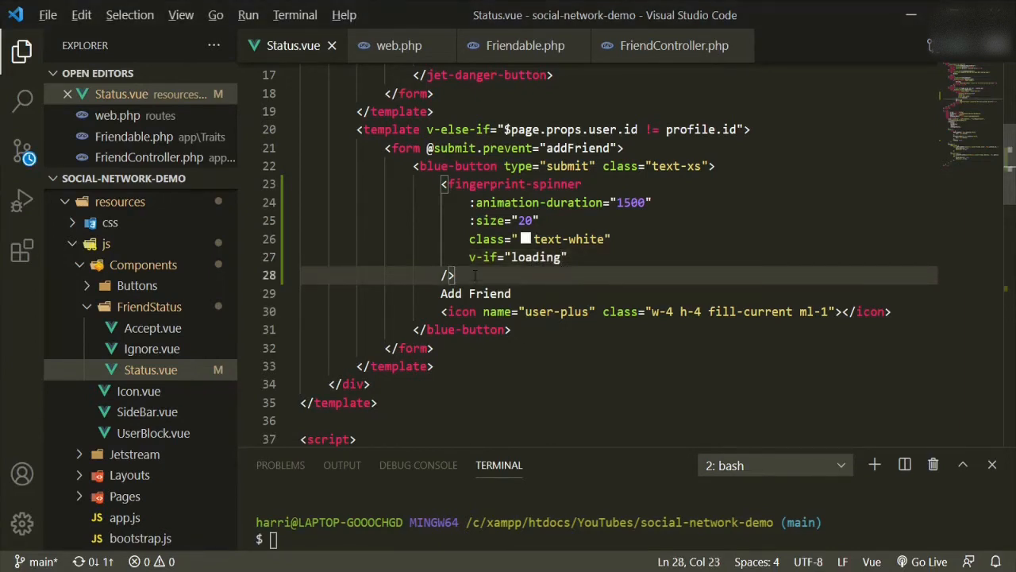
Step: Wrap the Add Friend text and icon in a <template v-else>
type("template>")
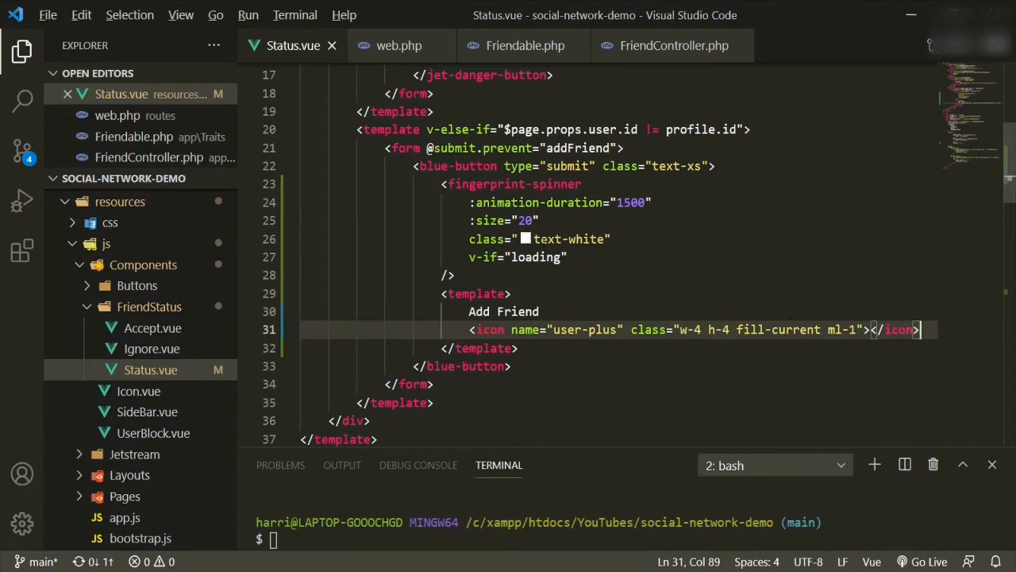
type("v-else")
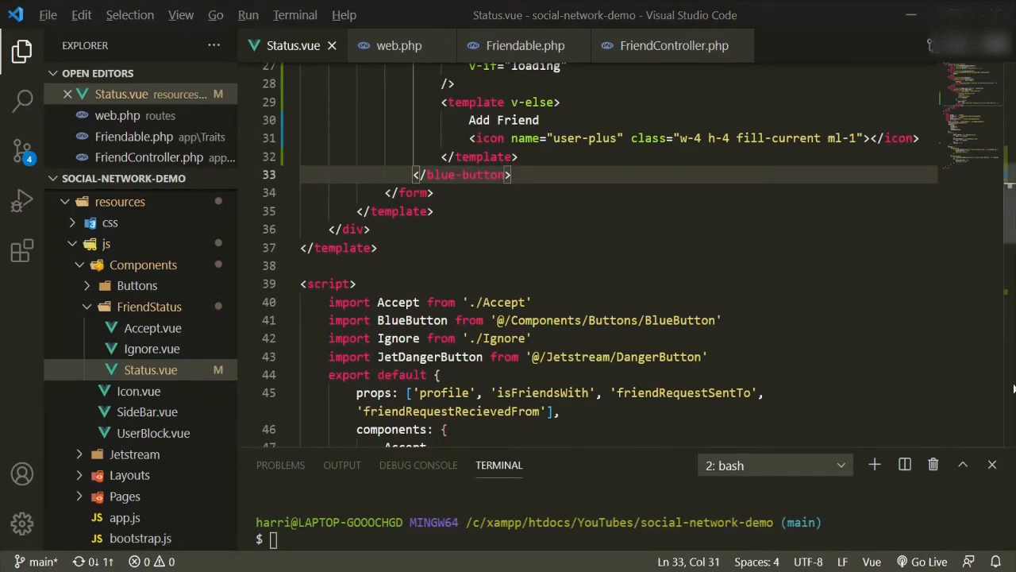
Step: Import { FingerprintSpinner } from 'epic-spinners' and register it in the components object
left_click(358, 282)
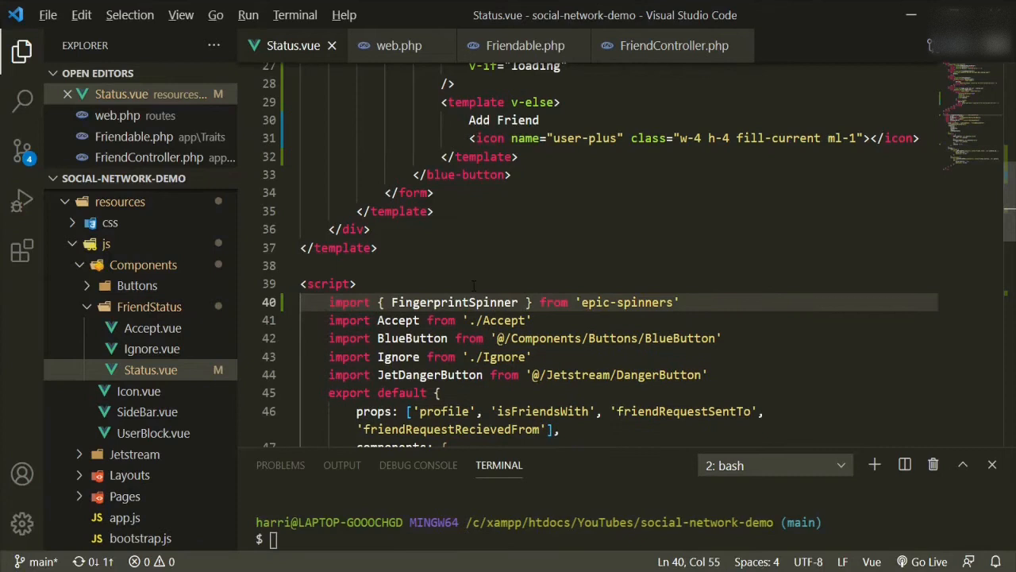
double_click(454, 302)
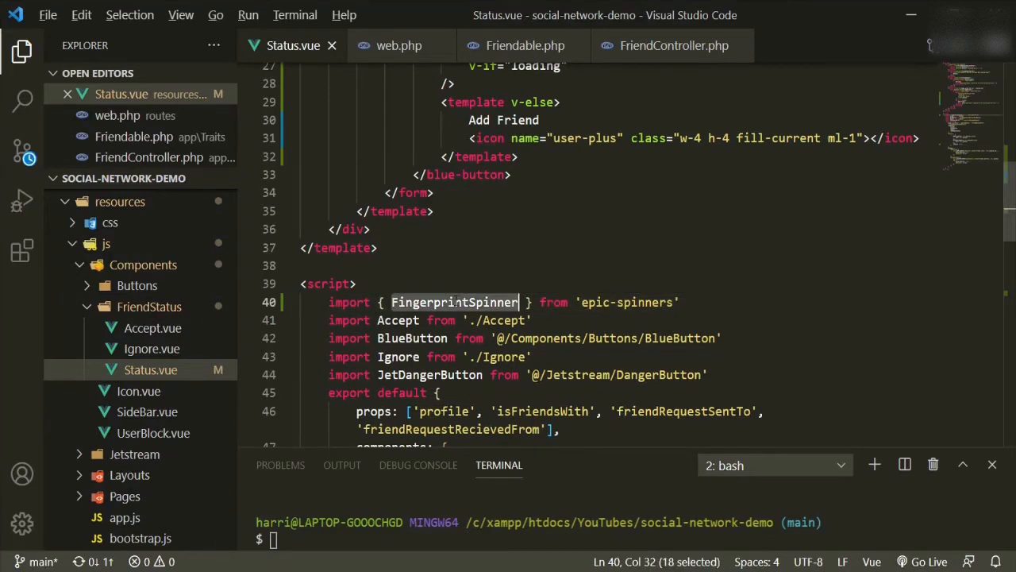
scroll("down", 3)
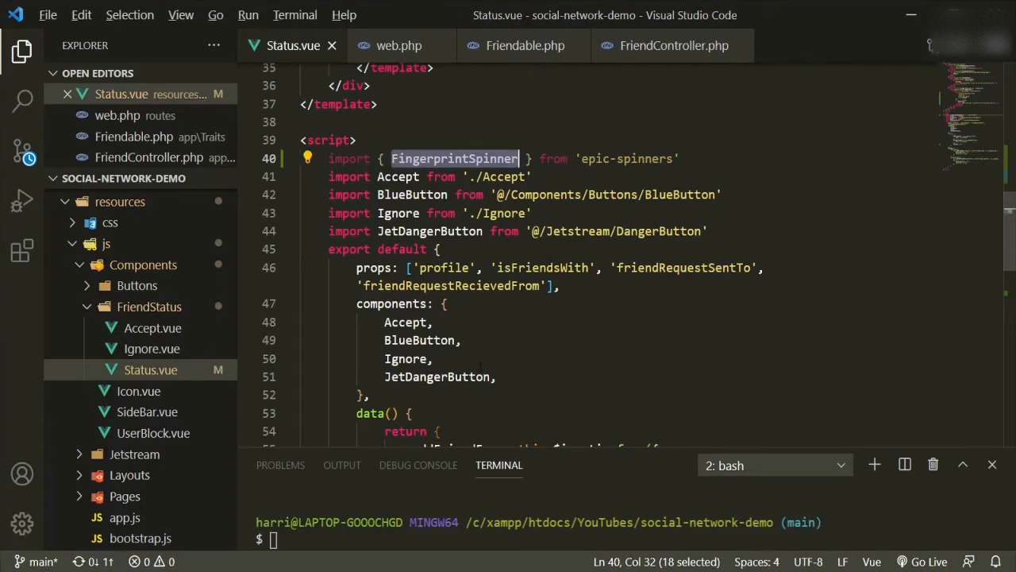
type("FingerprintSpinner")
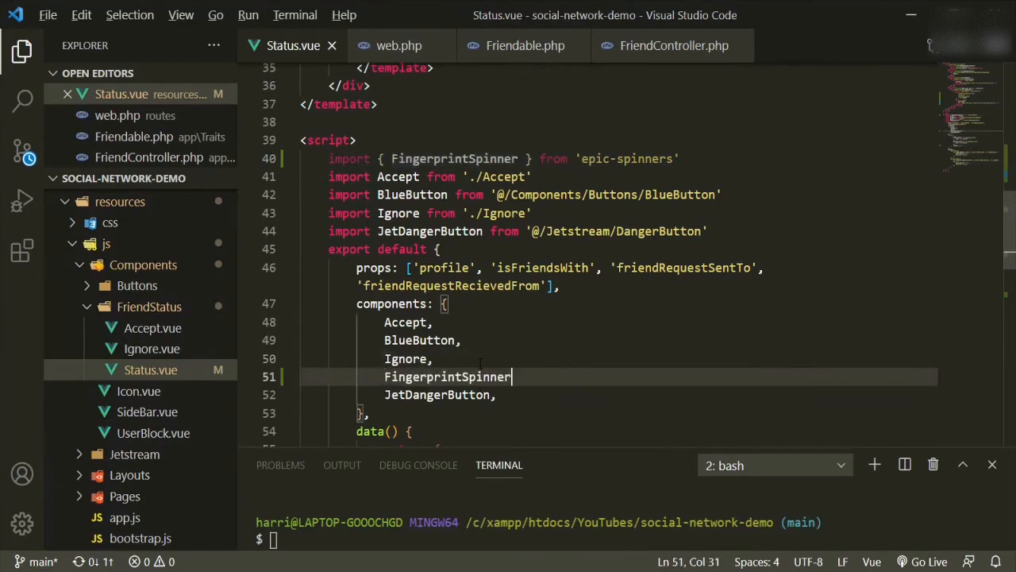
type(",")
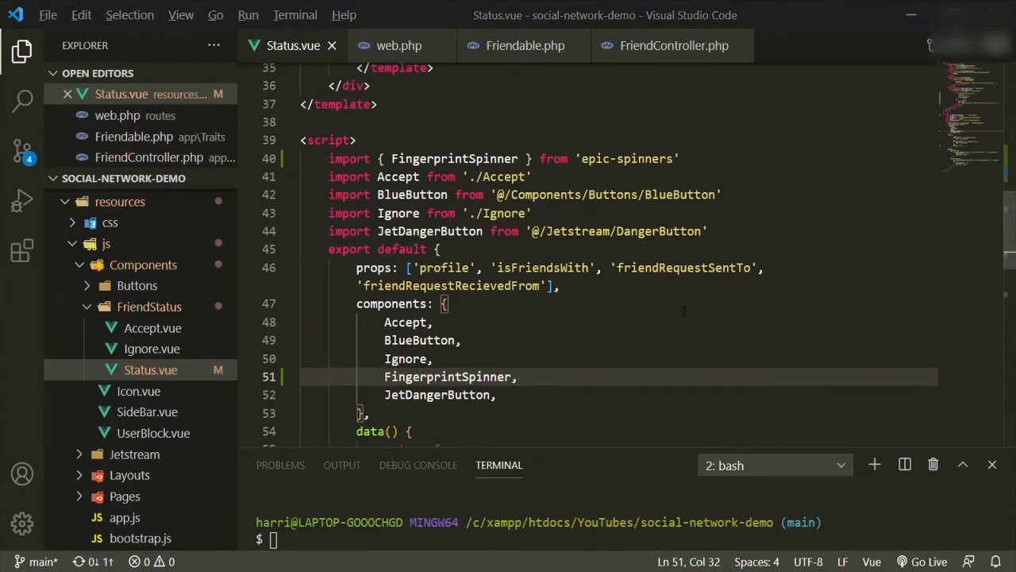
scroll("down", 3)
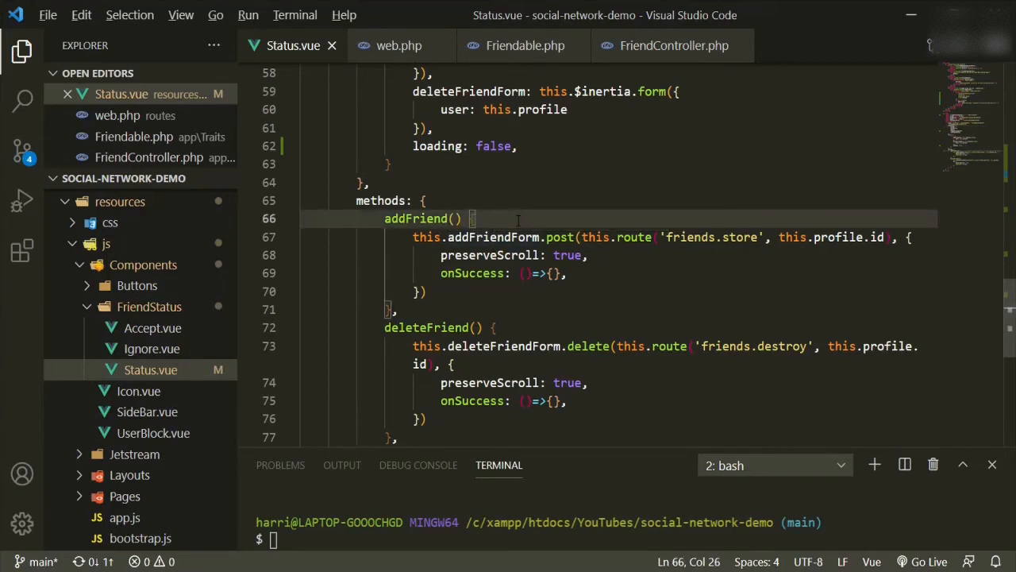
Step: In addFriend(), set this.loading = true before posting and this.loading = false on success
key("Enter")
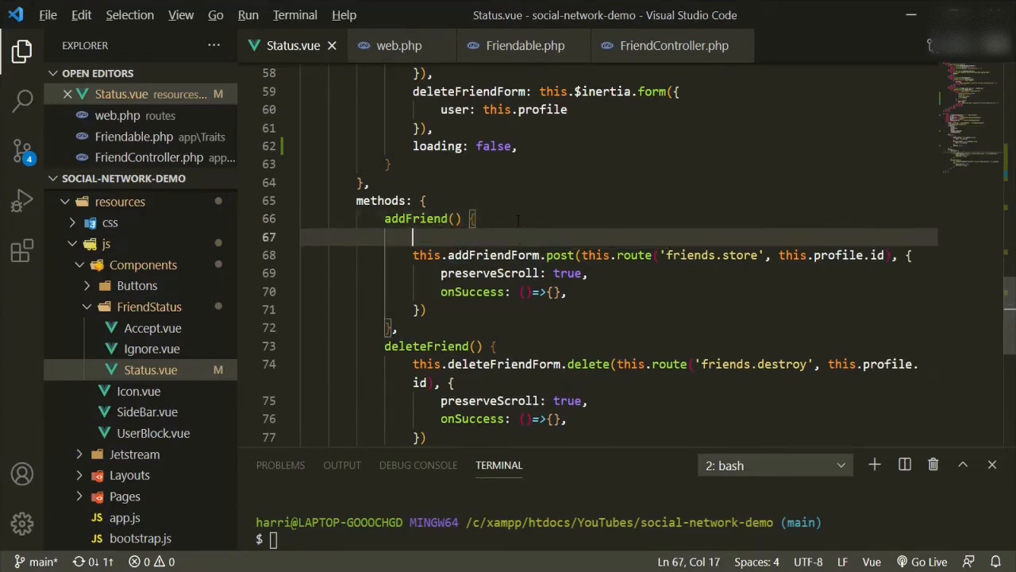
type("this.loading =")
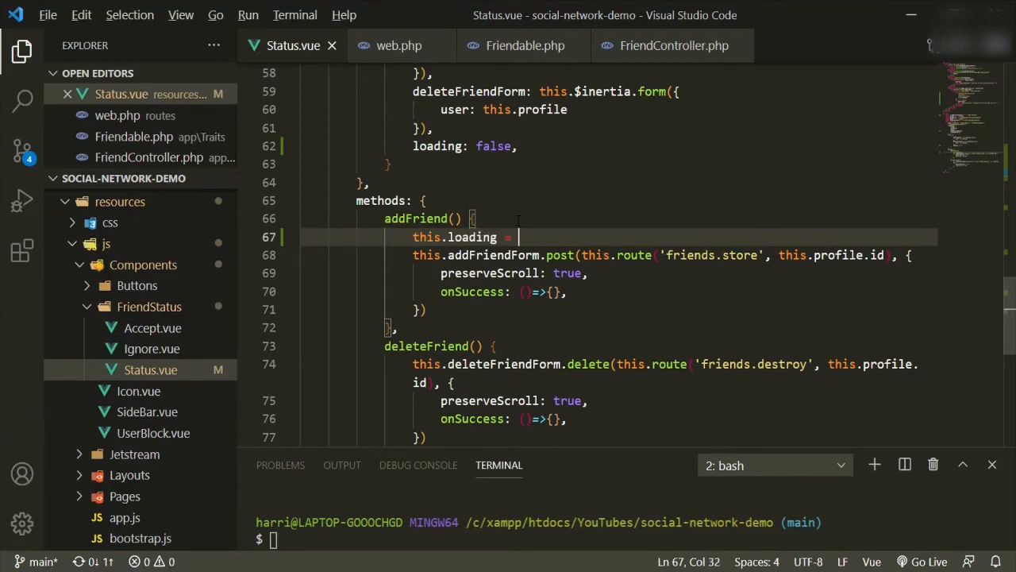
type("true")
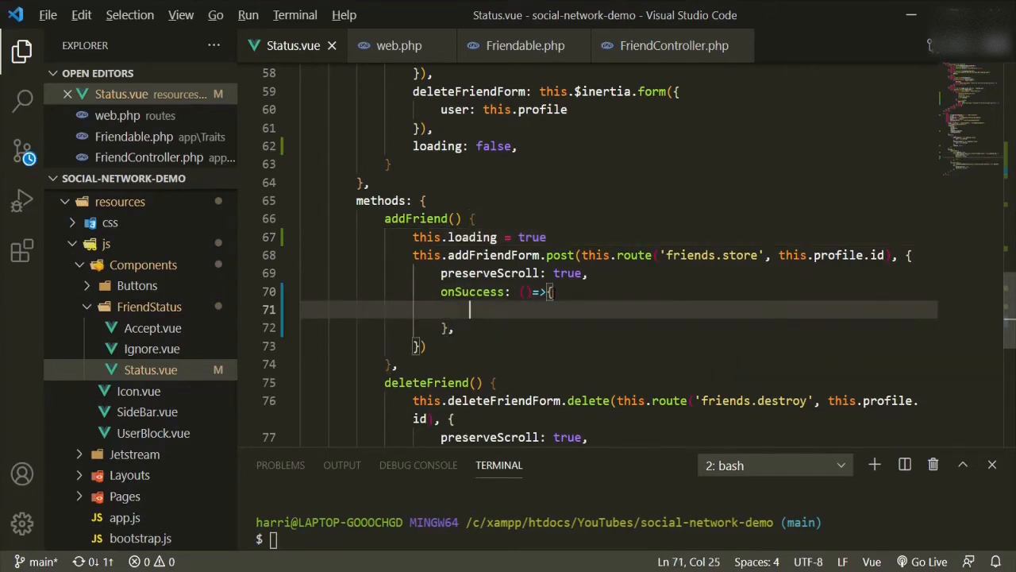
type("this.lo")
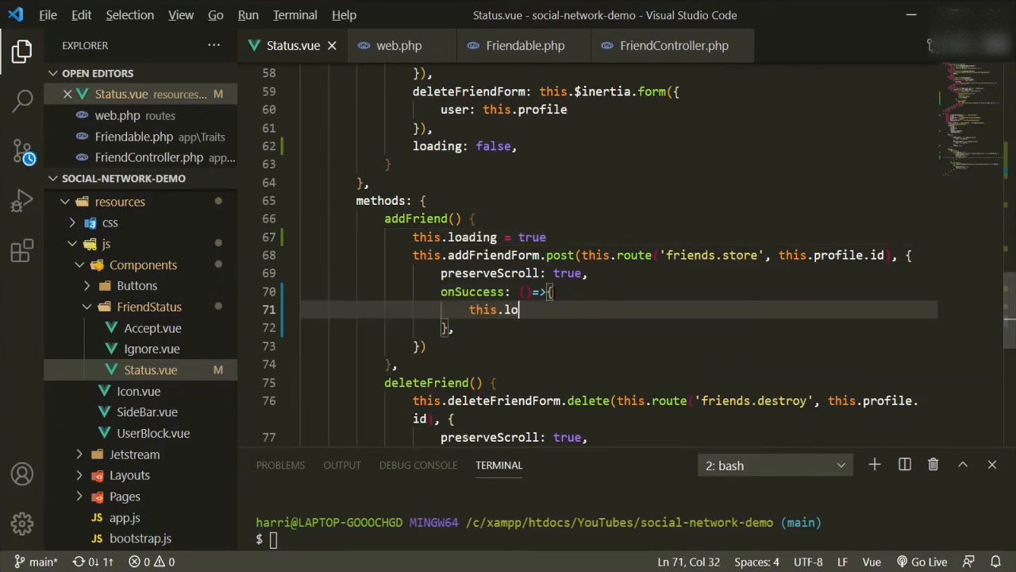
type("ading =")
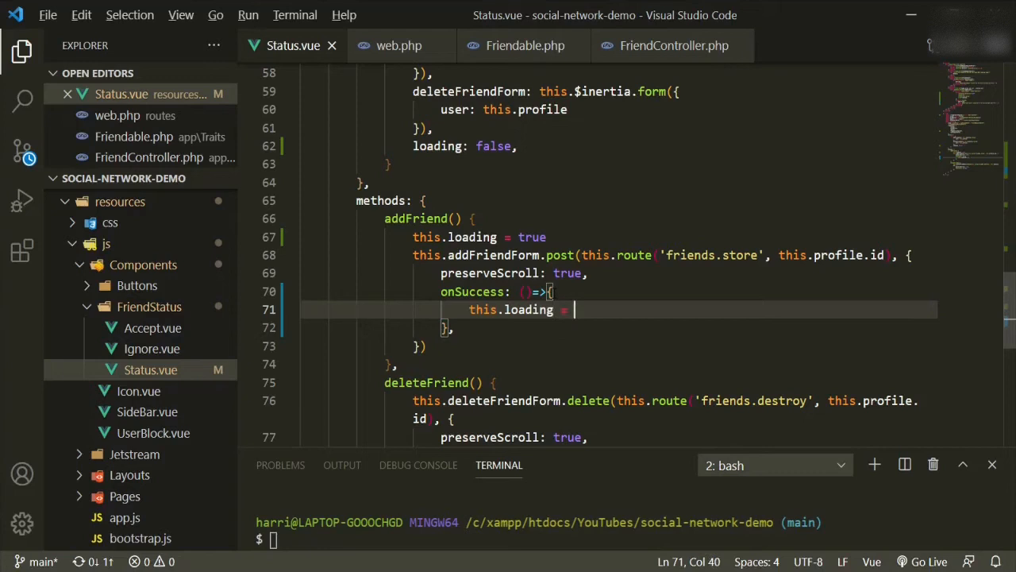
type("false")
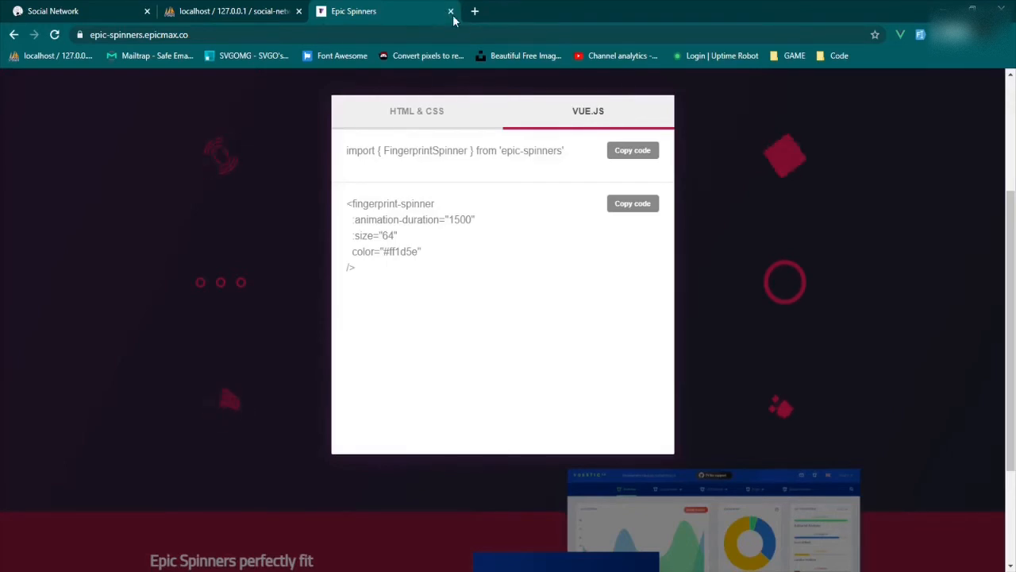
left_click(451, 12)
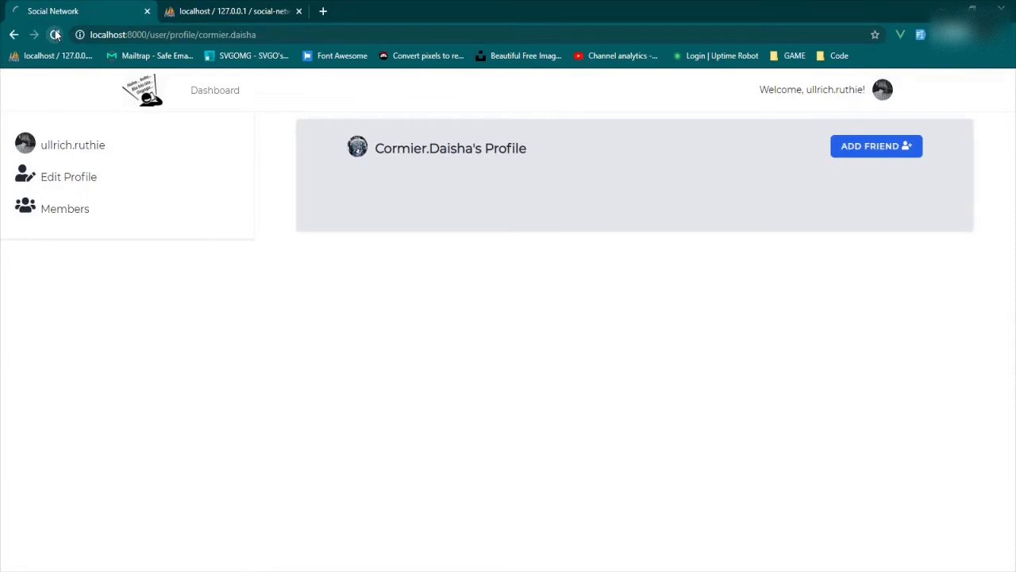
left_click(56, 35)
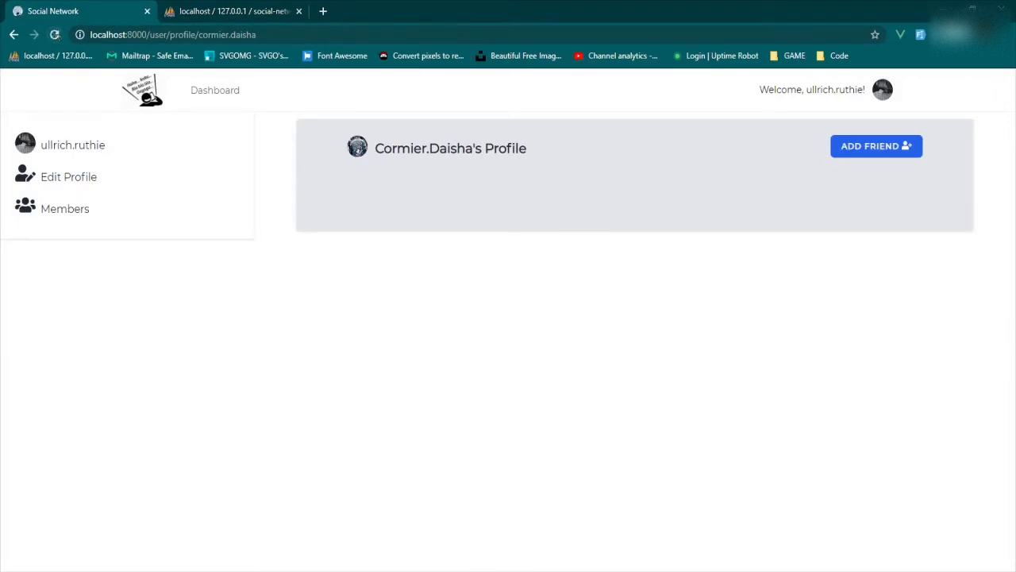
mouse_move(877, 151)
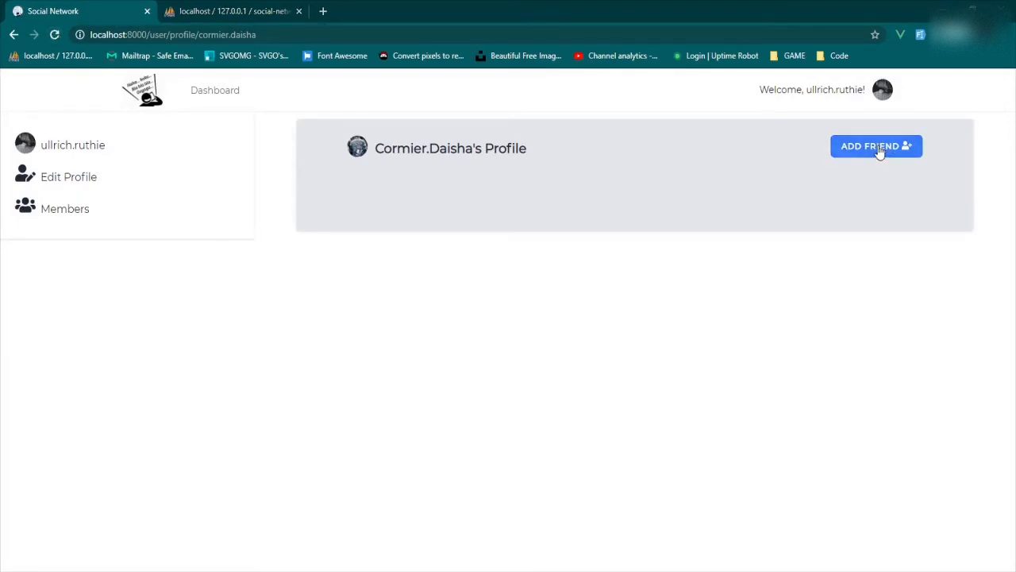
left_click(877, 146)
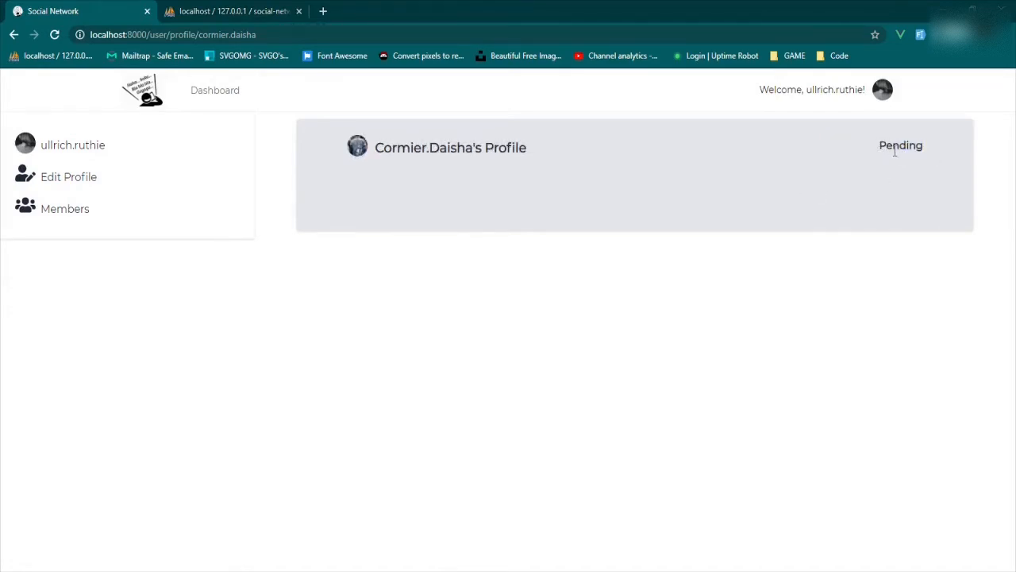
mouse_move(897, 158)
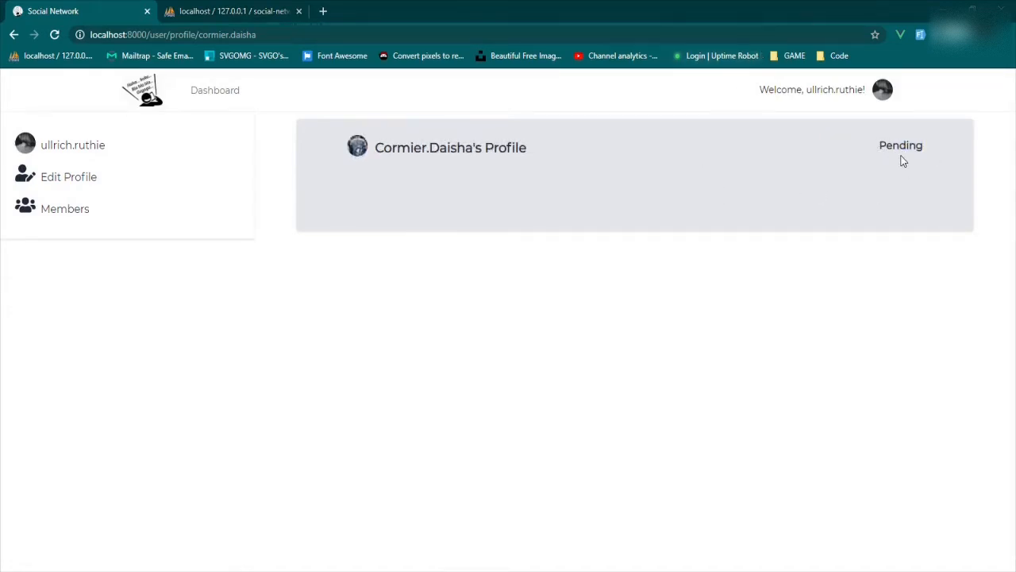
mouse_move(473, 62)
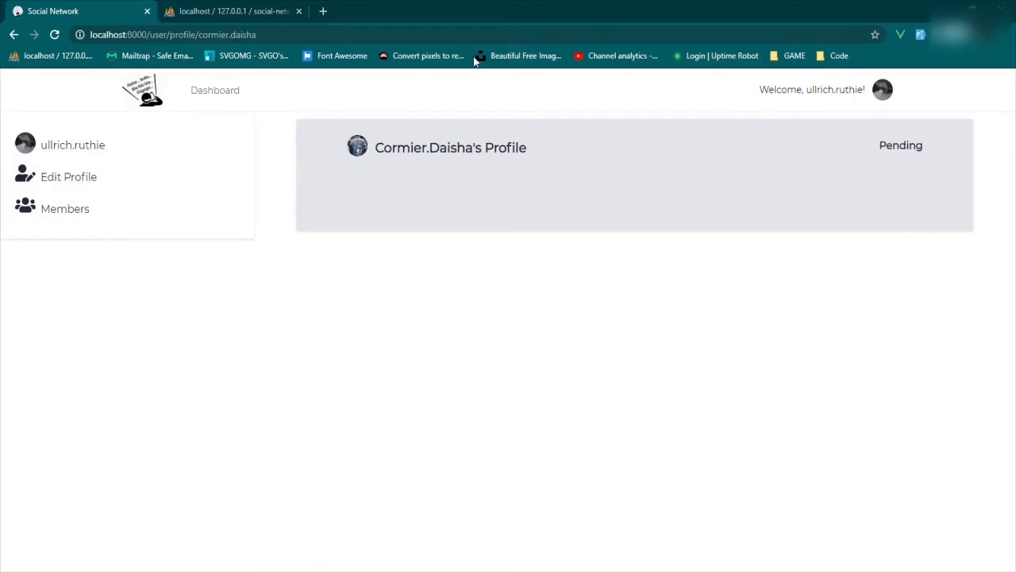
left_click(230, 11)
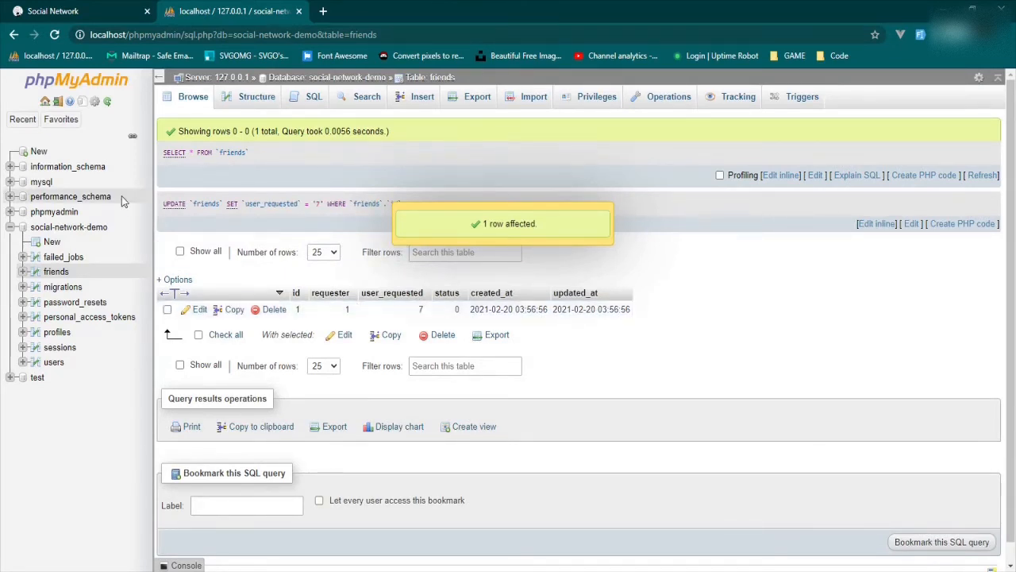
Step: Return to the social network app and reload the profile, which still shows Pending
left_click(80, 11)
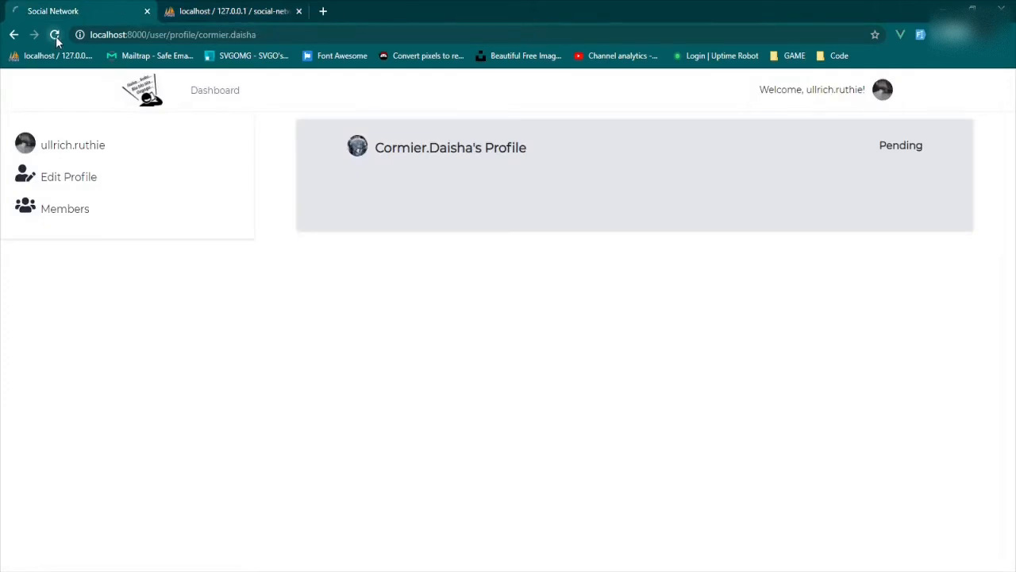
left_click(54, 35)
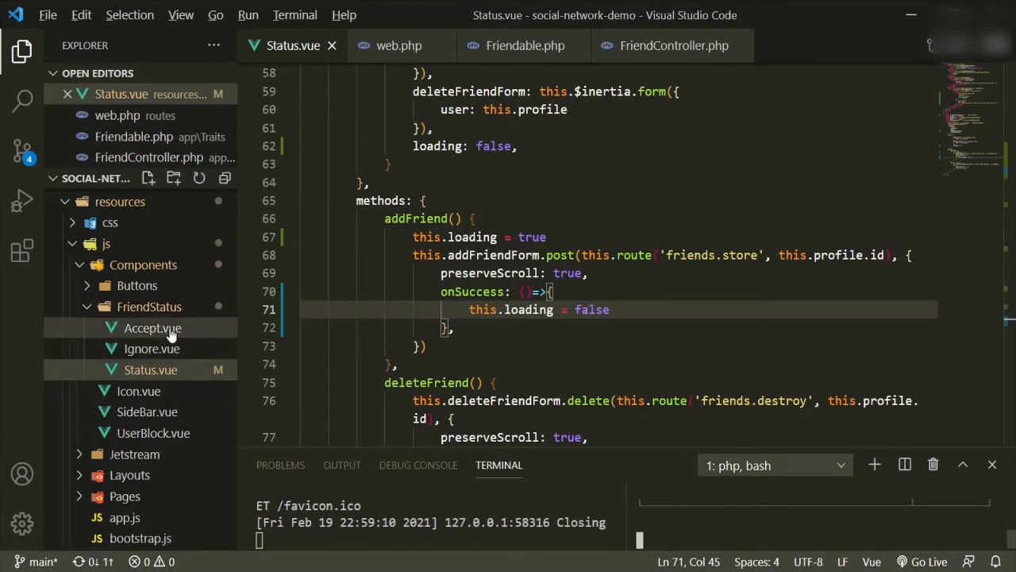
Step: Insert the fingerprint-spinner markup with v-if="loading" inside Accept.vue's green-button
left_click(153, 328)
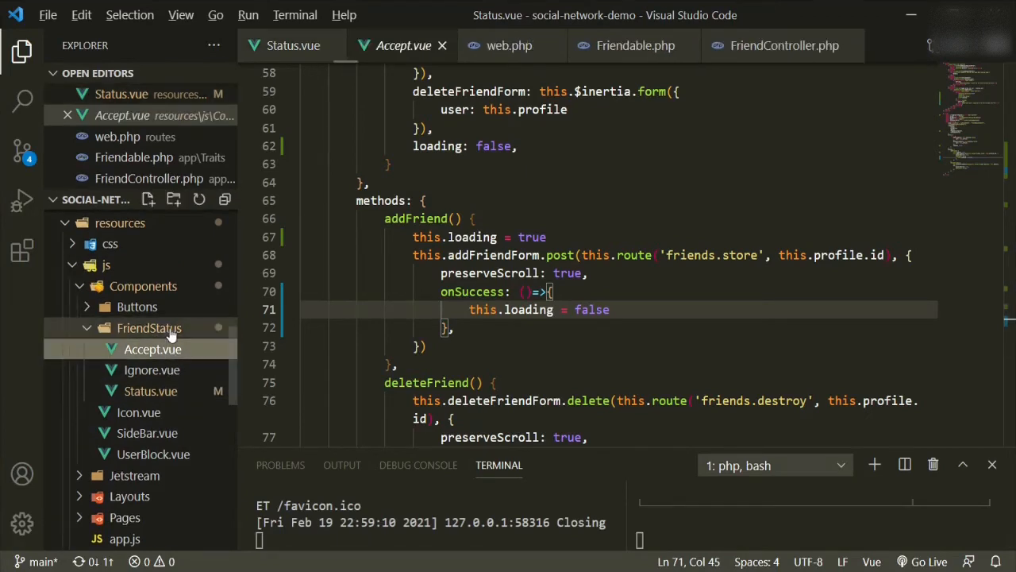
left_click(153, 350)
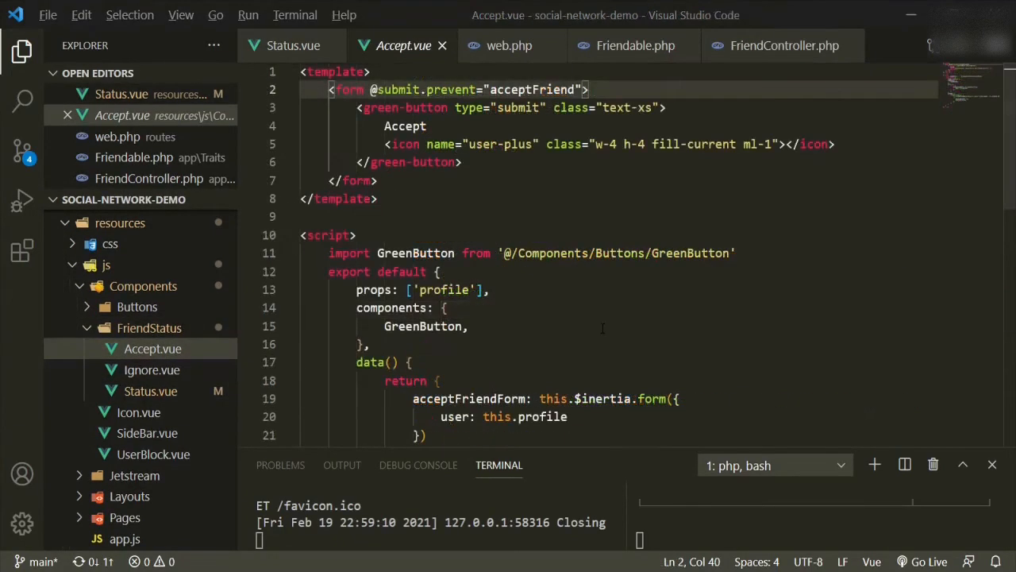
left_click(667, 108)
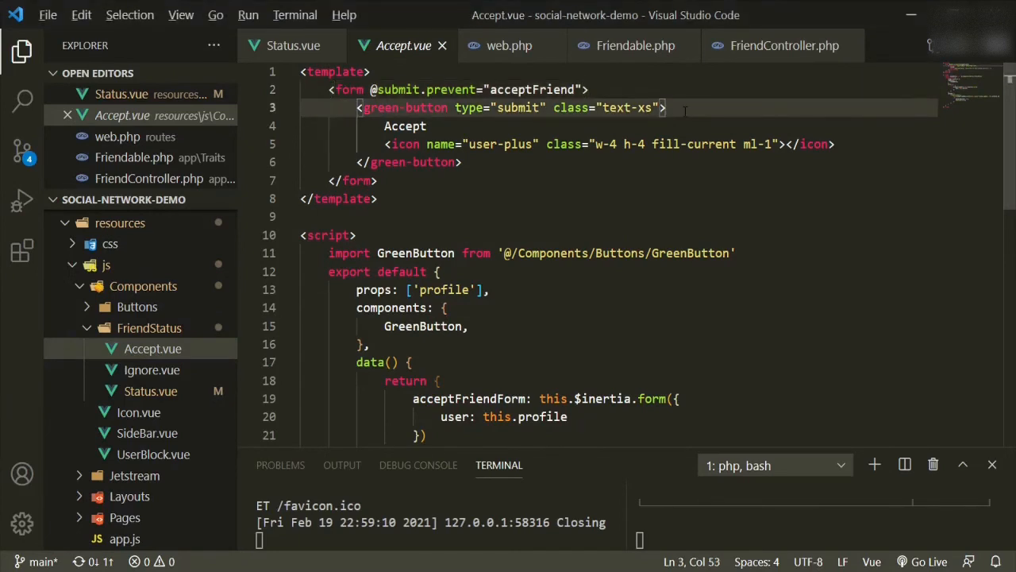
key("Enter")
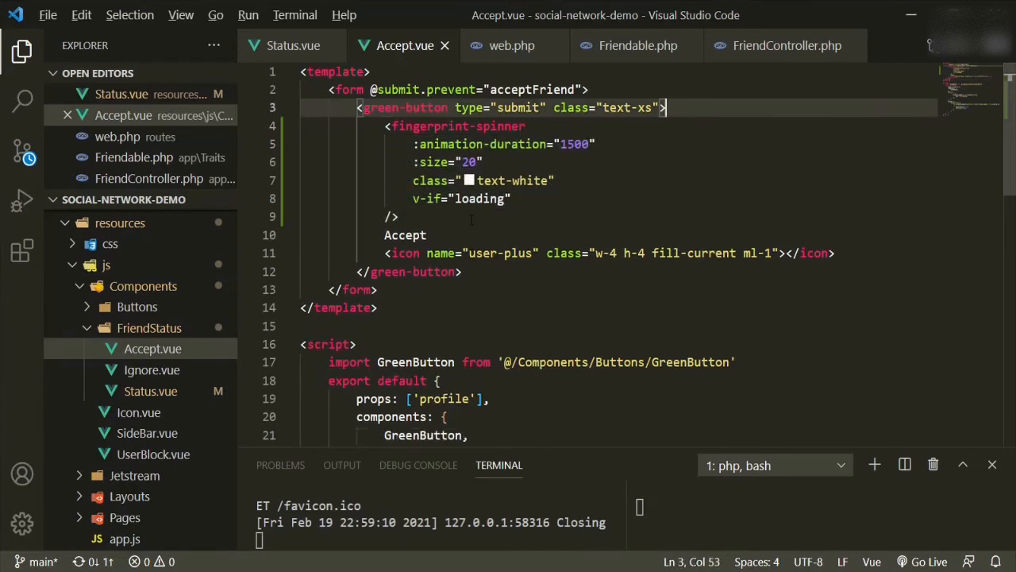
Step: Wrap the Accept label and icon in a <template v-else> beneath the spinner
type("t")
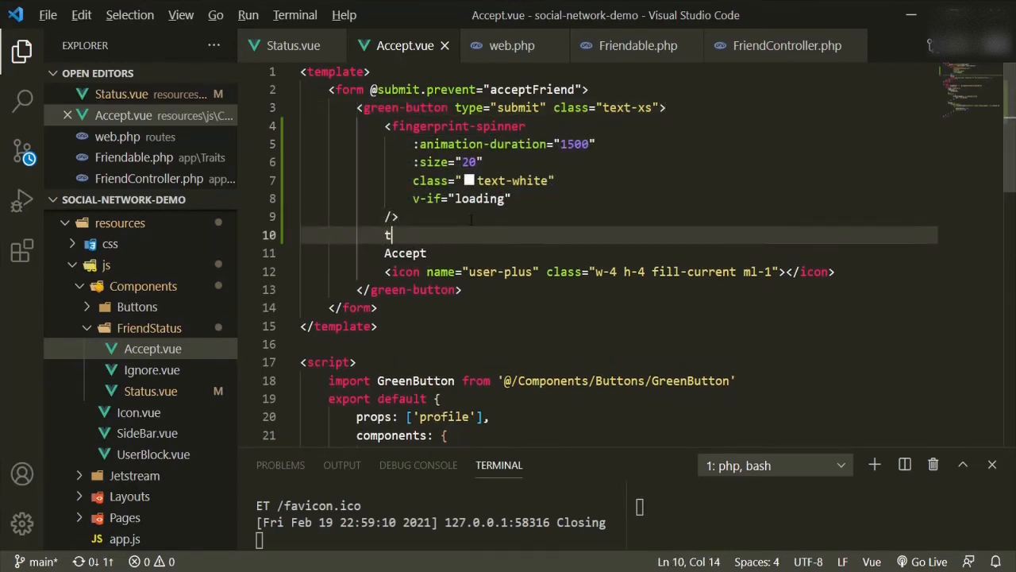
type("emplate></template>")
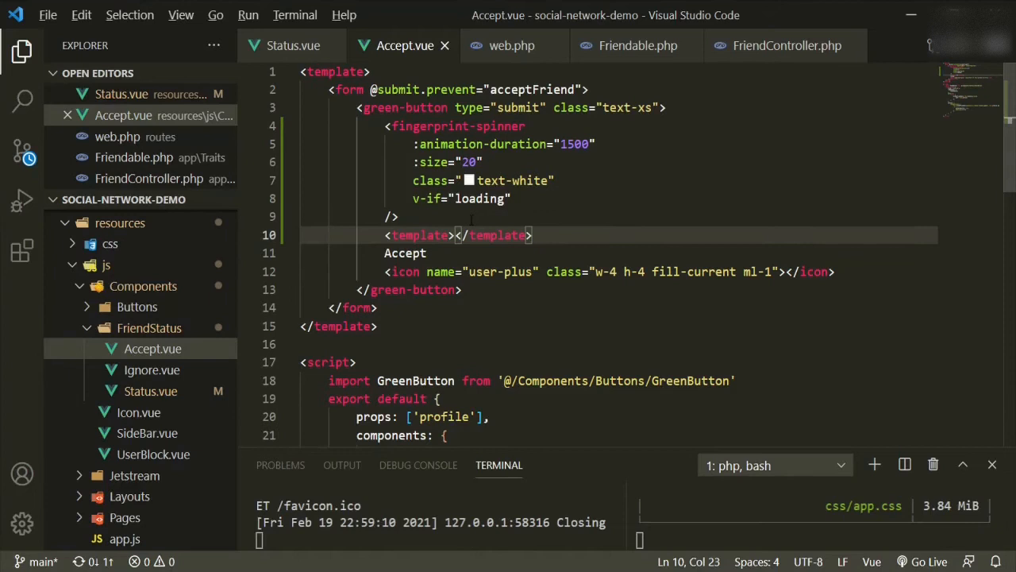
key("Enter")
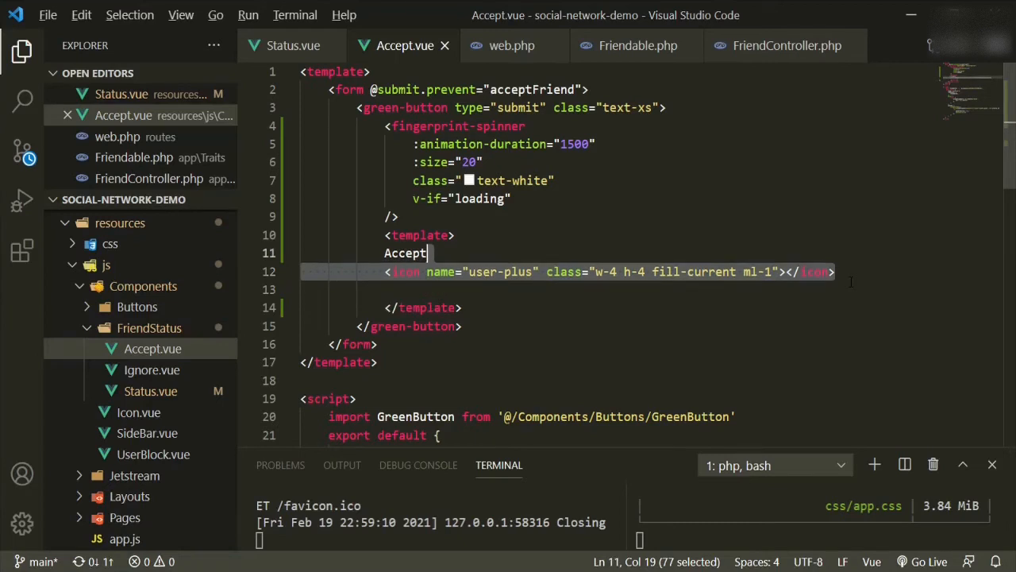
key("Enter")
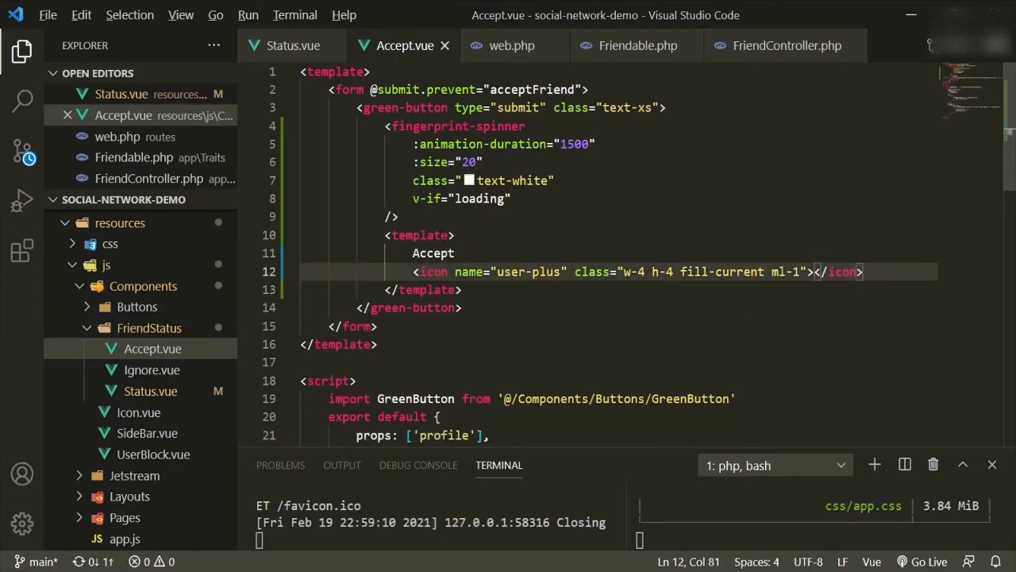
left_click(457, 235)
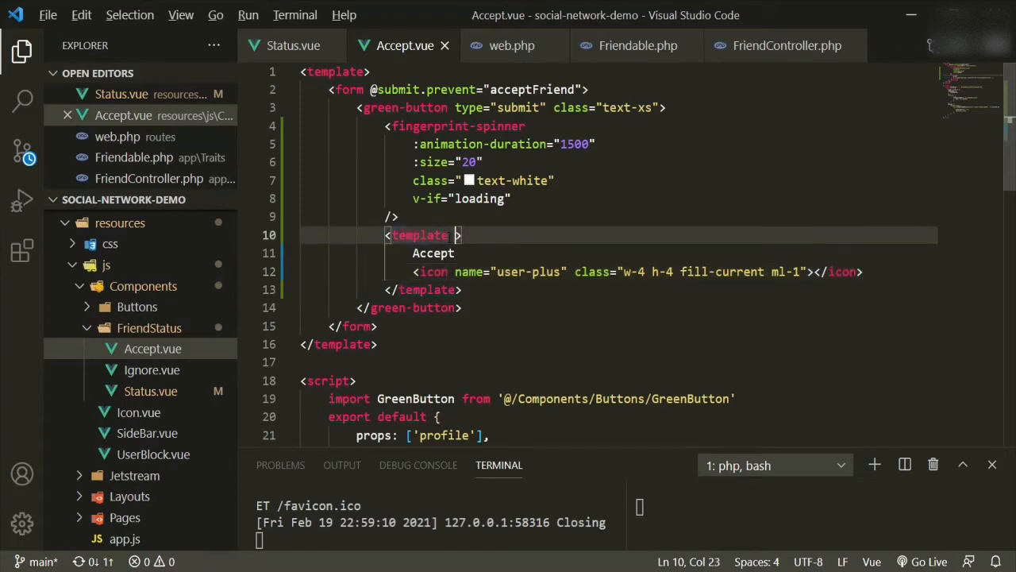
type("#")
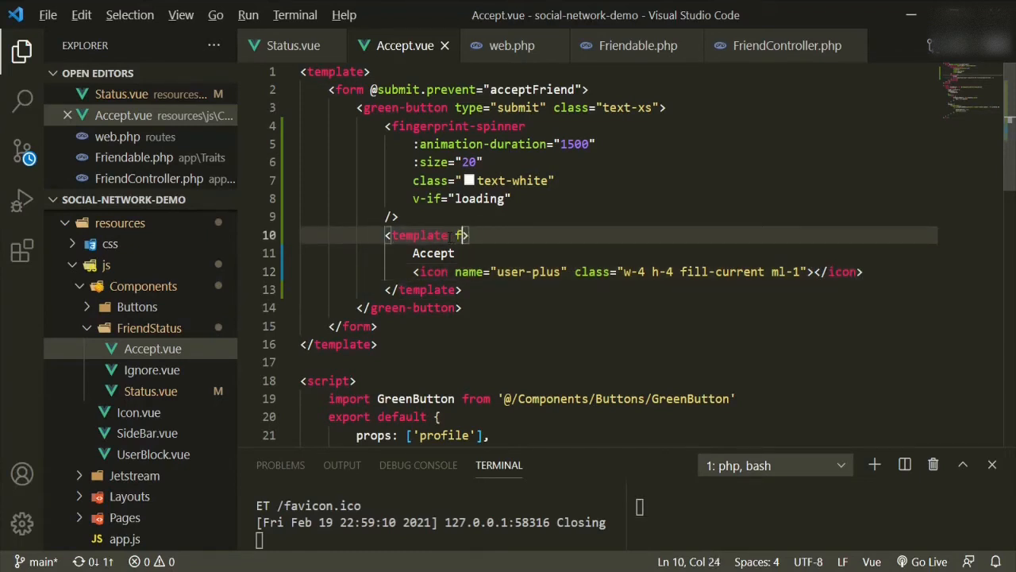
type("v-else")
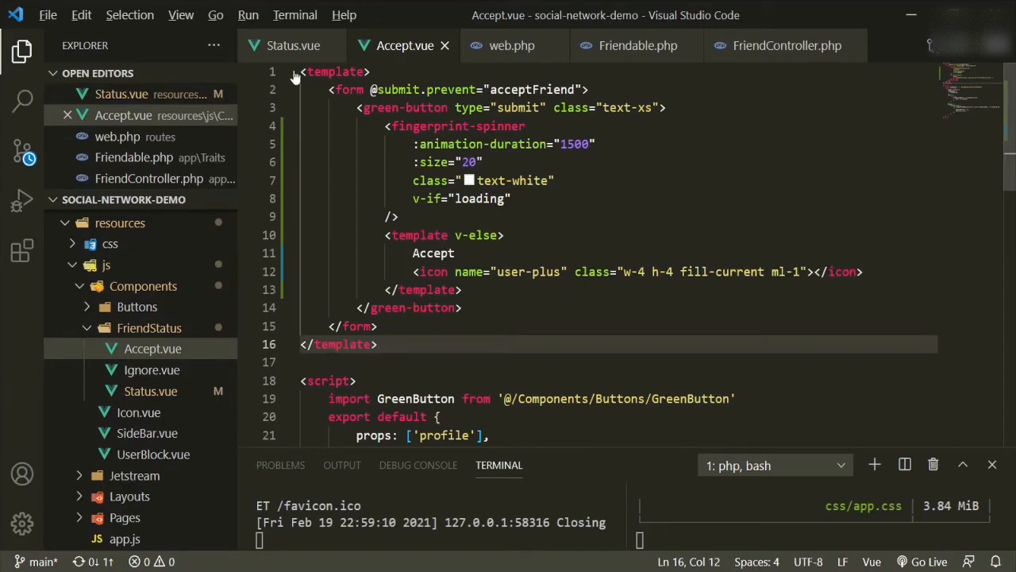
mouse_move(426, 390)
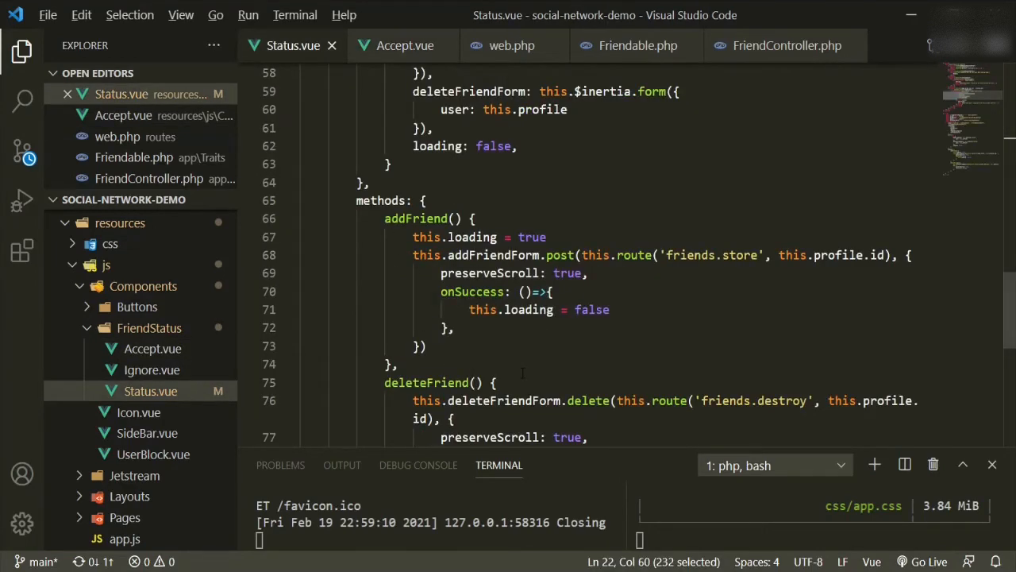
Step: Copy the epic-spinners import from Status.vue and add import { FingerprintSpinner } to Accept.vue
scroll("up", 3)
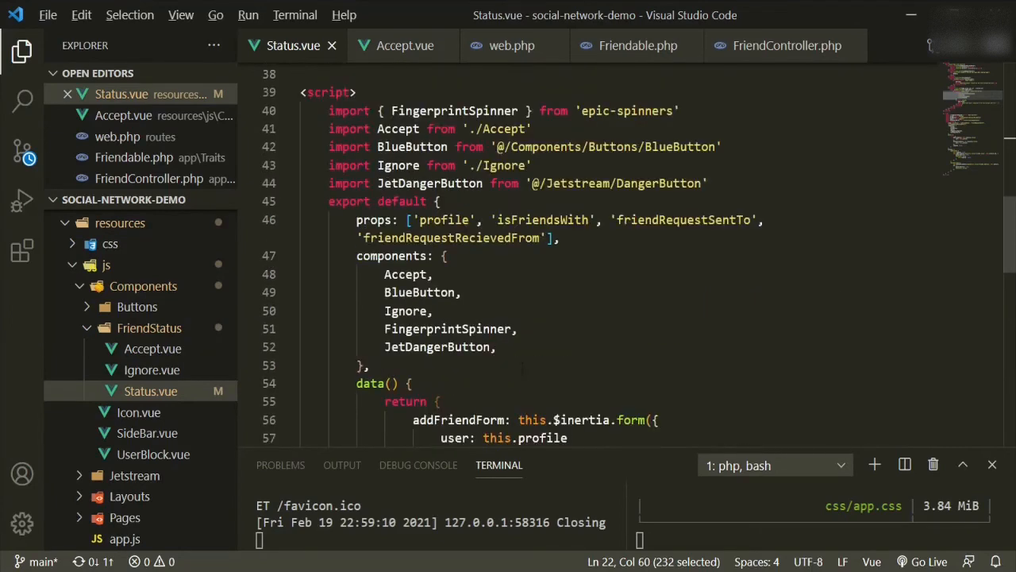
left_click(681, 111)
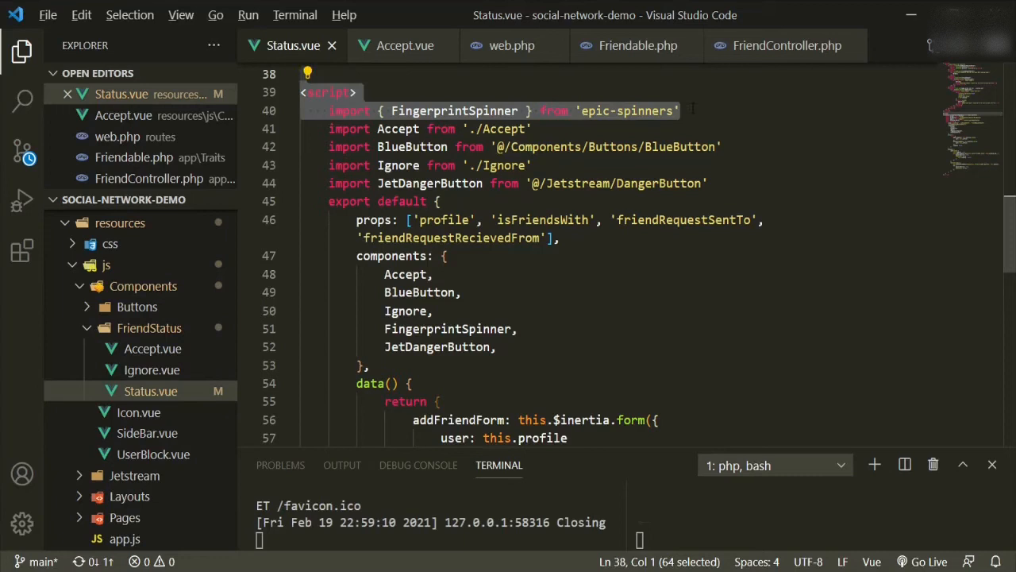
left_click(331, 92)
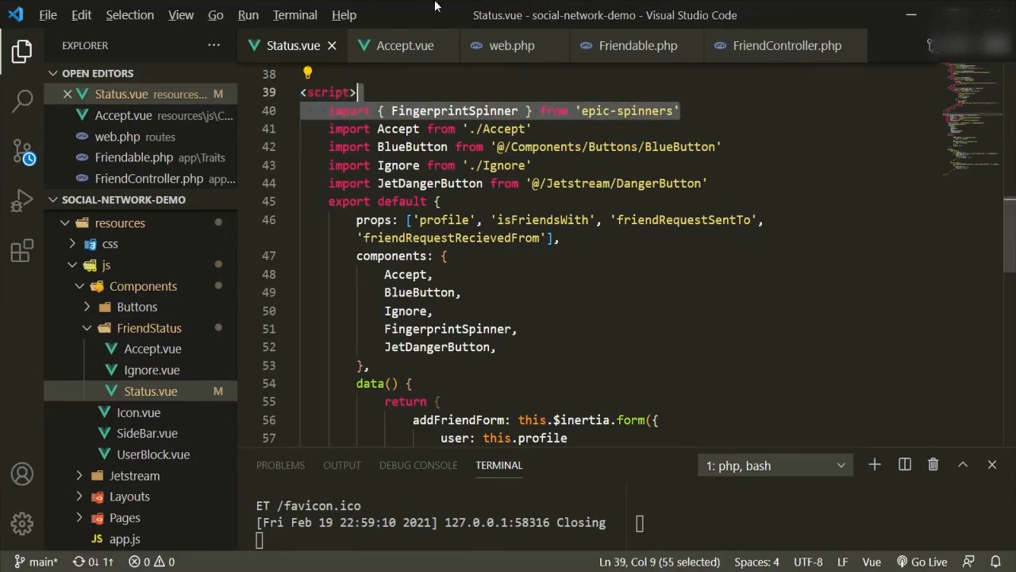
left_click(405, 44)
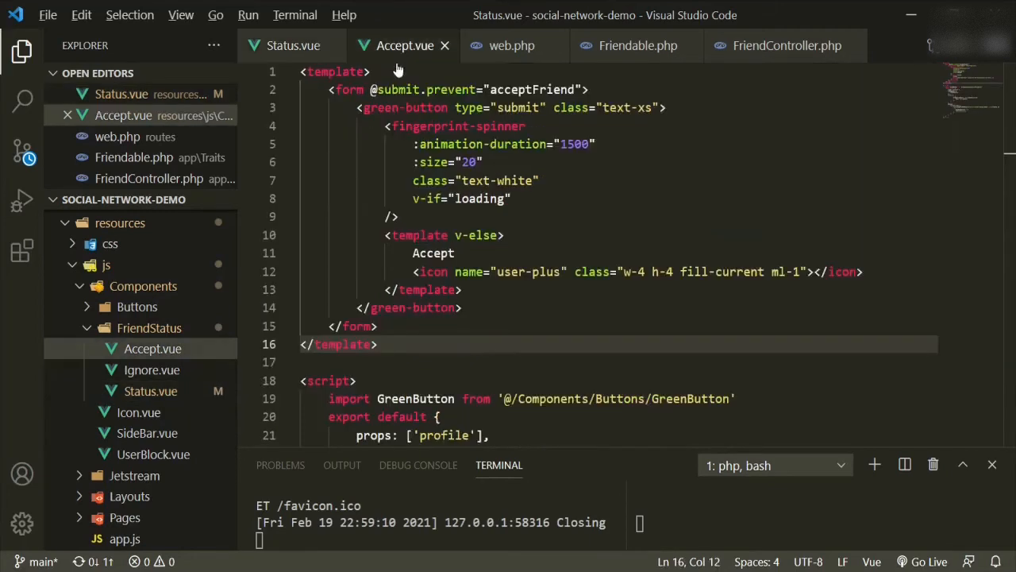
scroll("down", 3)
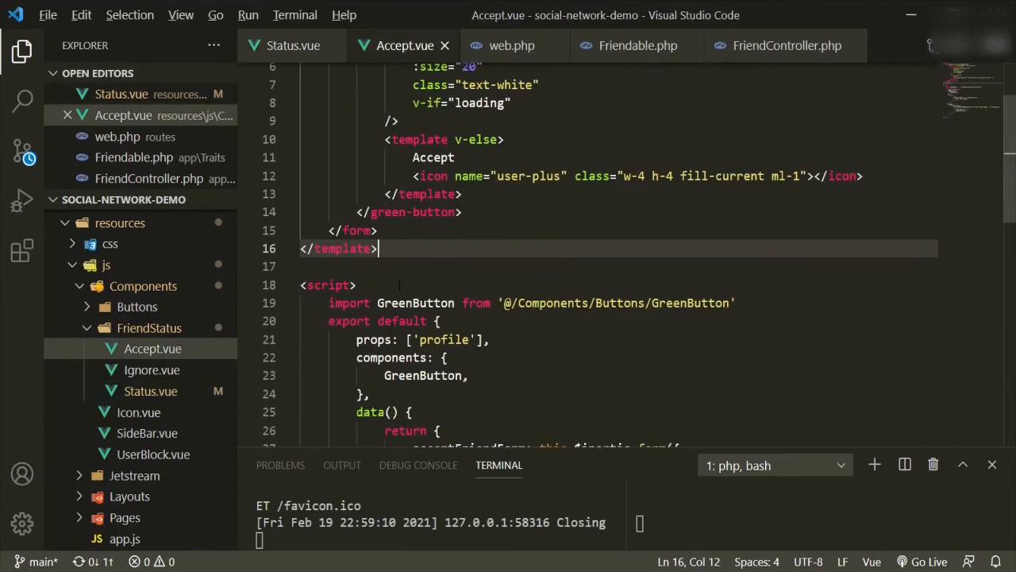
type("import { FingerprintSpinner } from 'epic-spinners'")
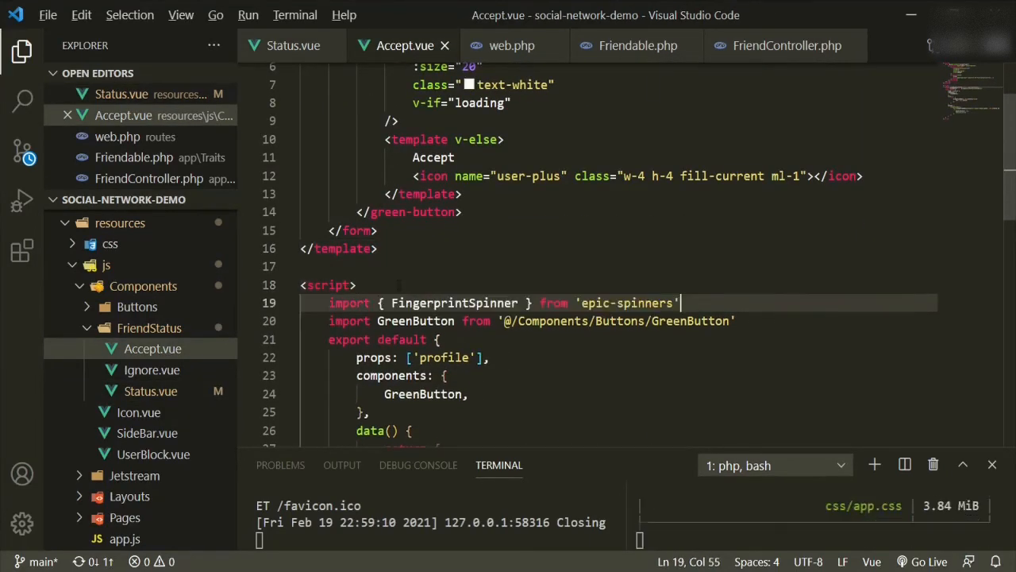
mouse_move(292, 45)
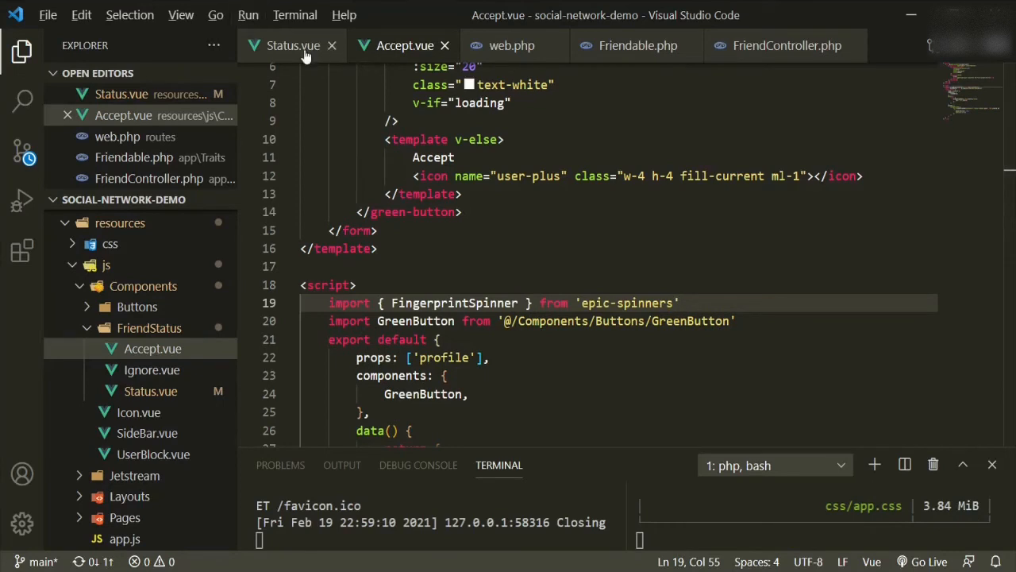
Step: Register FingerprintSpinner alongside GreenButton in Accept.vue's components object
left_click(292, 45)
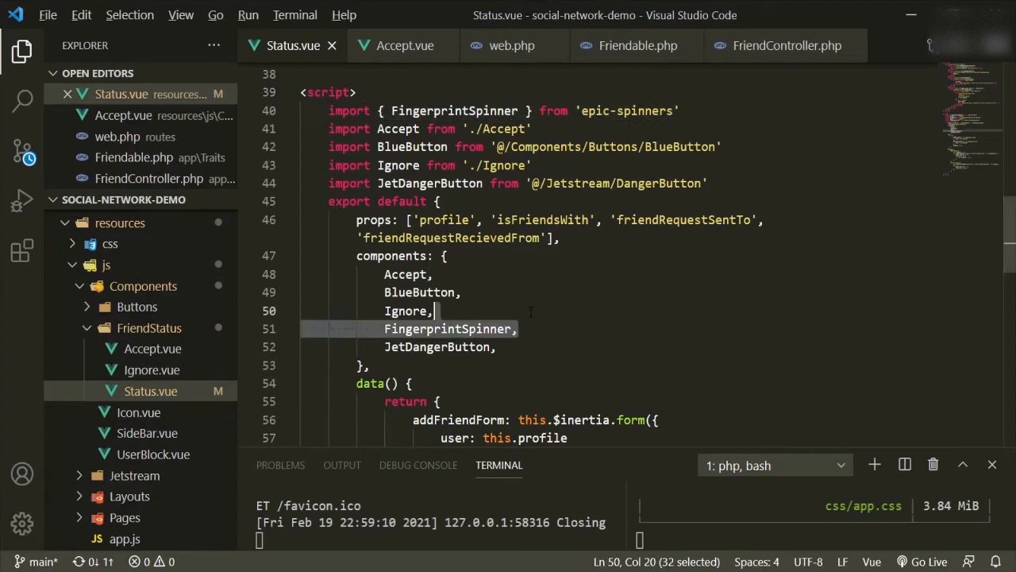
mouse_move(405, 45)
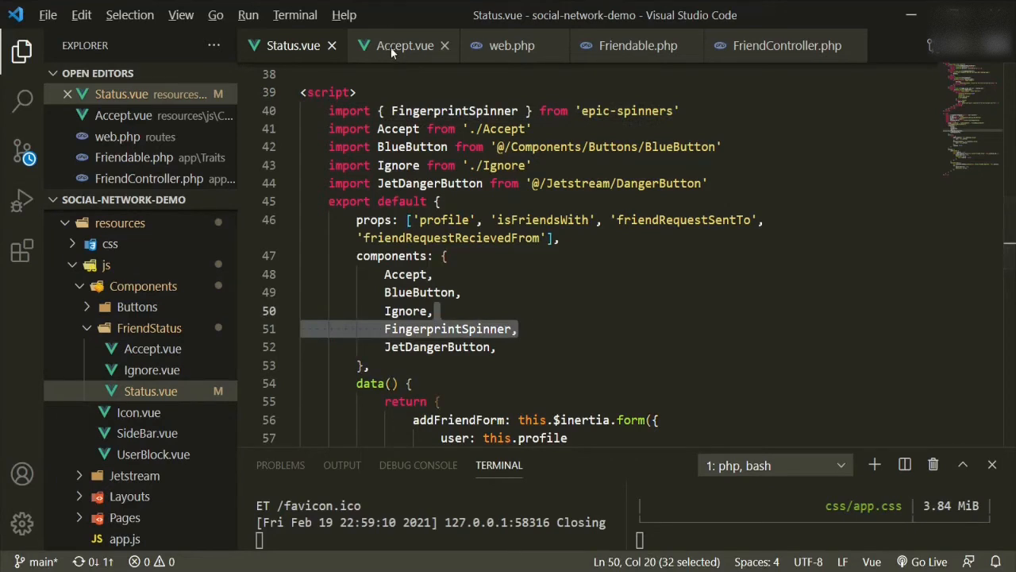
left_click(405, 45)
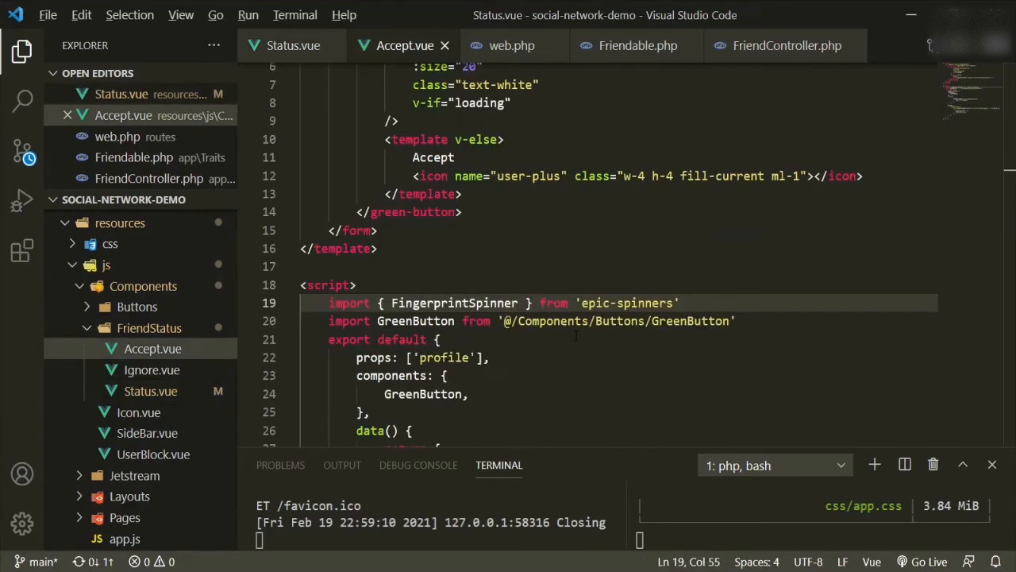
left_click(677, 301)
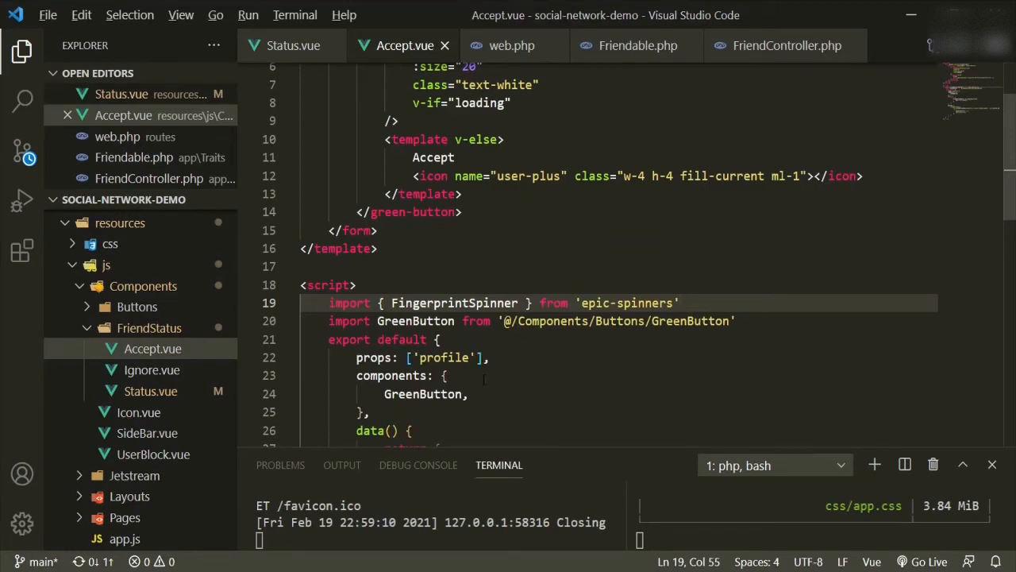
type("FingerprintSpinner,")
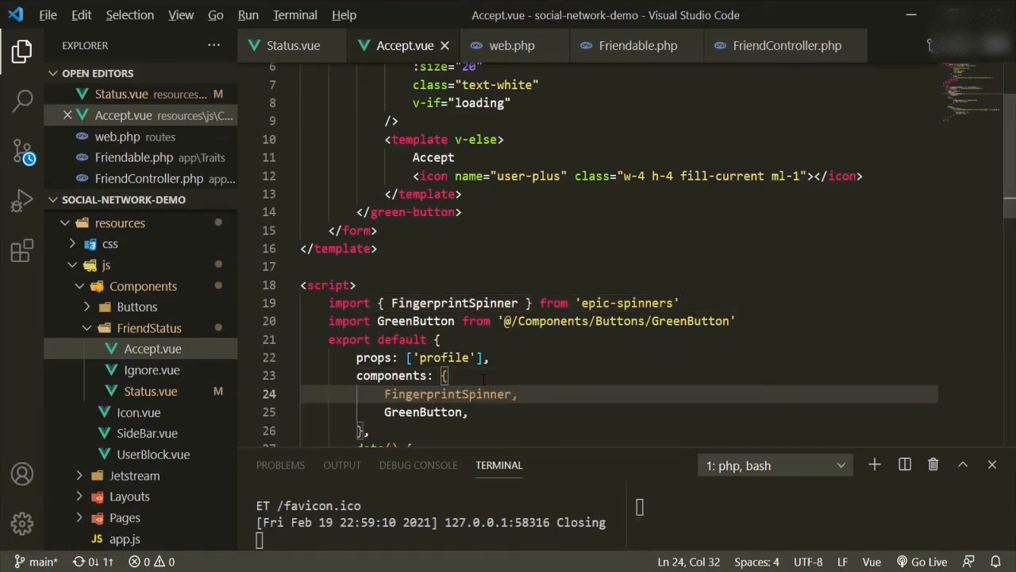
scroll("down", 3)
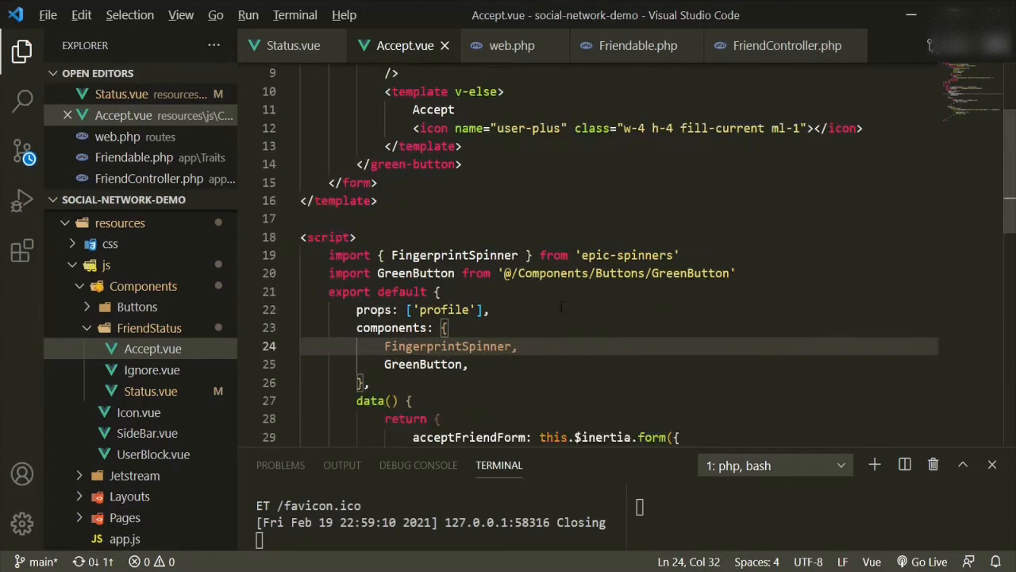
Step: Add loading: false to Accept.vue's data
scroll("down", 3)
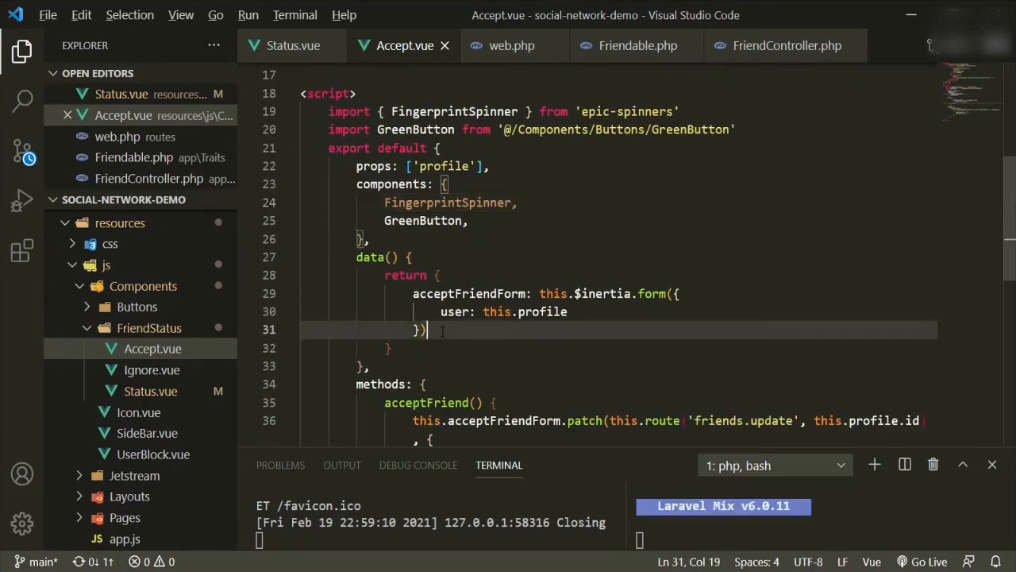
type(",")
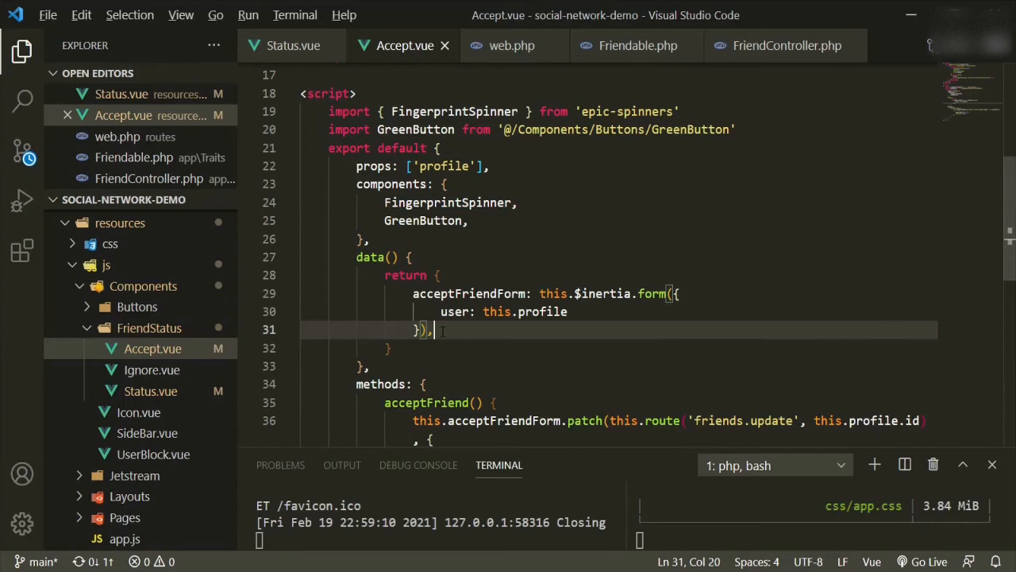
type("load")
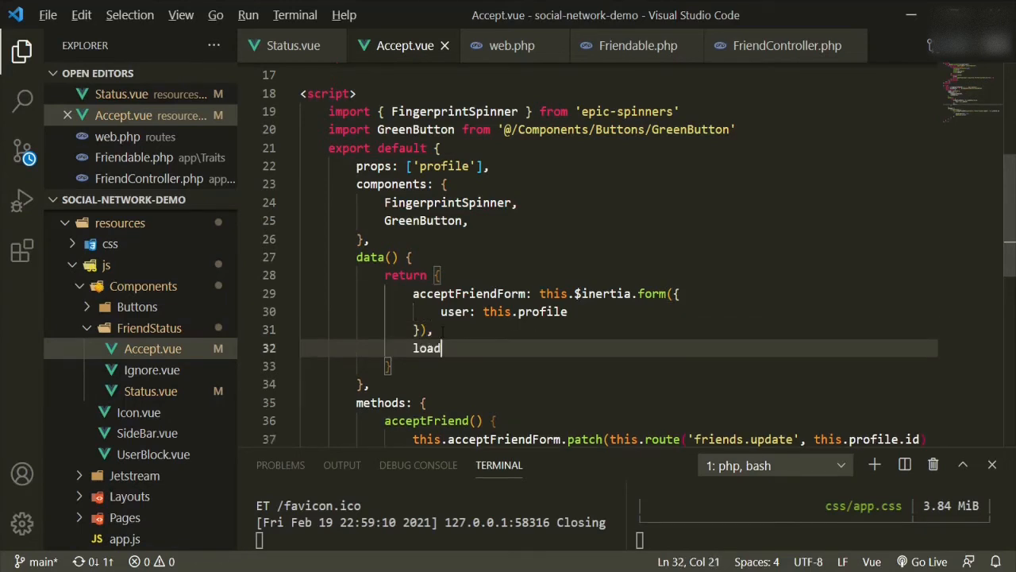
type("ing =")
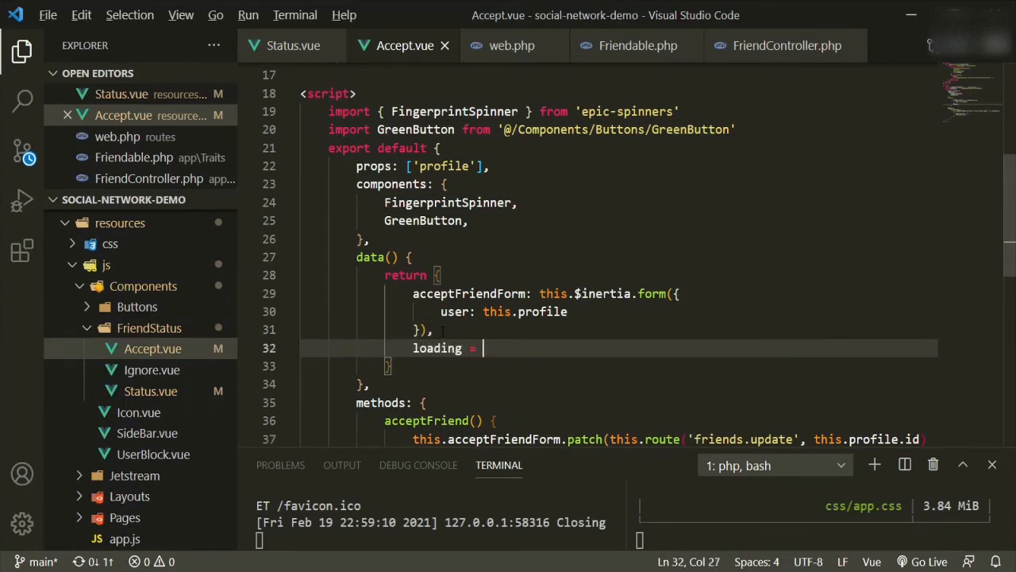
type(":")
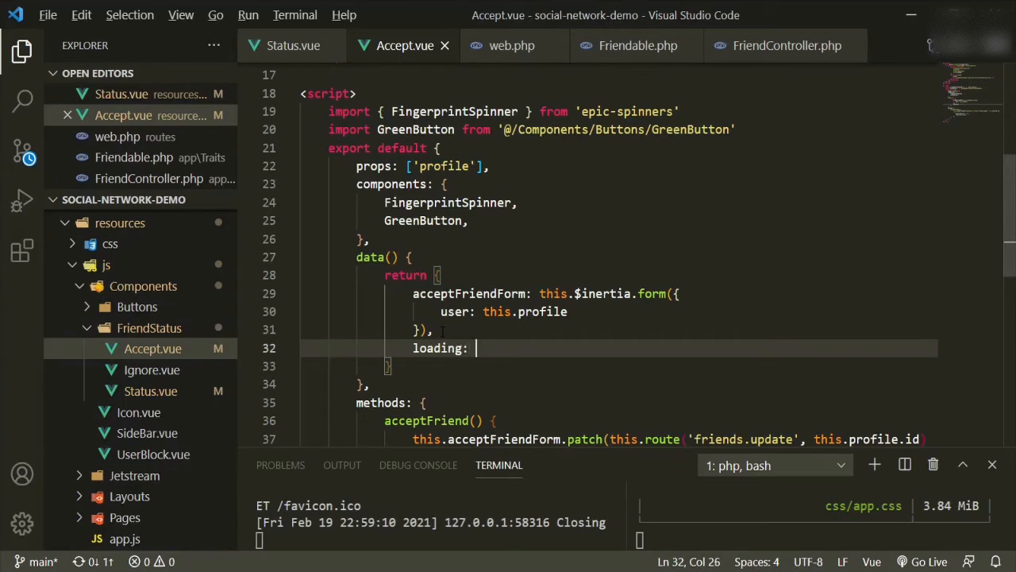
type("false")
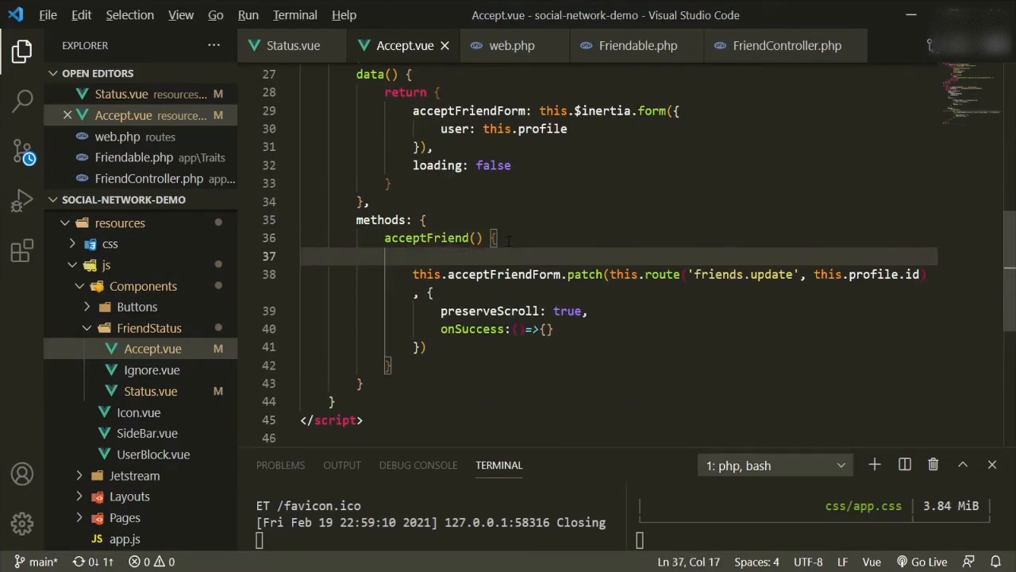
Step: Set this.loading = true in acceptFriend and this.loading = false in its onSuccess
type("this.loading")
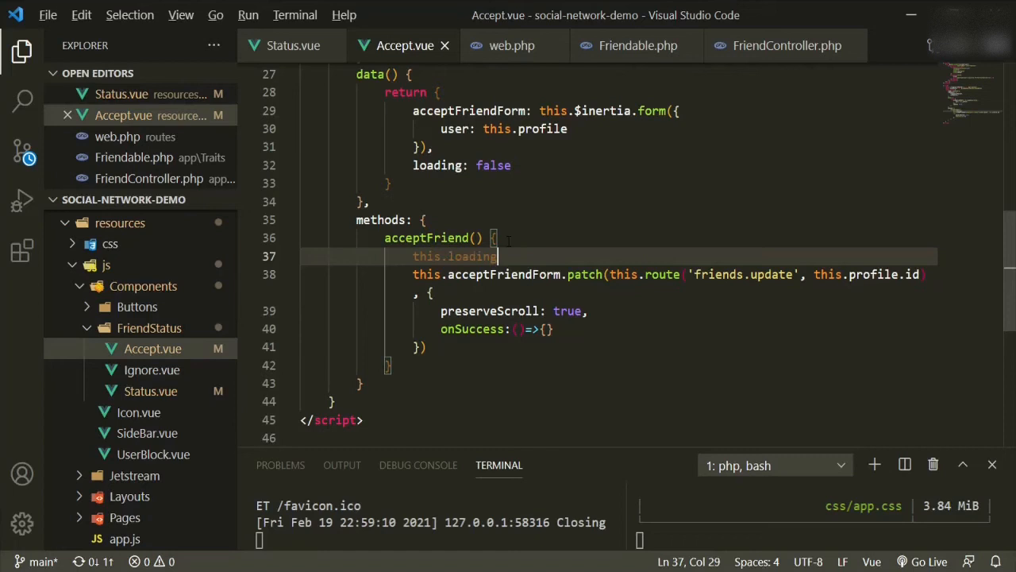
type("= true")
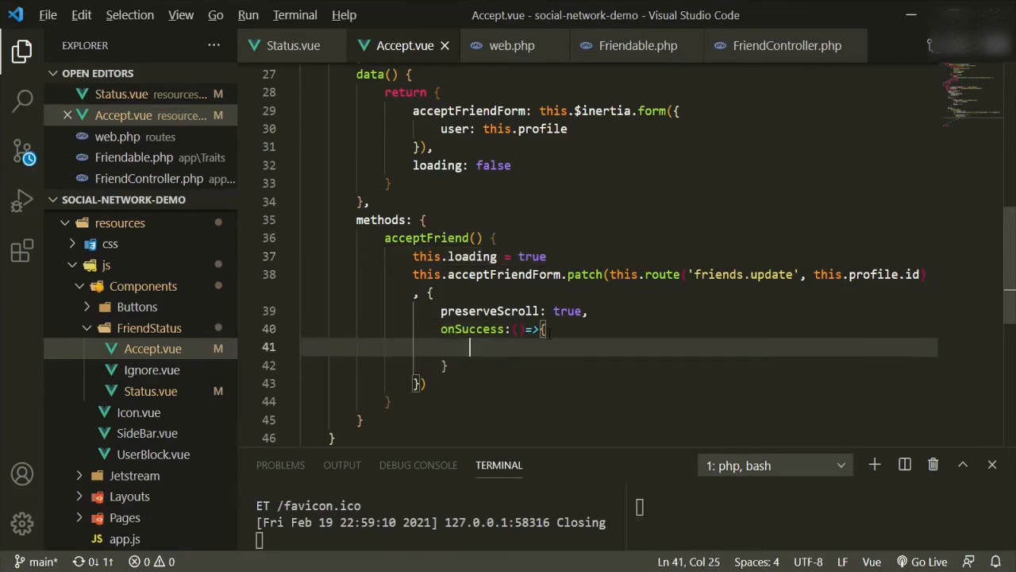
type("this")
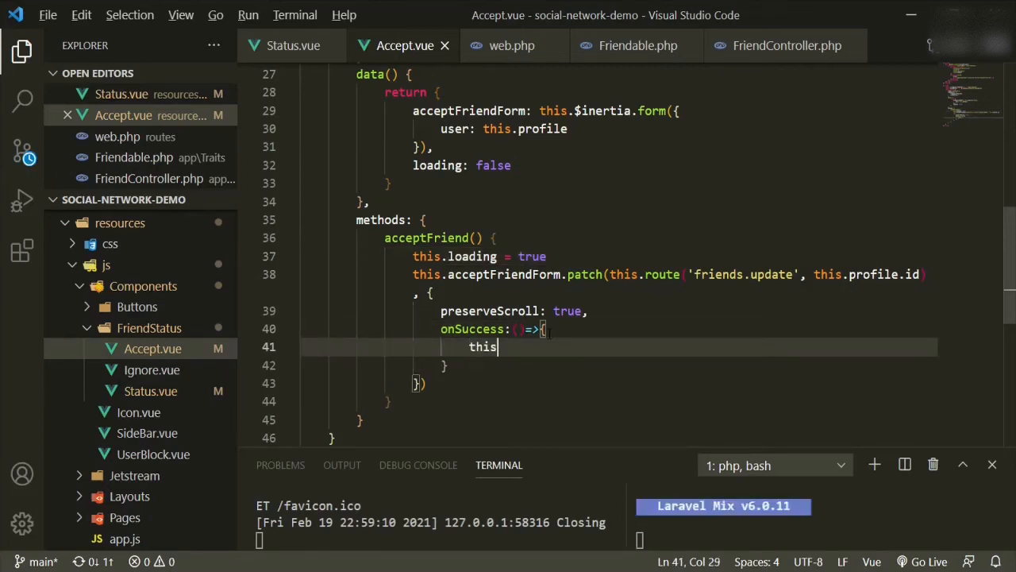
type(".loading =")
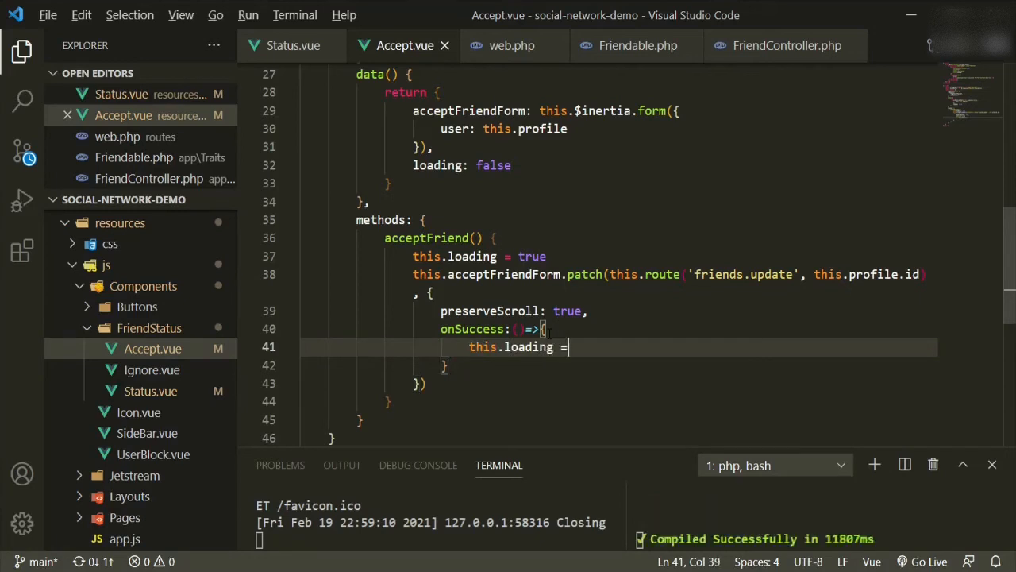
type("false")
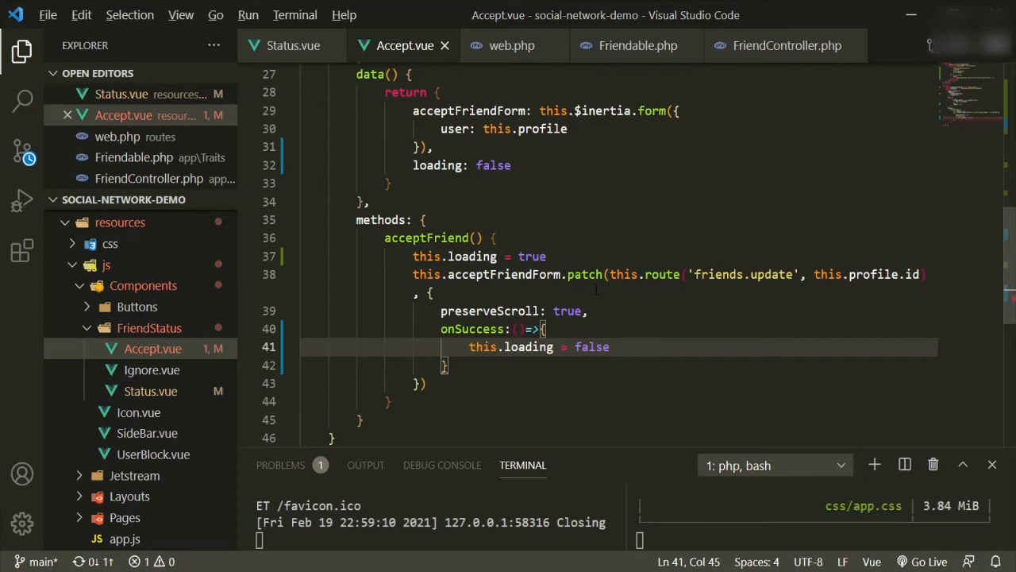
scroll("up", 3)
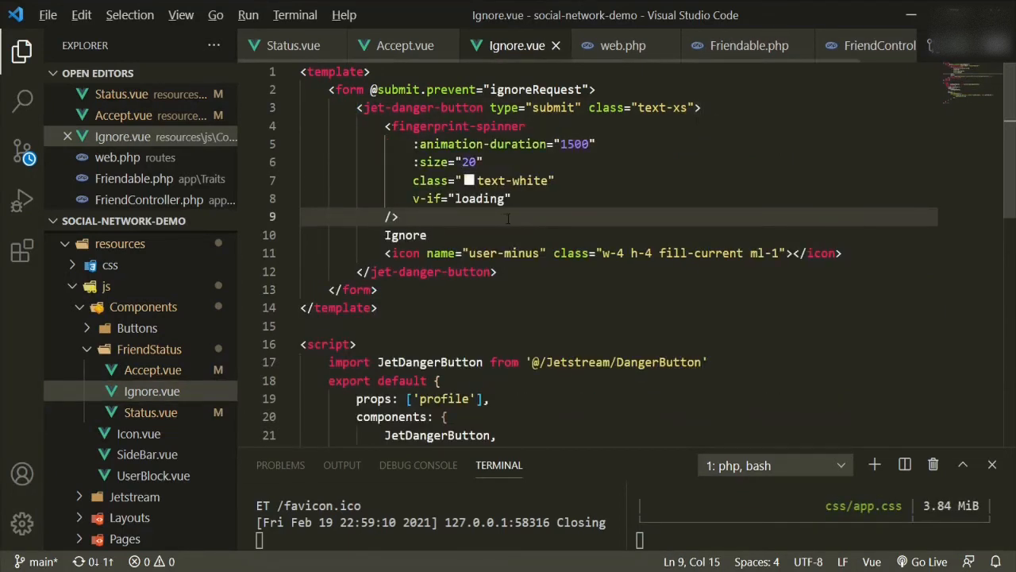
Step: Add the loading-only fingerprint-spinner to Ignore.vue and wrap the Ignore label and icon in <template v-else>
type("te")
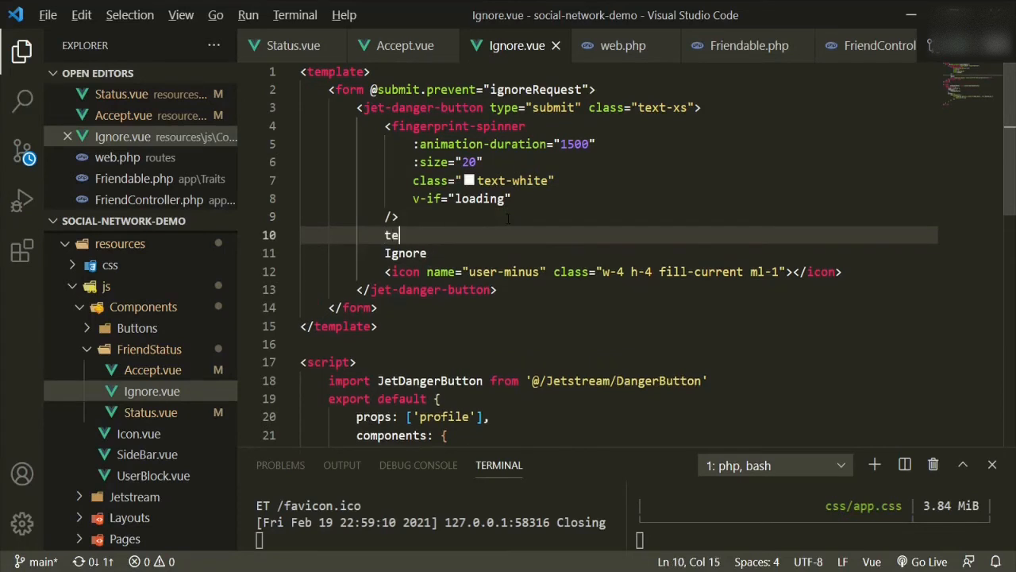
type("mplate v-else>")
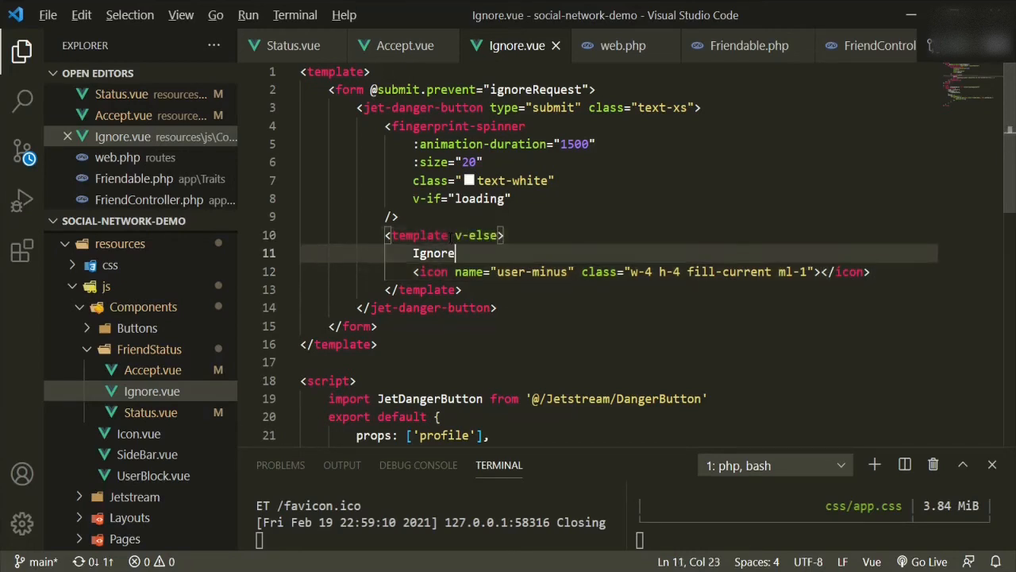
left_click(496, 308)
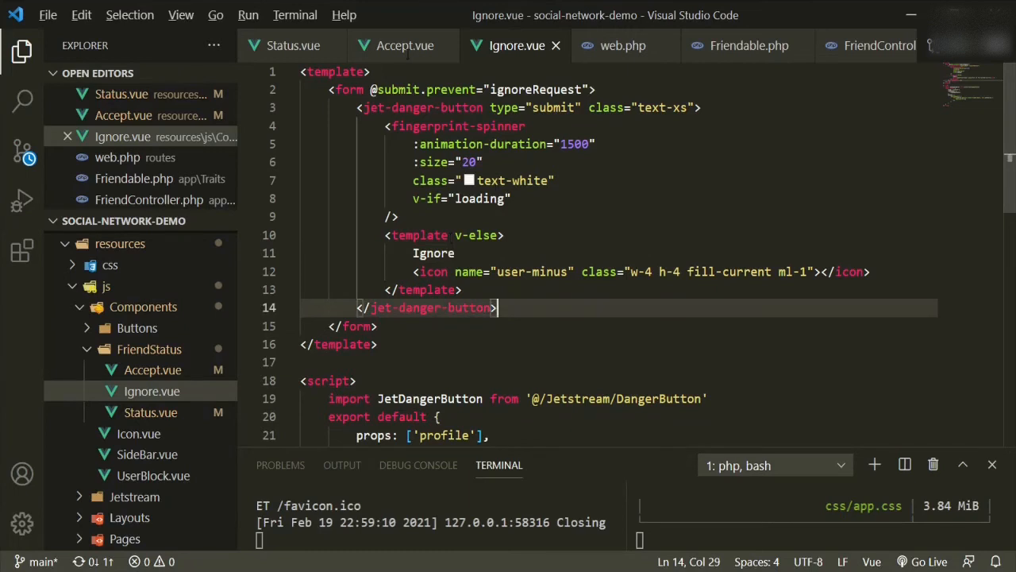
mouse_move(405, 45)
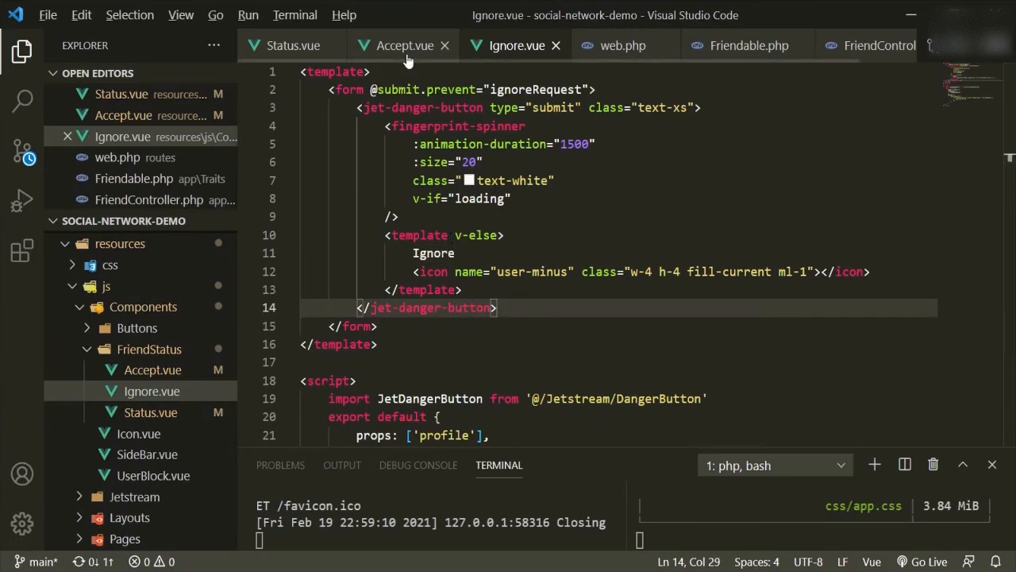
Step: Paste the FingerprintSpinner import from Accept.vue onto its own line after Ignore.vue's script tag
left_click(405, 45)
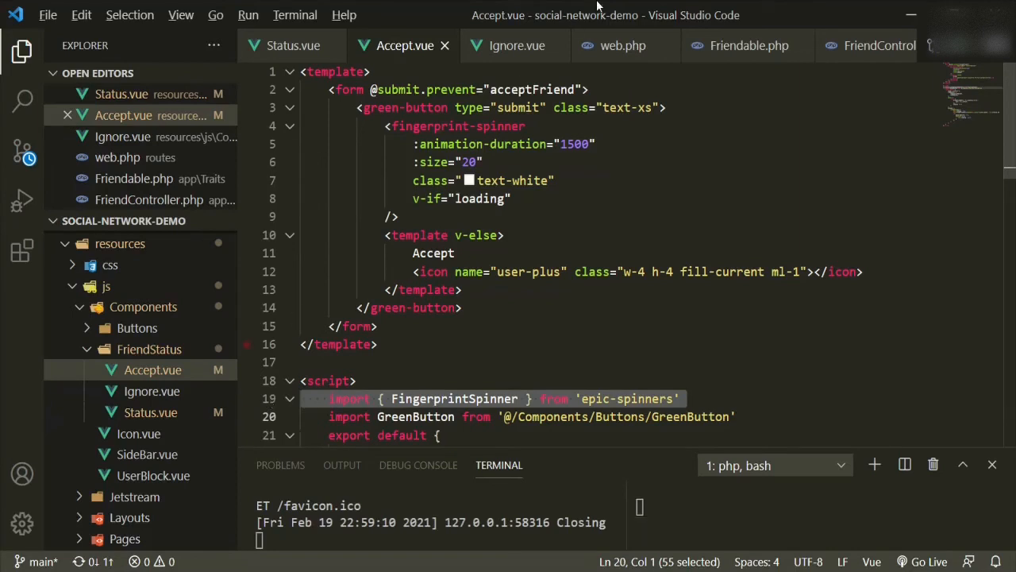
left_click(516, 44)
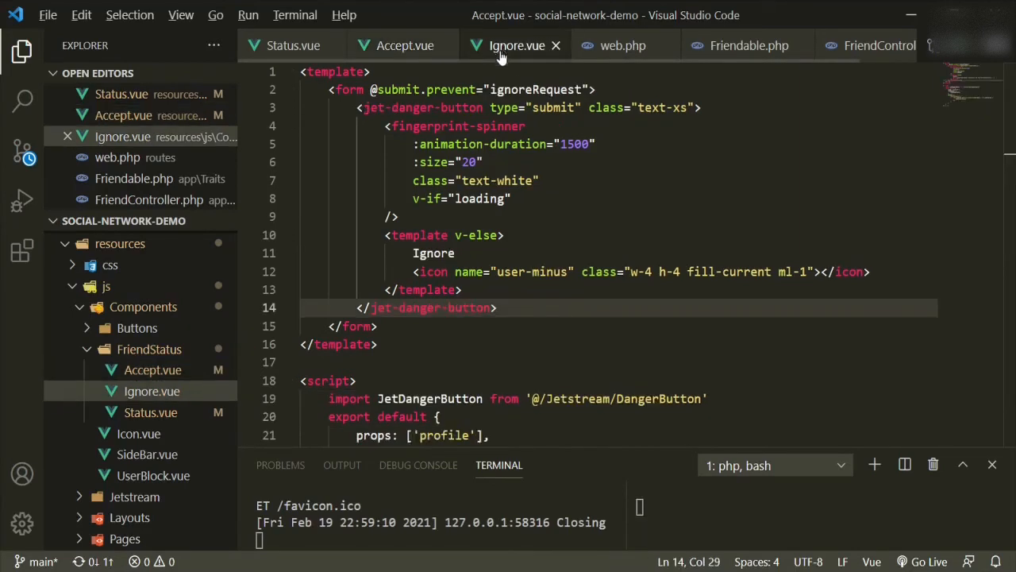
left_click(711, 397)
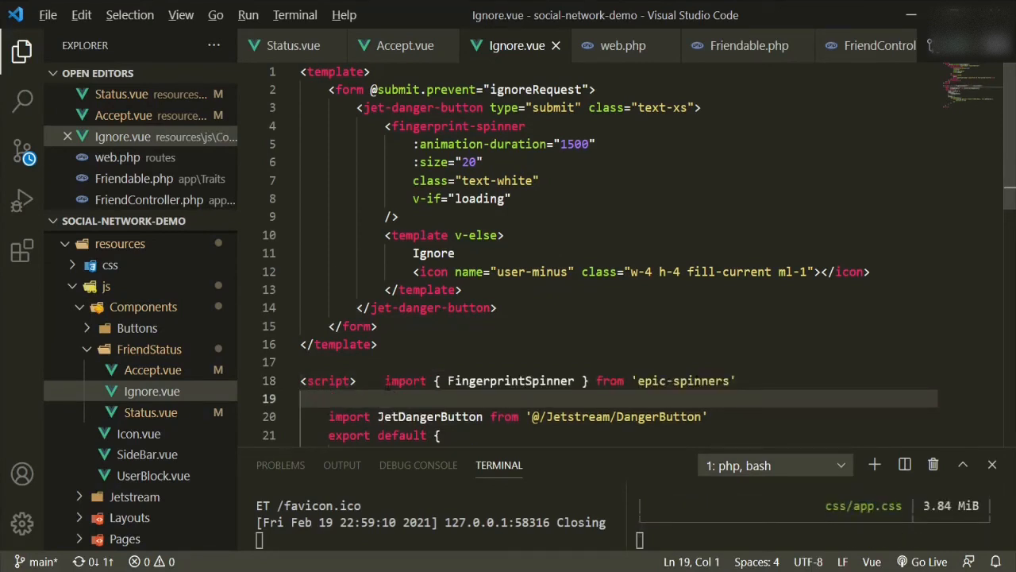
left_click(384, 381)
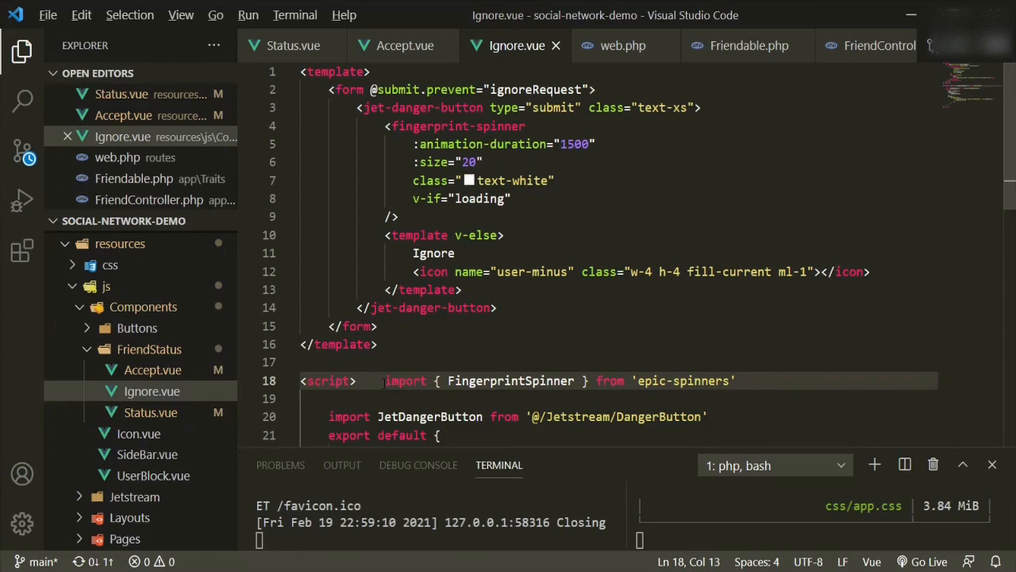
key("Enter")
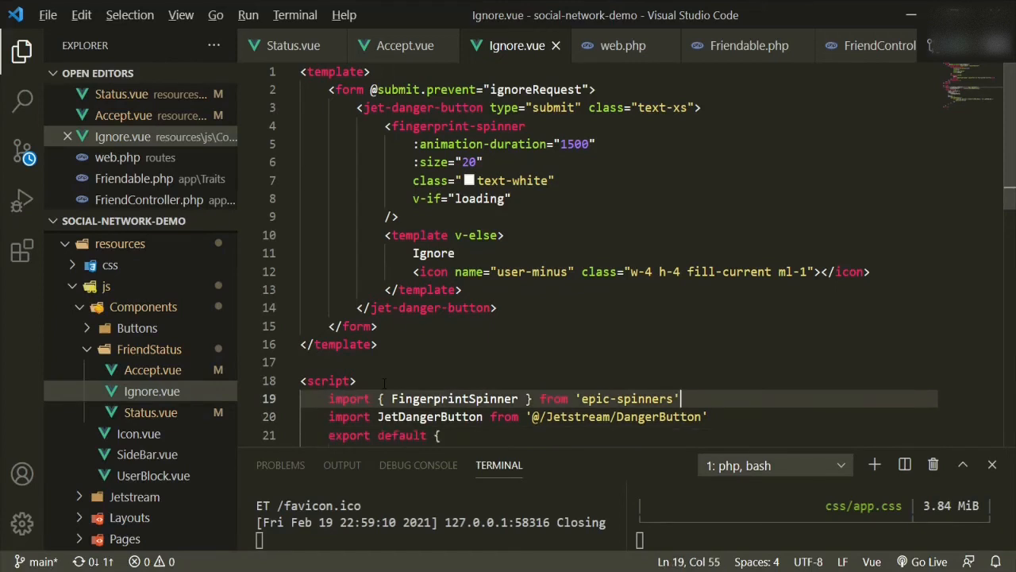
Step: Register FingerprintSpinner alongside JetDangerButton in Ignore.vue's components object
left_click(457, 397)
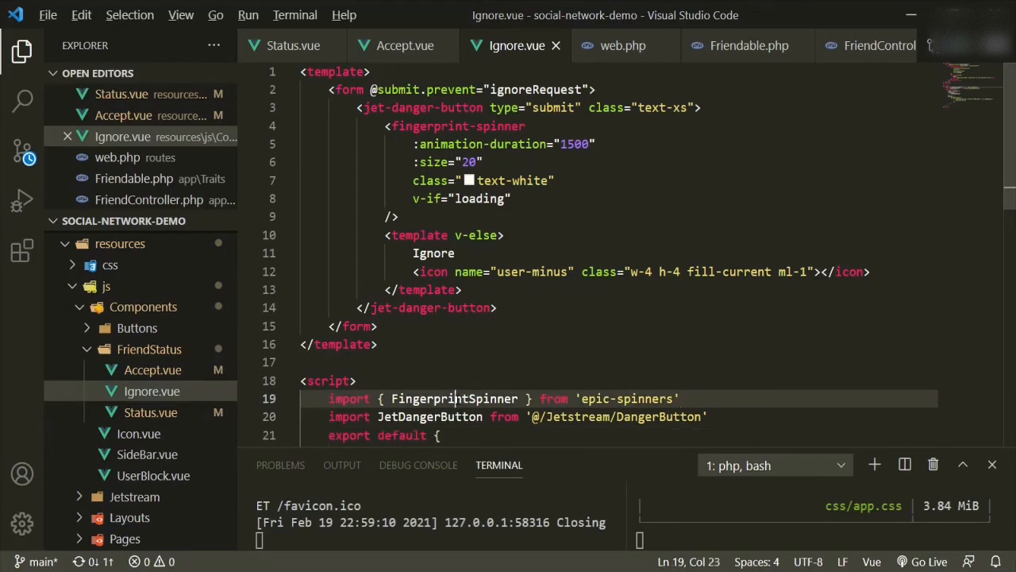
double_click(454, 397)
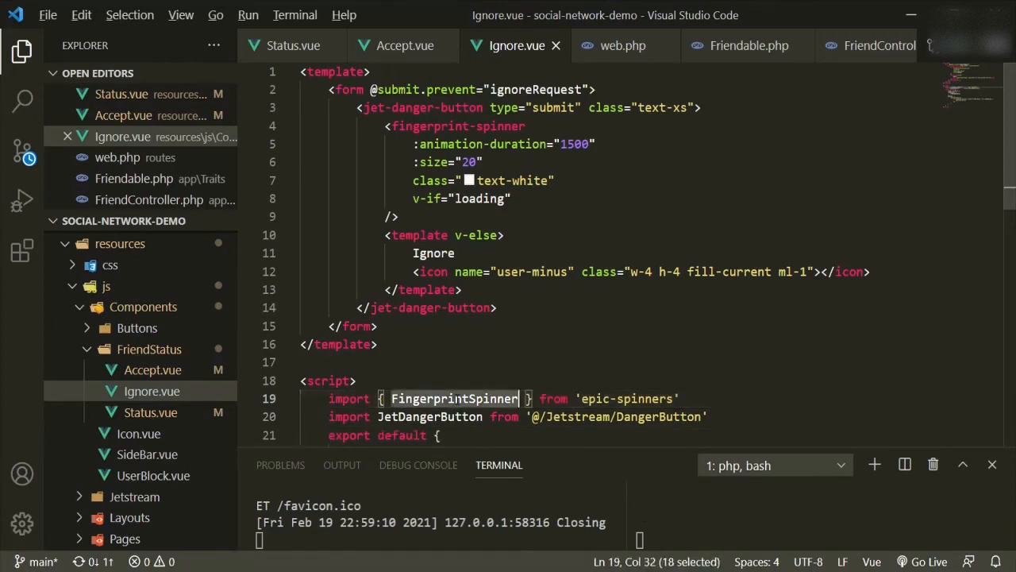
scroll("down", 3)
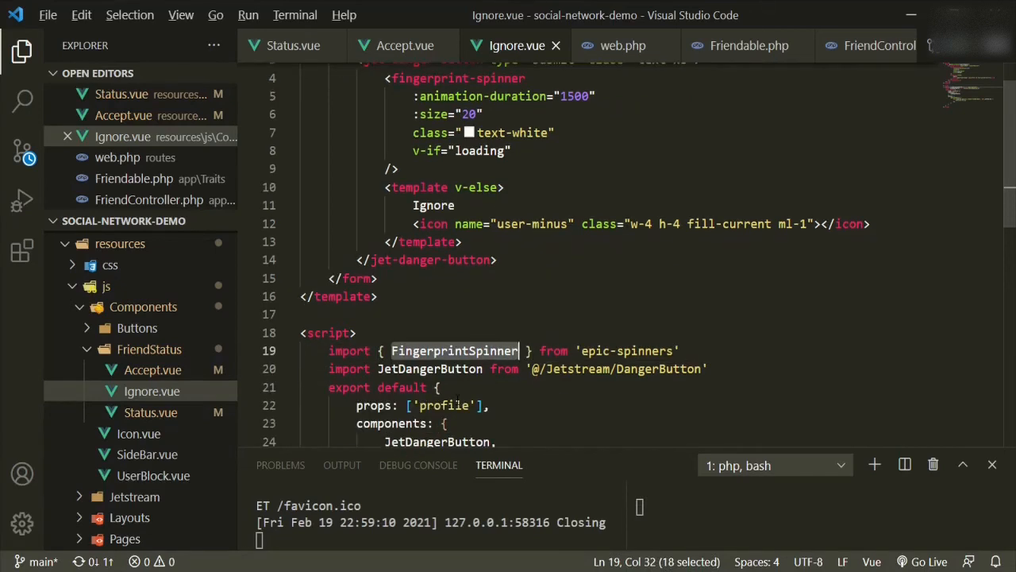
scroll("down", 3)
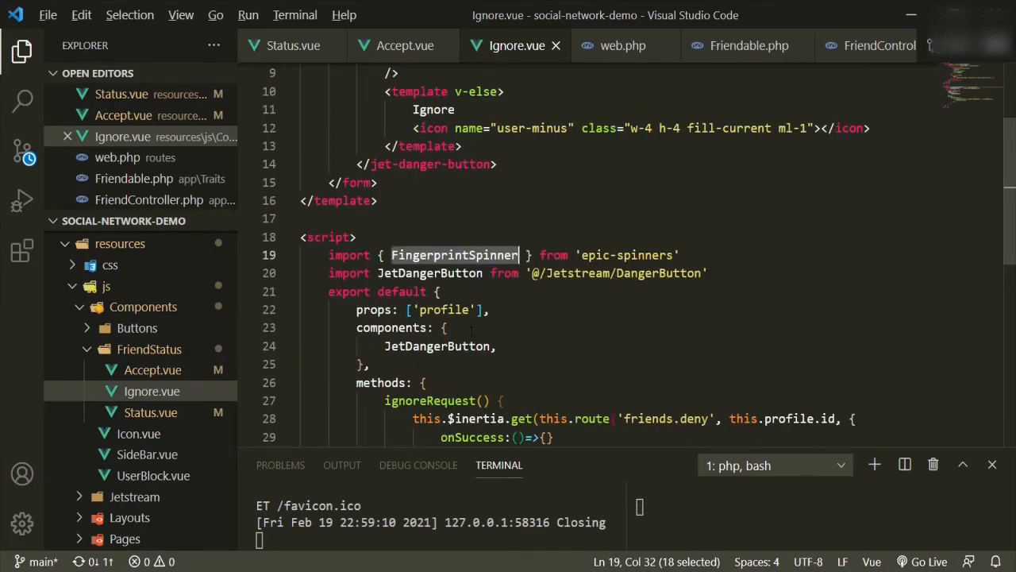
left_click(446, 328)
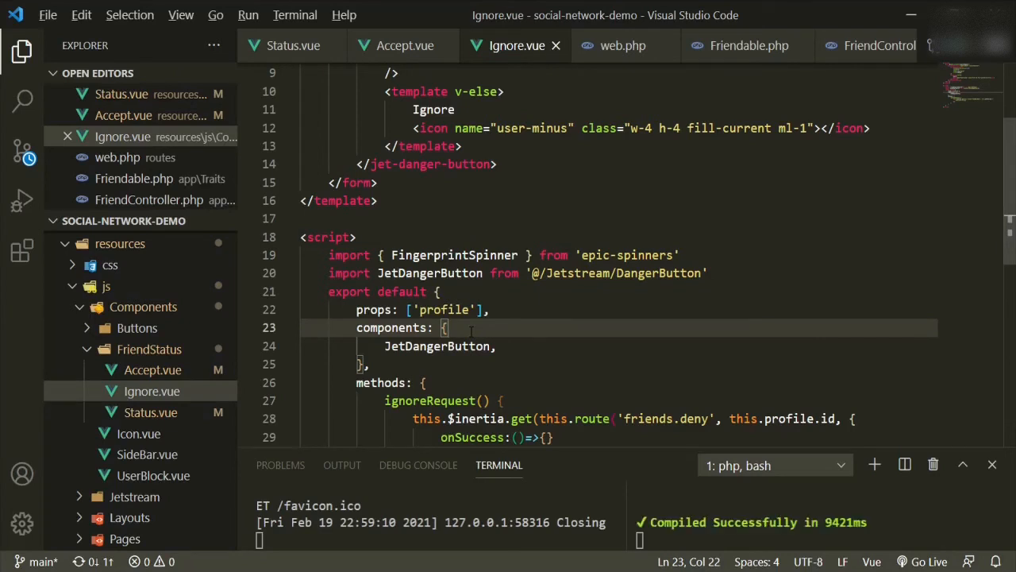
type("FingerprintSpinner,")
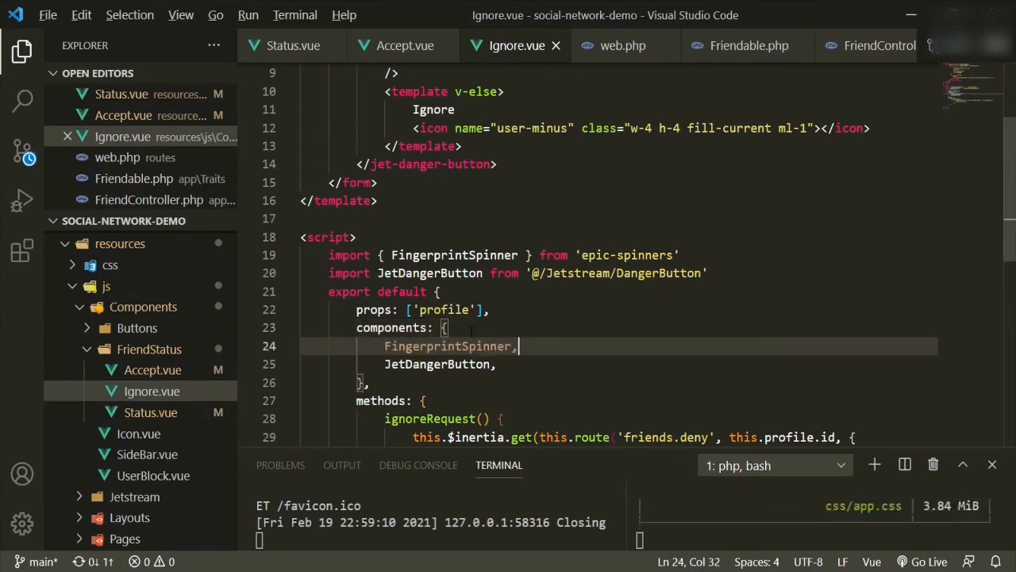
left_click(426, 400)
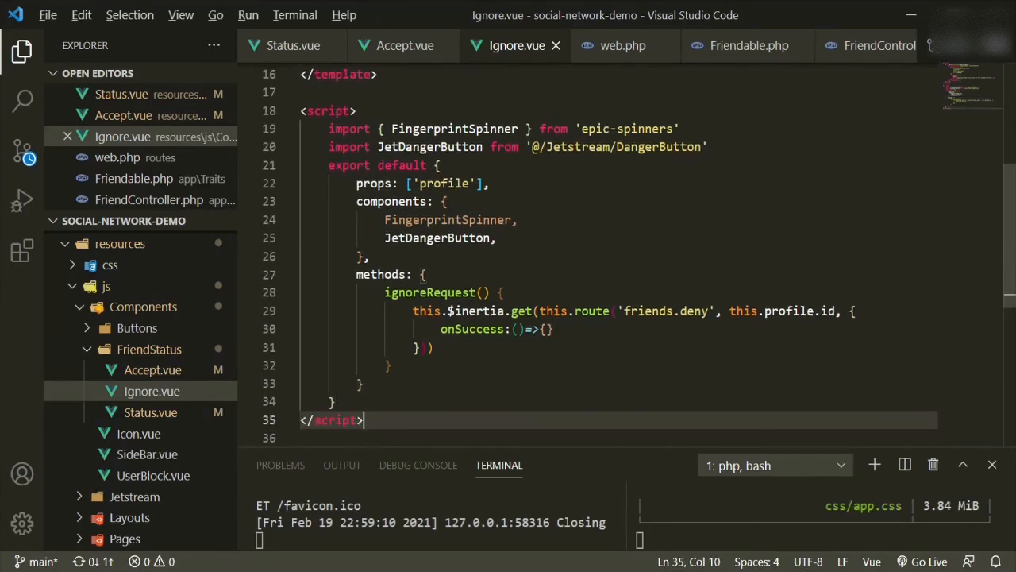
Step: Set this.loading = true at the start of ignoreRequest before the deny request
left_click(501, 292)
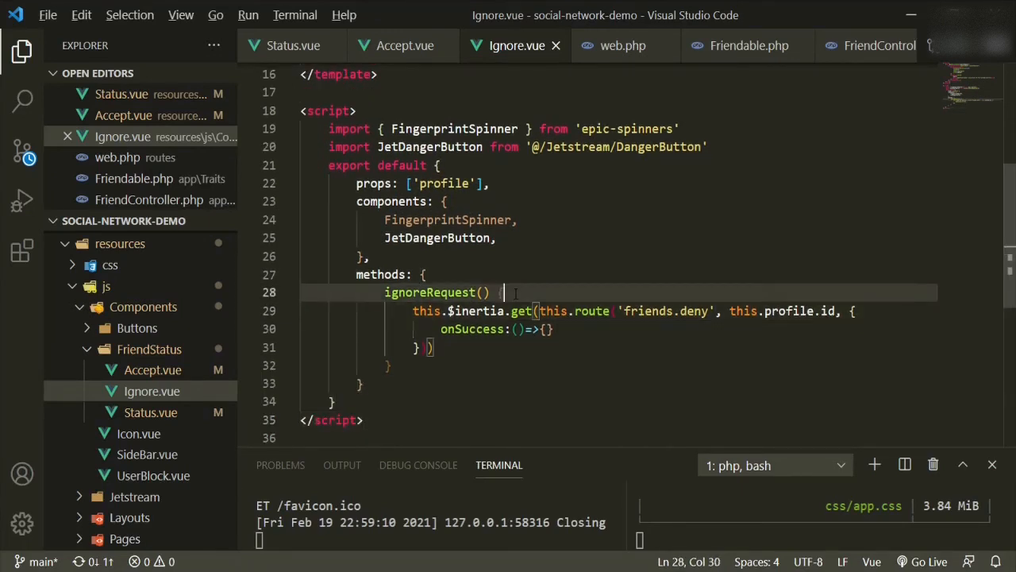
key("Enter")
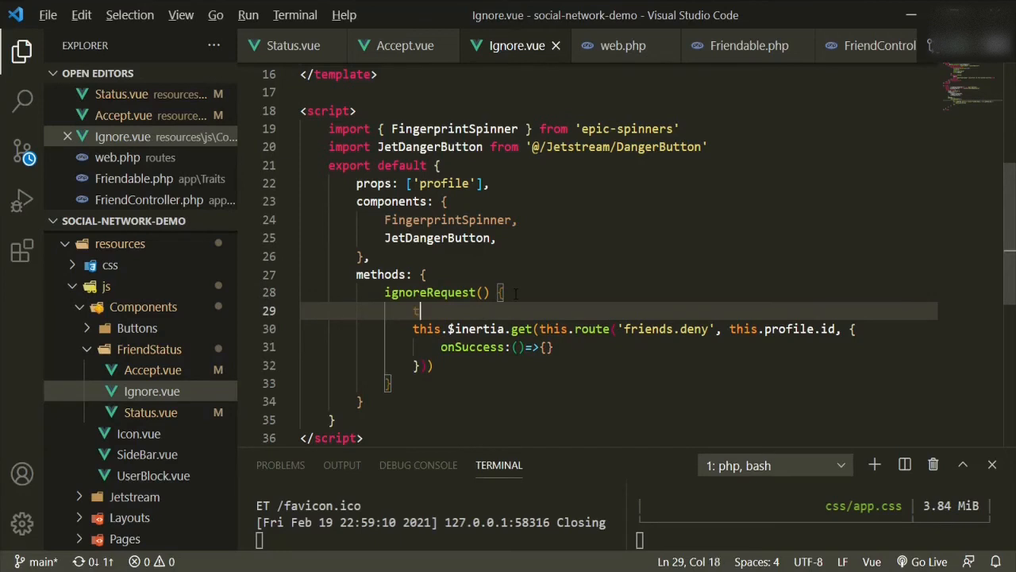
type("this.loading")
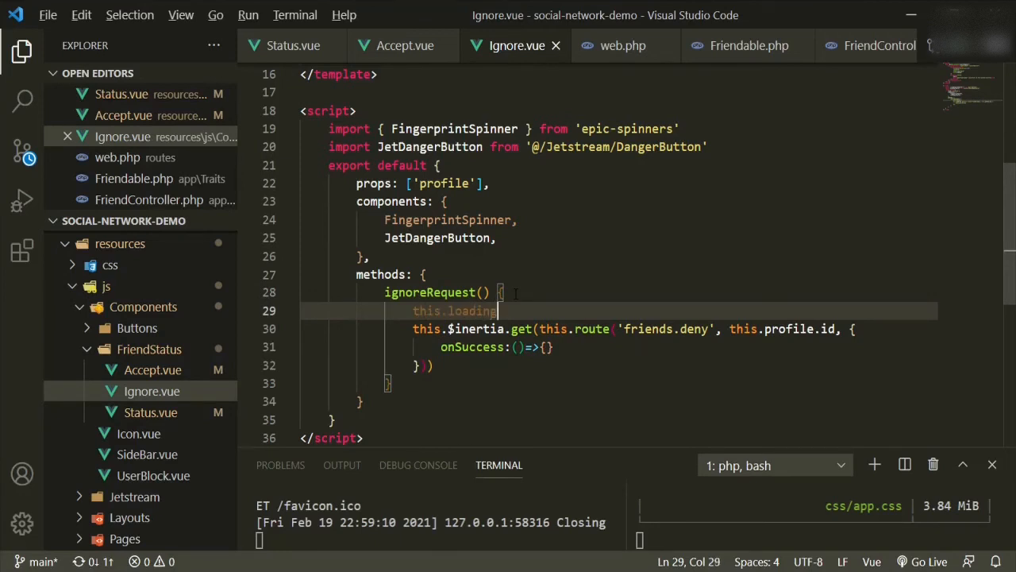
type("= fa")
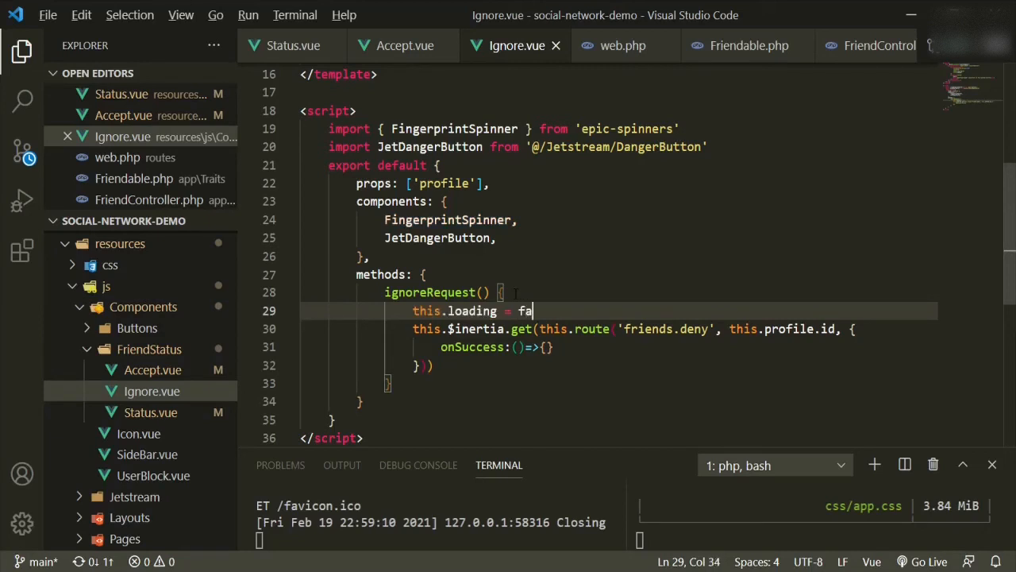
key("Backspace")
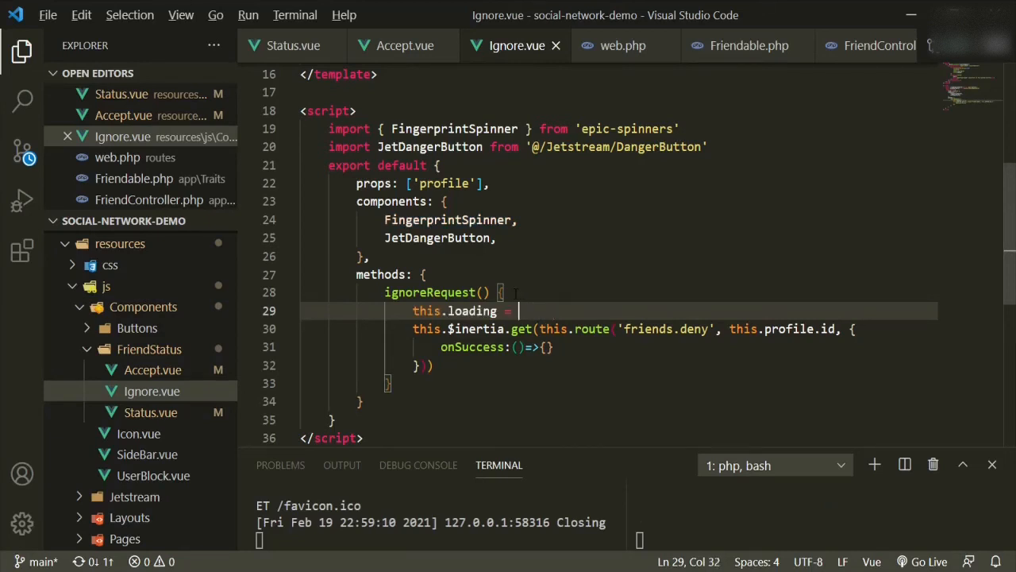
type("true")
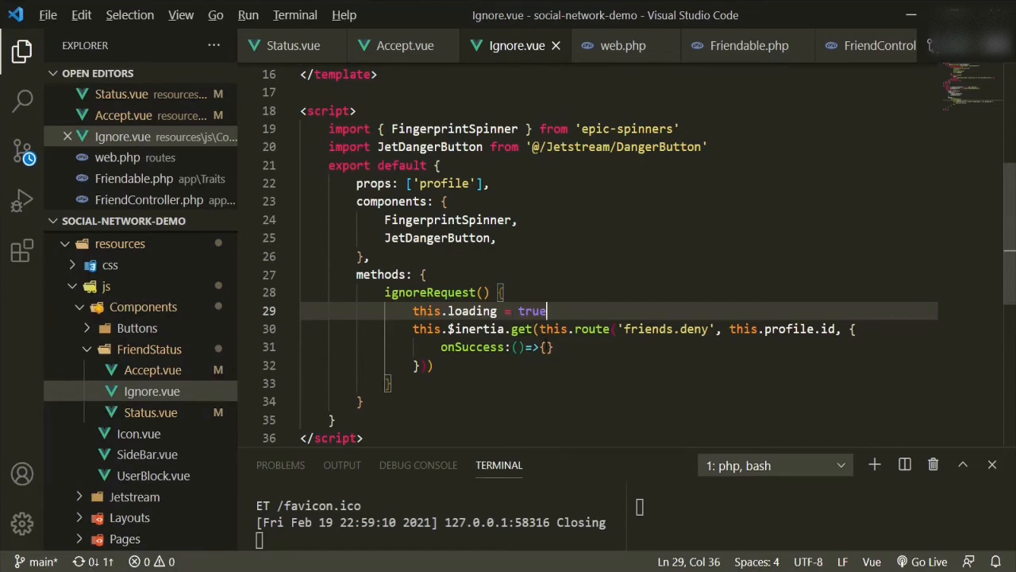
Step: Set this.loading = false inside ignoreRequest's onSuccess callback
key("Enter")
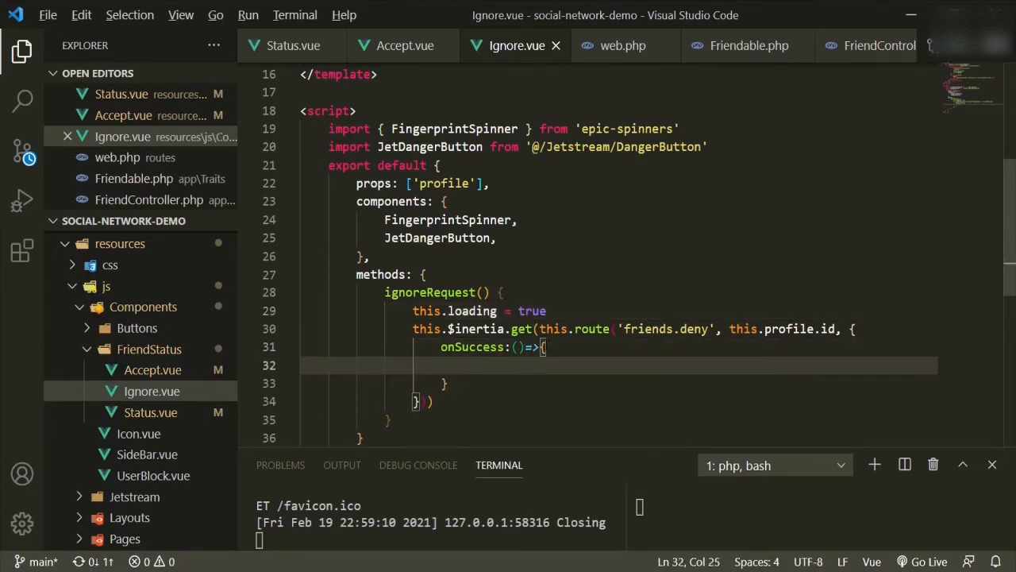
type("this.loading")
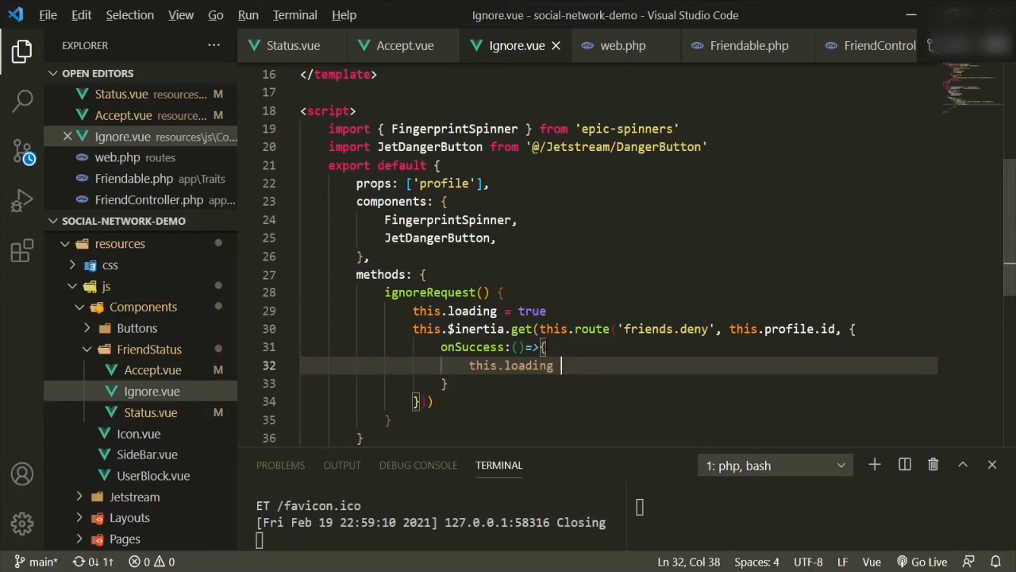
type("= tr")
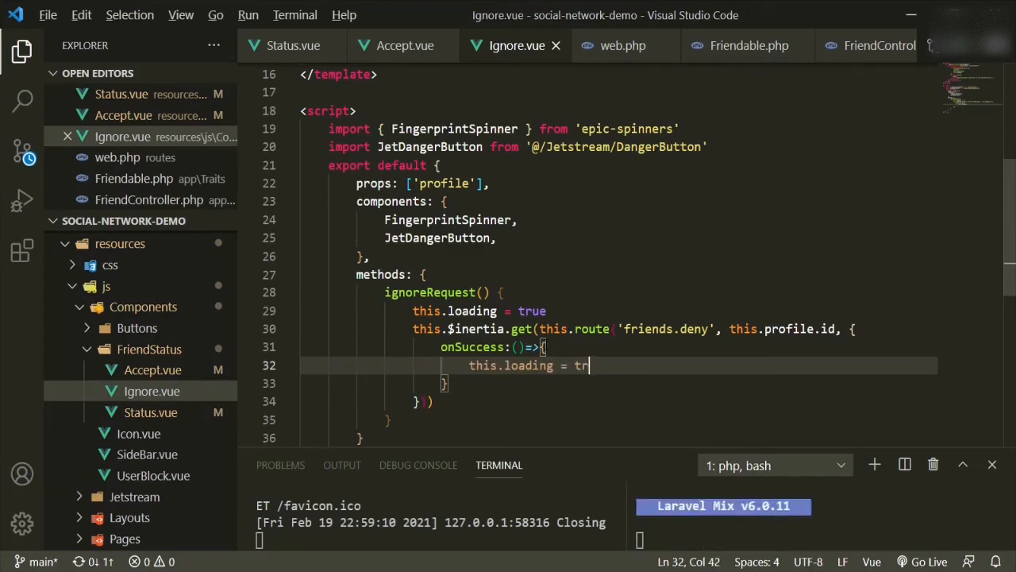
type("ue")
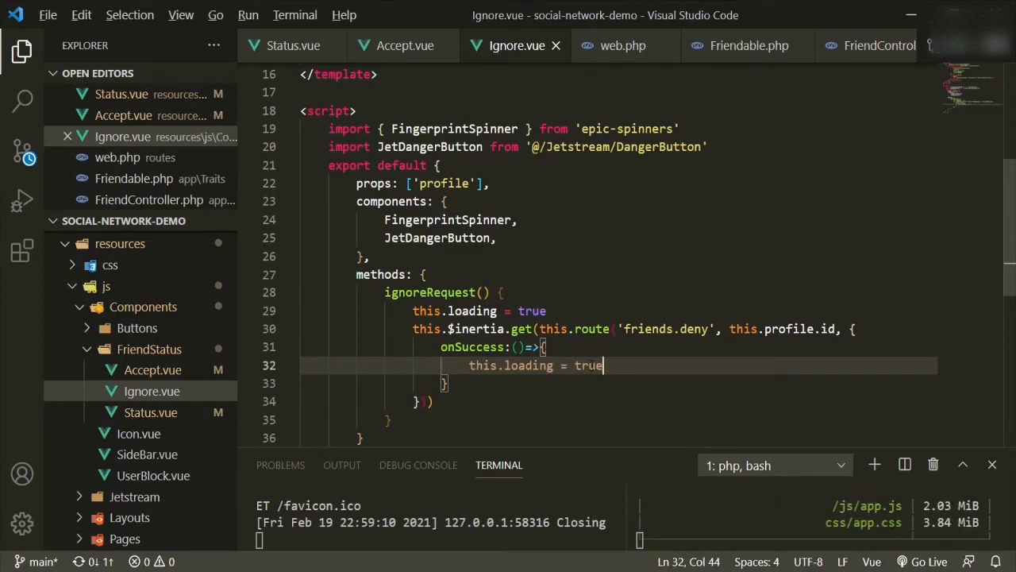
double_click(587, 365)
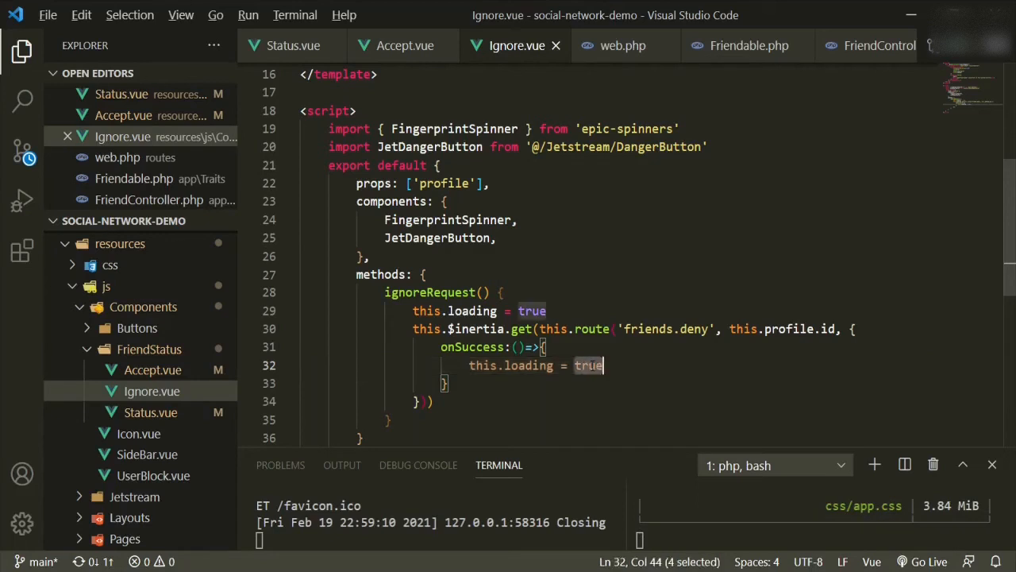
type("false")
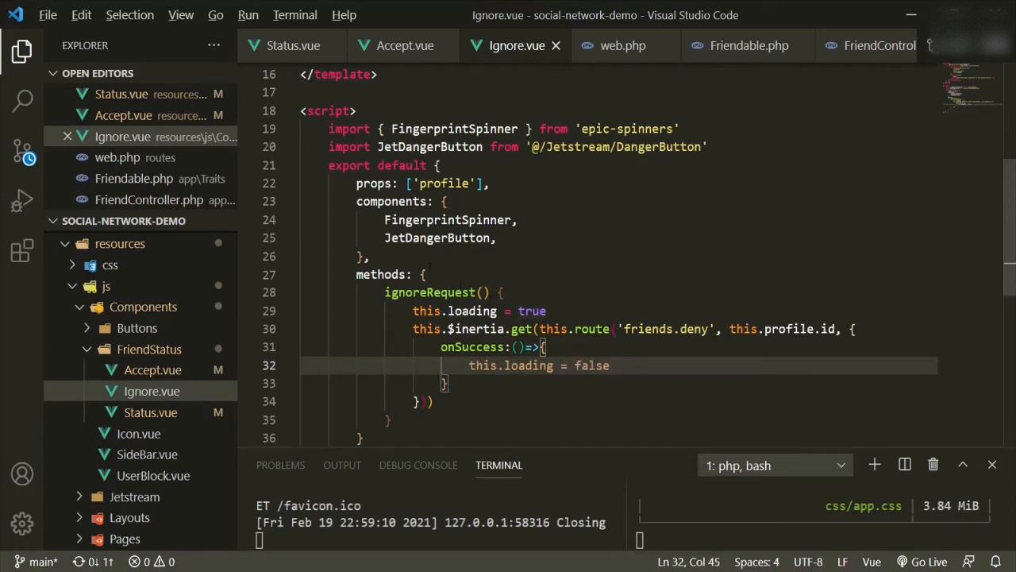
Step: Add data() { return { loading: false } } between components and methods in Ignore.vue
left_click(383, 256)
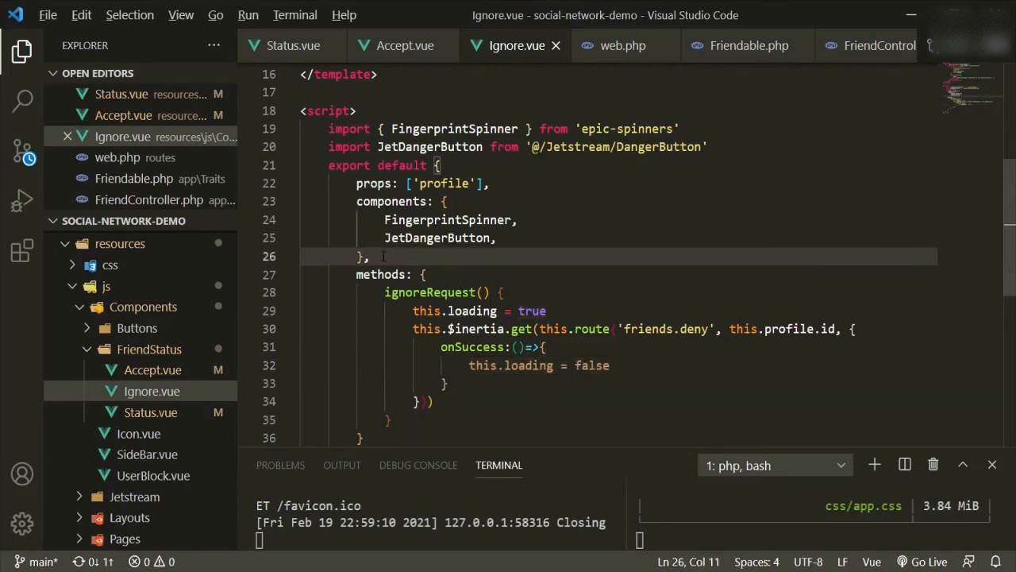
type("data")
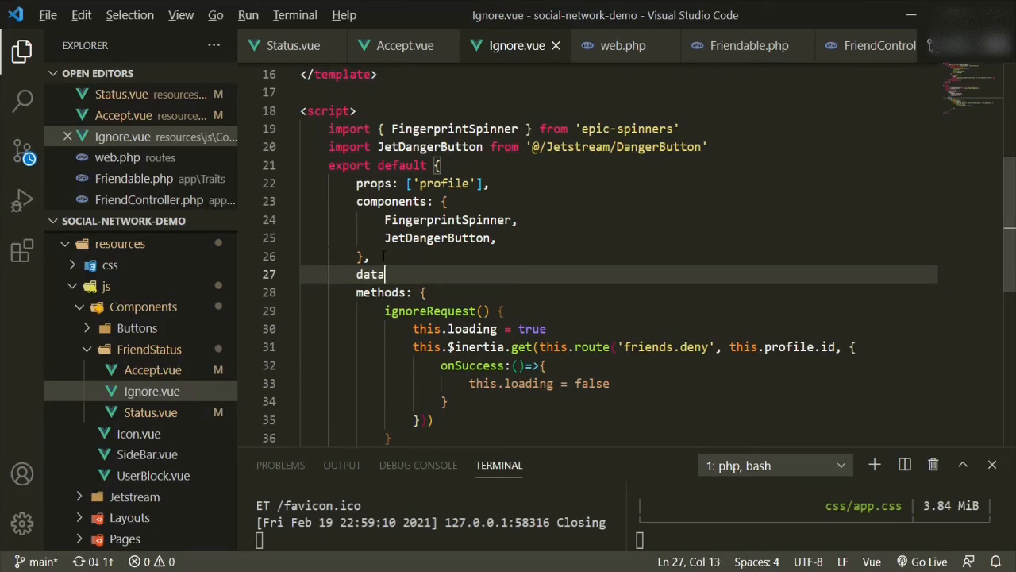
type("()")
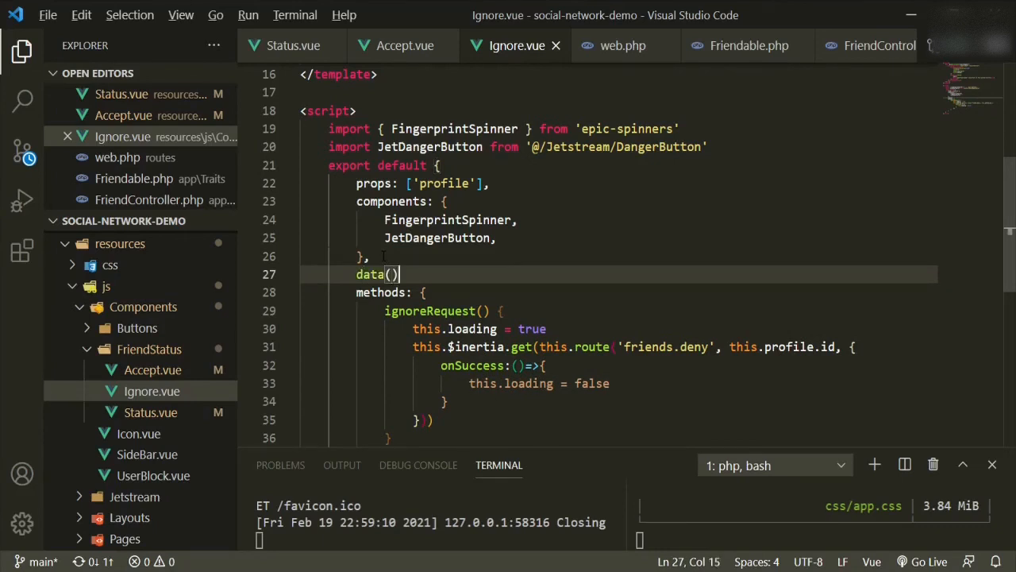
type("{}")
type("l")
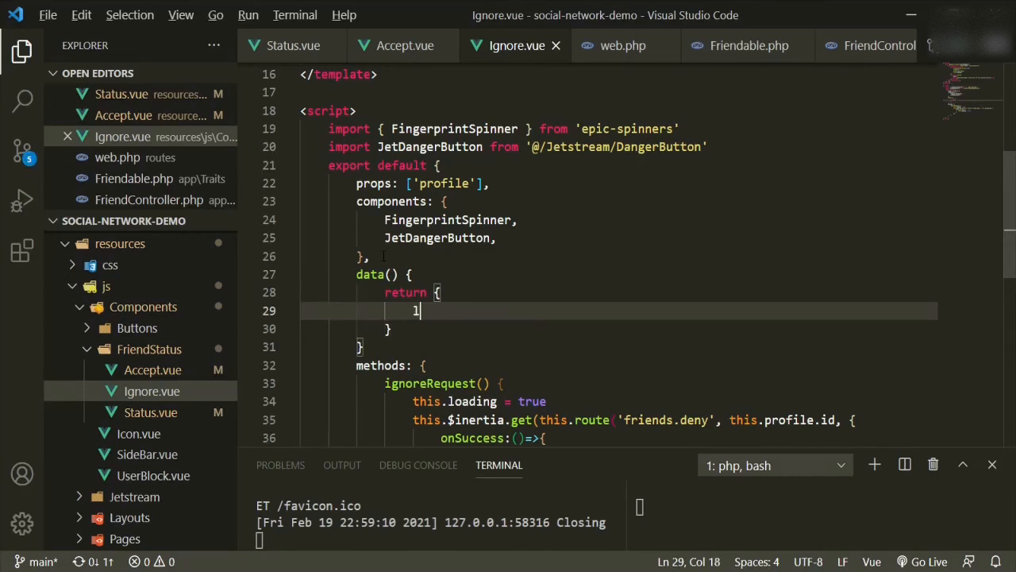
type("oading: false")
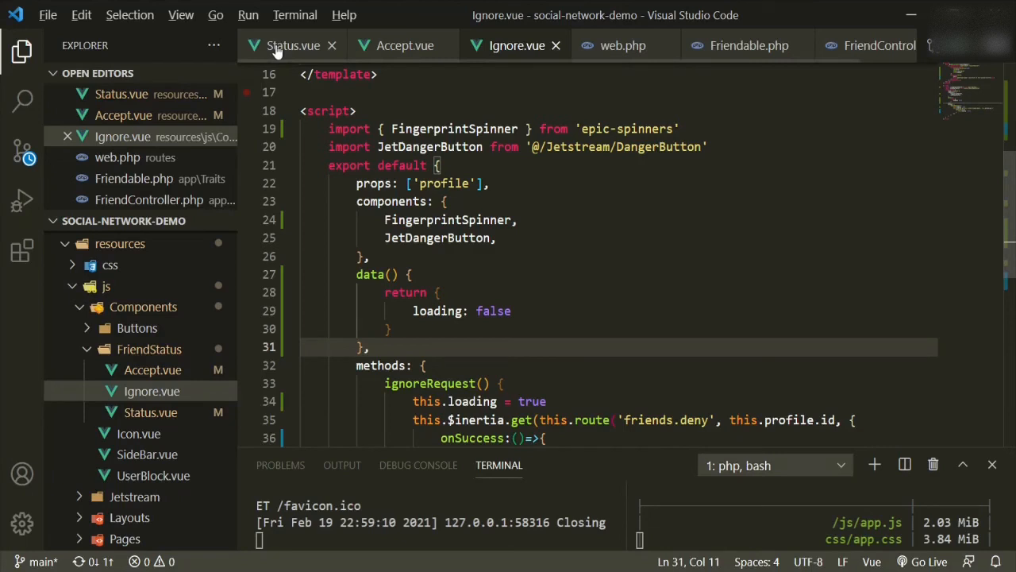
Step: Scroll Status.vue to the Add Friend blue-button's fingerprint-spinner block to copy it for Unfriend
left_click(292, 44)
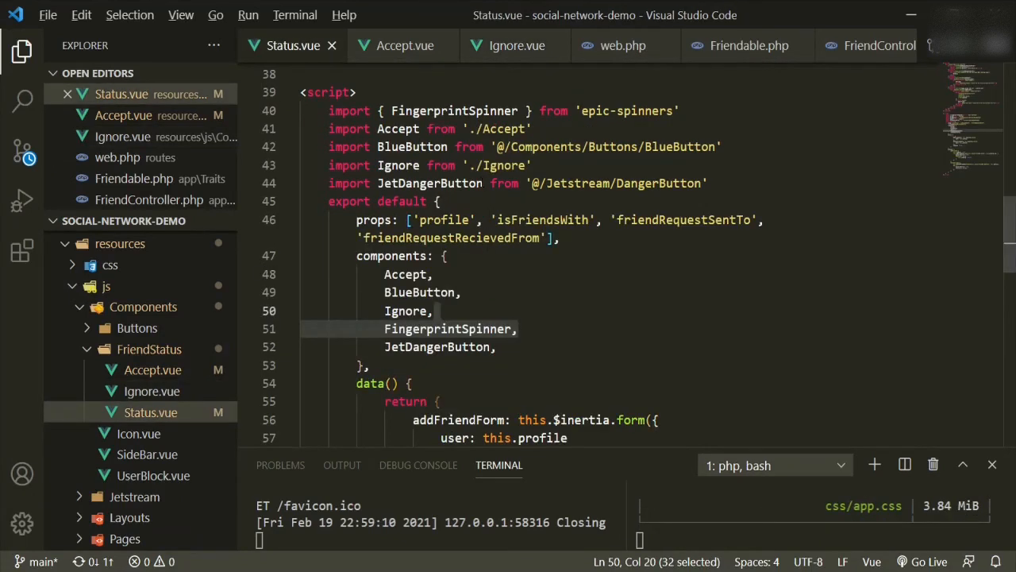
scroll("up", 3)
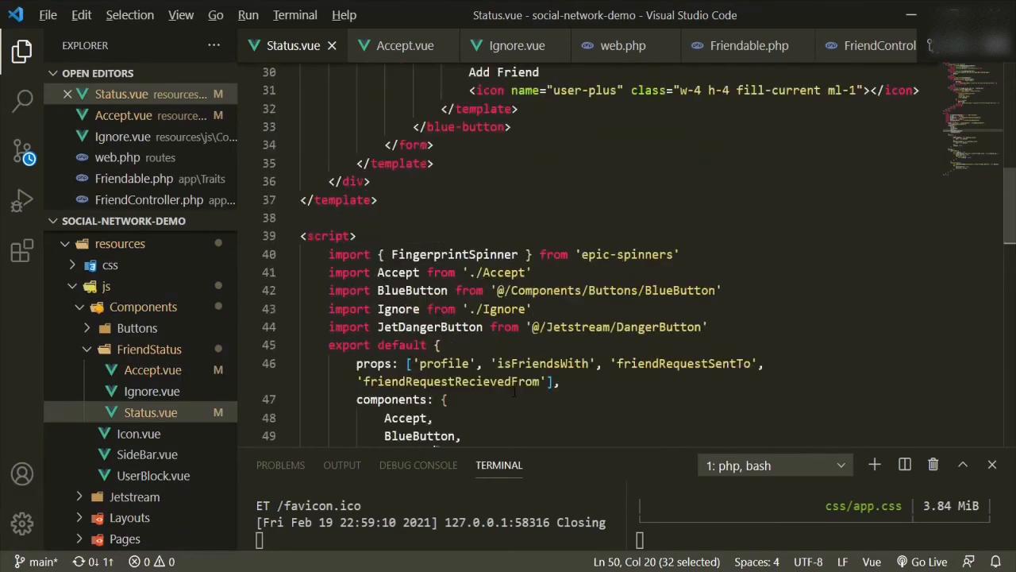
scroll("up", 3)
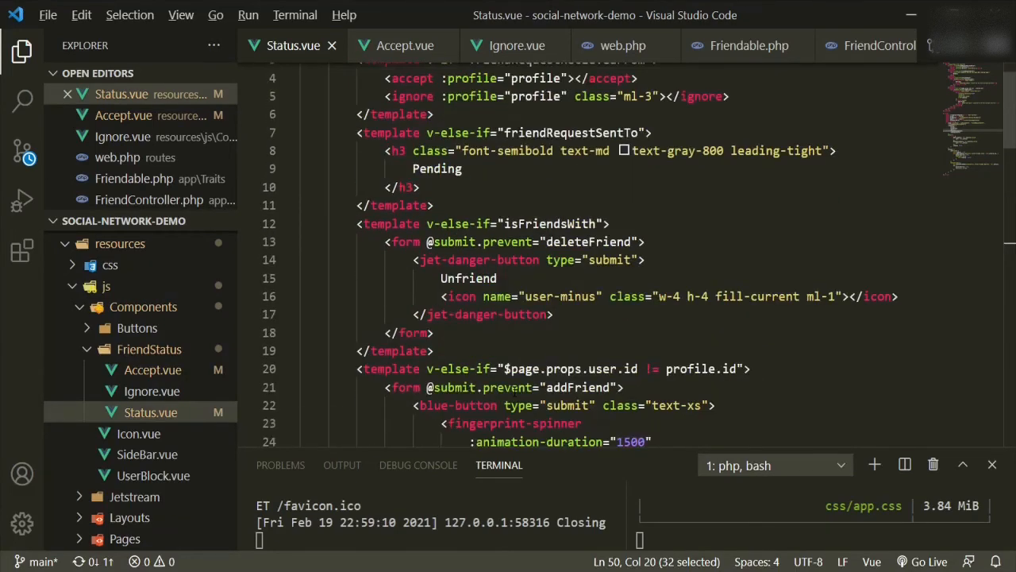
scroll("up", 3)
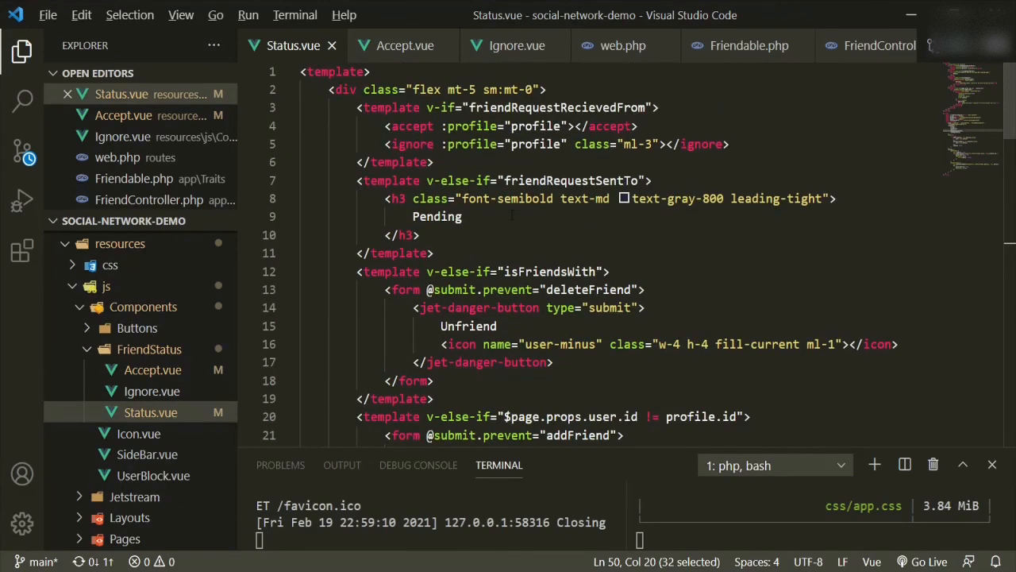
scroll("down", 3)
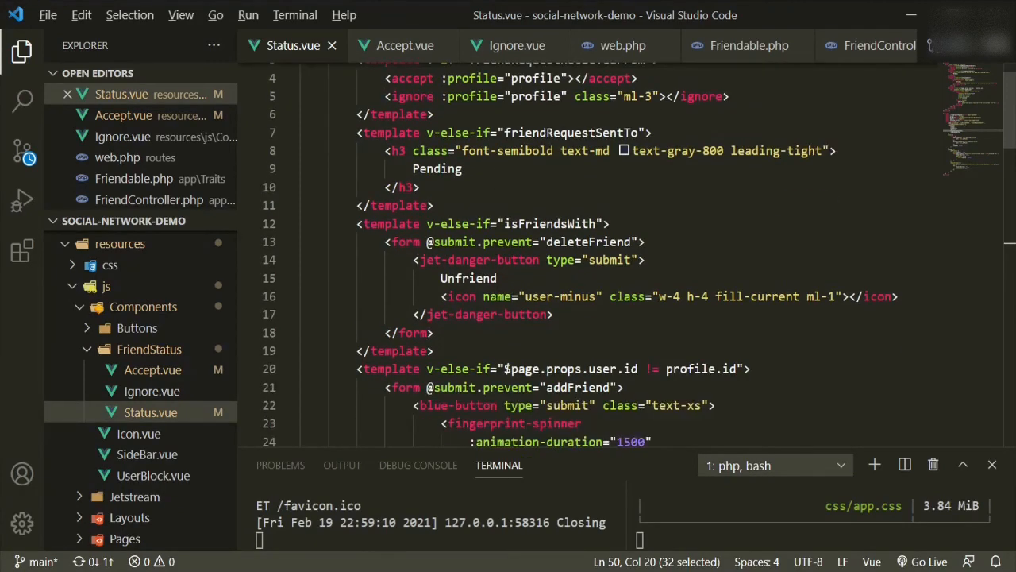
scroll("down", 3)
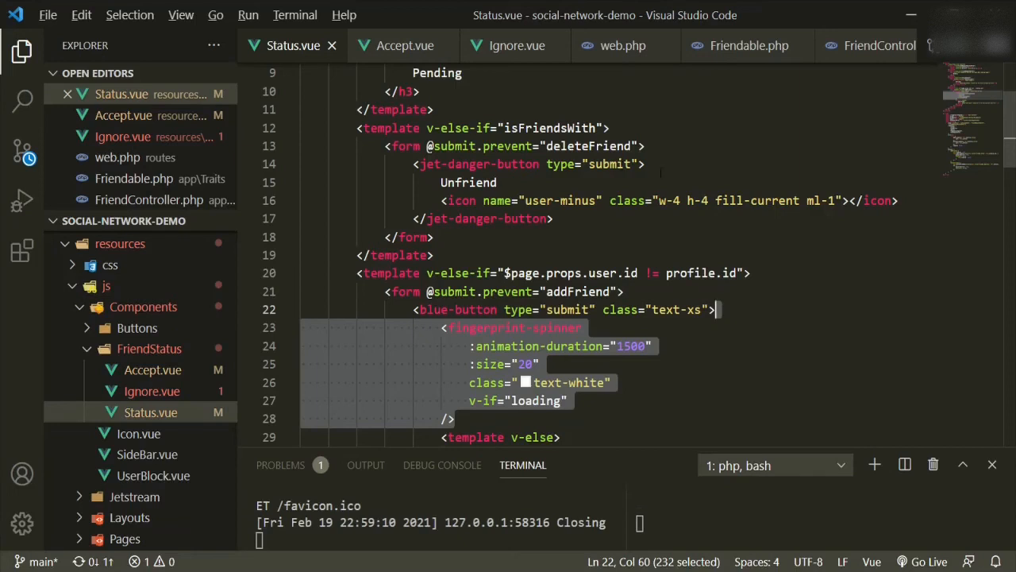
Step: Paste the fingerprint spinner into jet-danger-button and wrap the Unfriend label and icon in <template v-else>
left_click(645, 164)
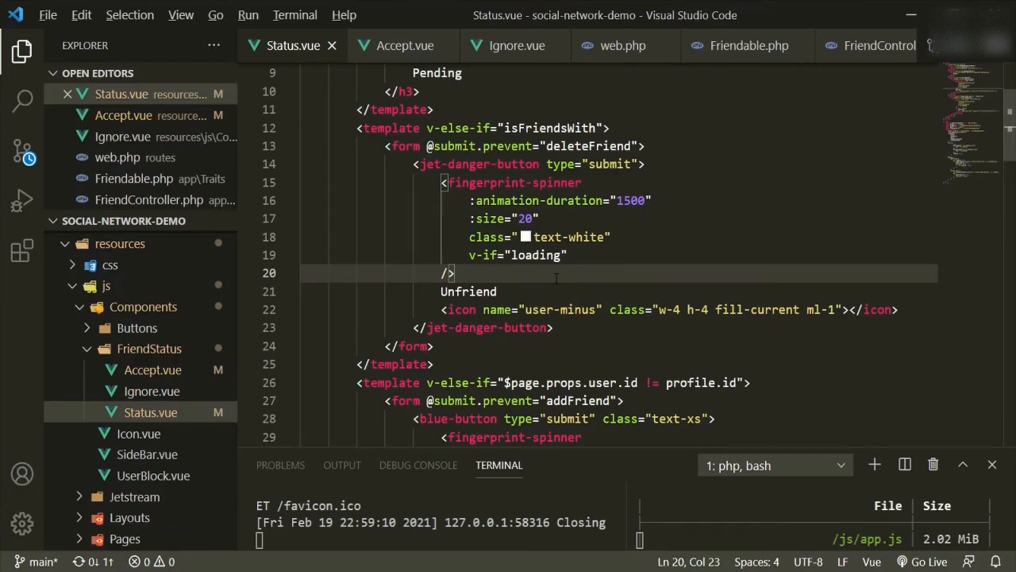
key("Enter")
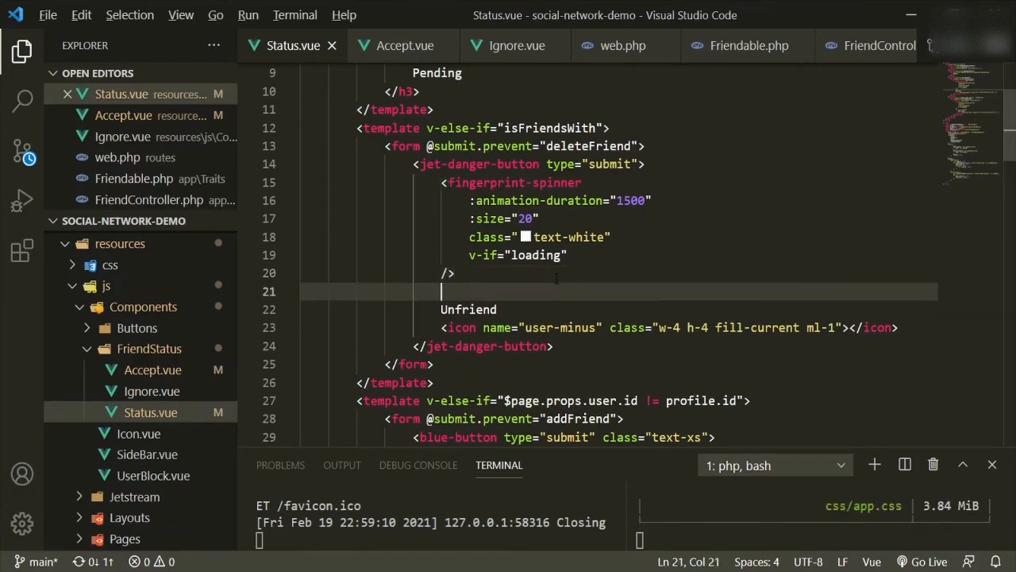
type("template>")
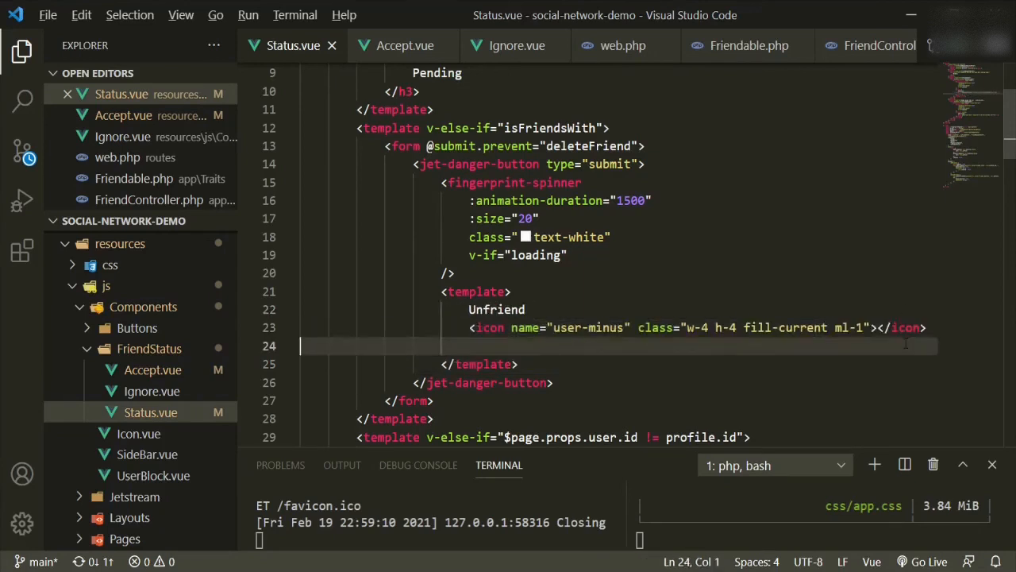
key("Backspace")
type(" v-else")
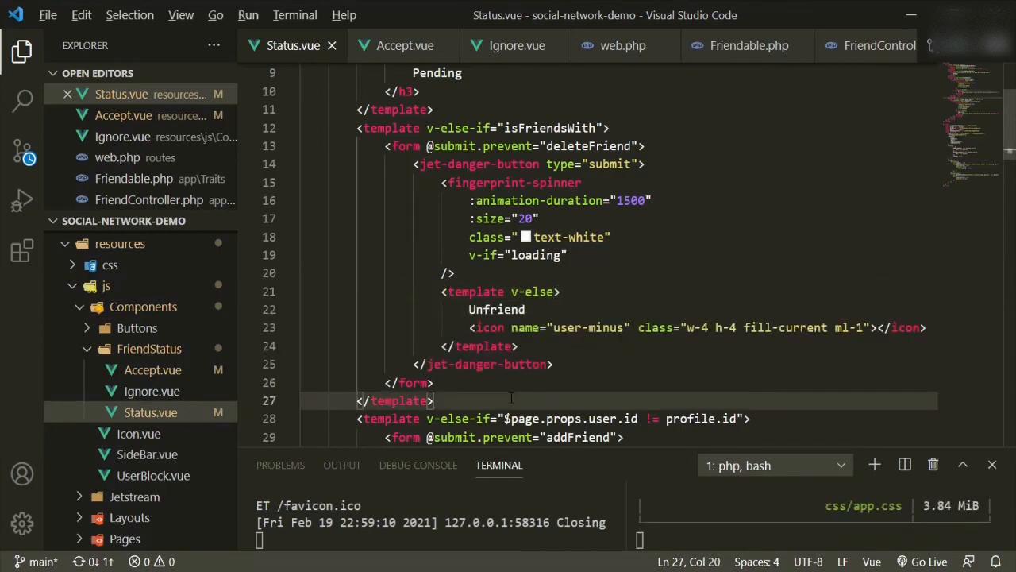
scroll("down", 3)
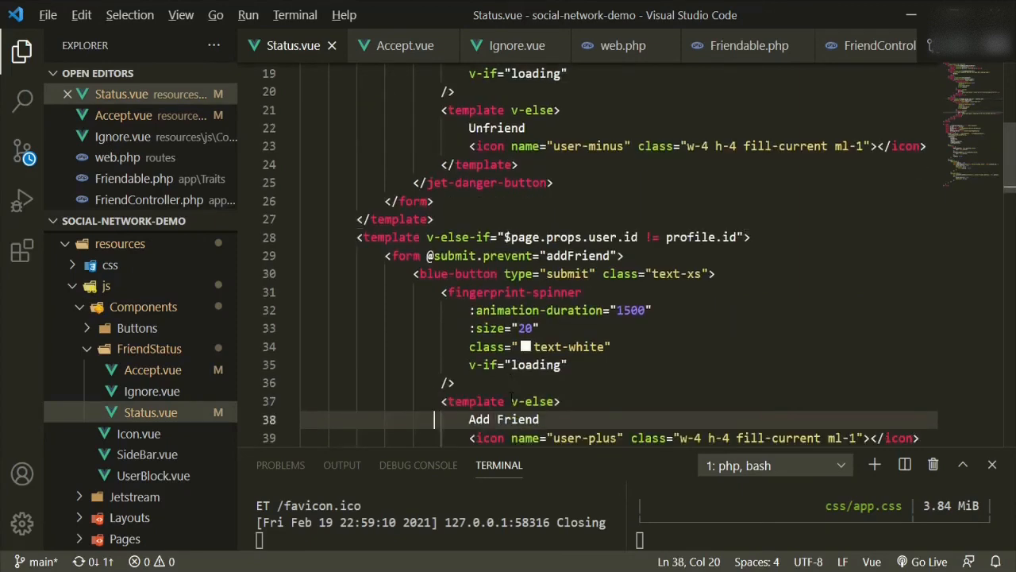
scroll("down", 3)
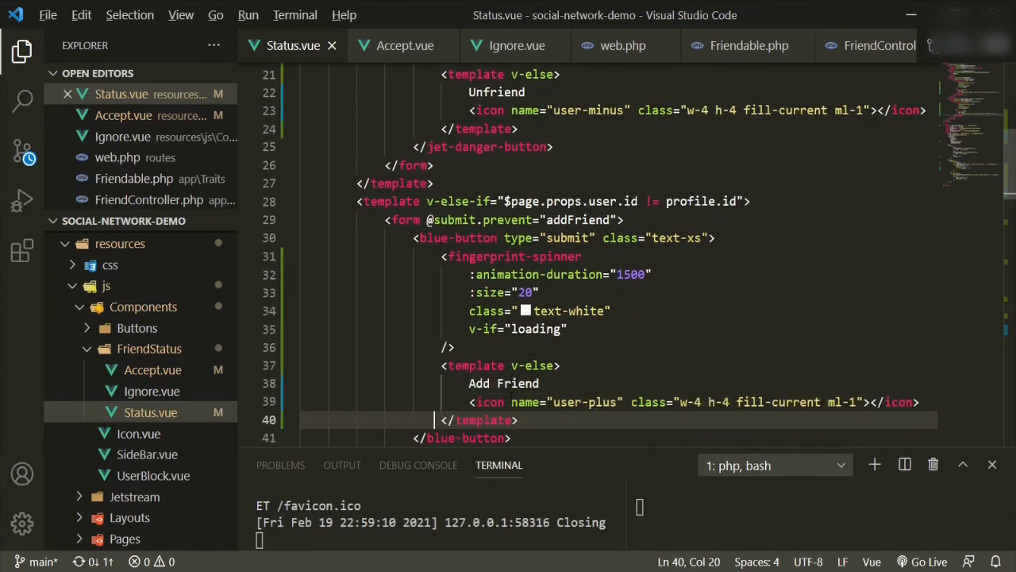
scroll("down", 3)
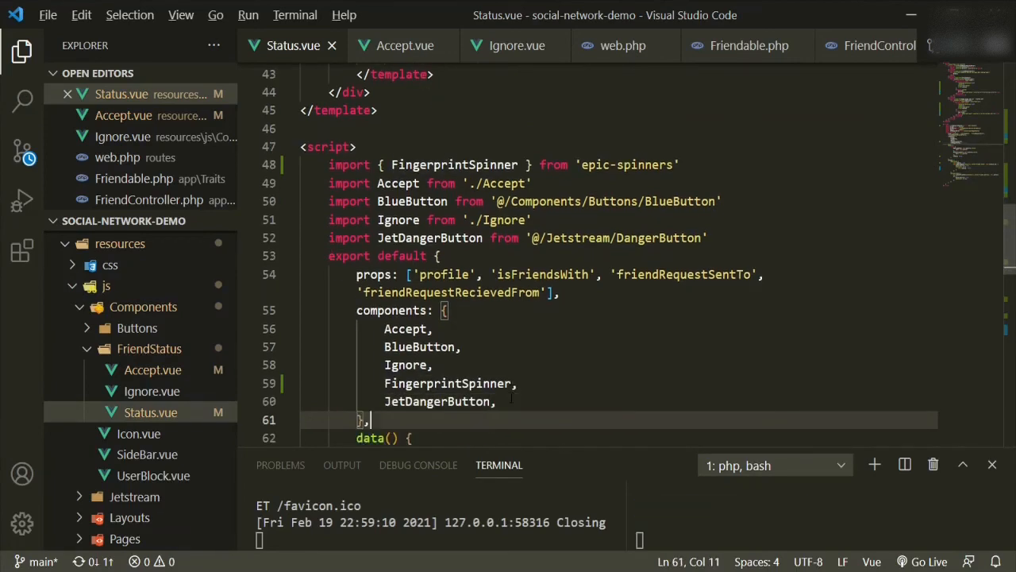
scroll("down", 3)
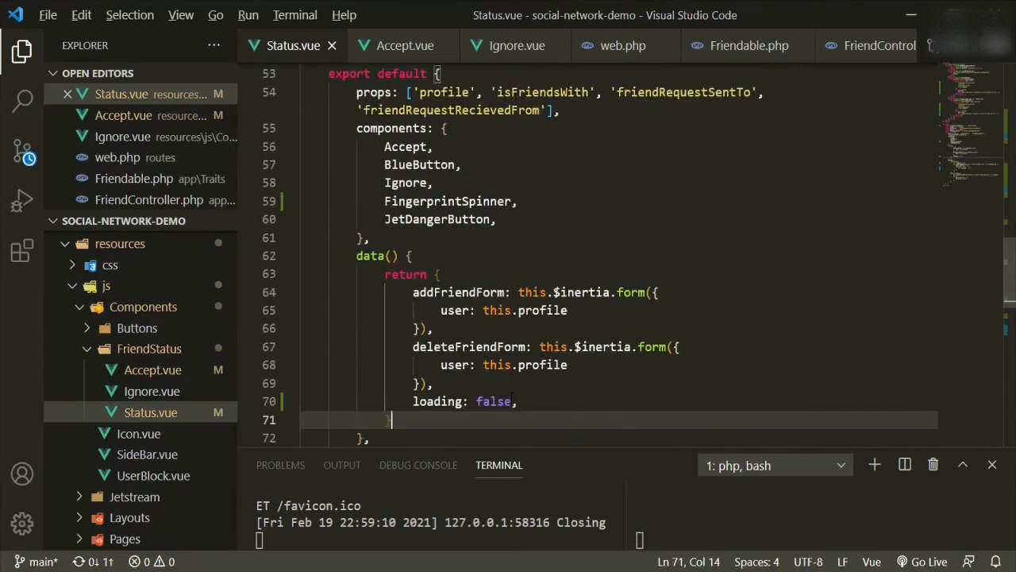
scroll("down", 3)
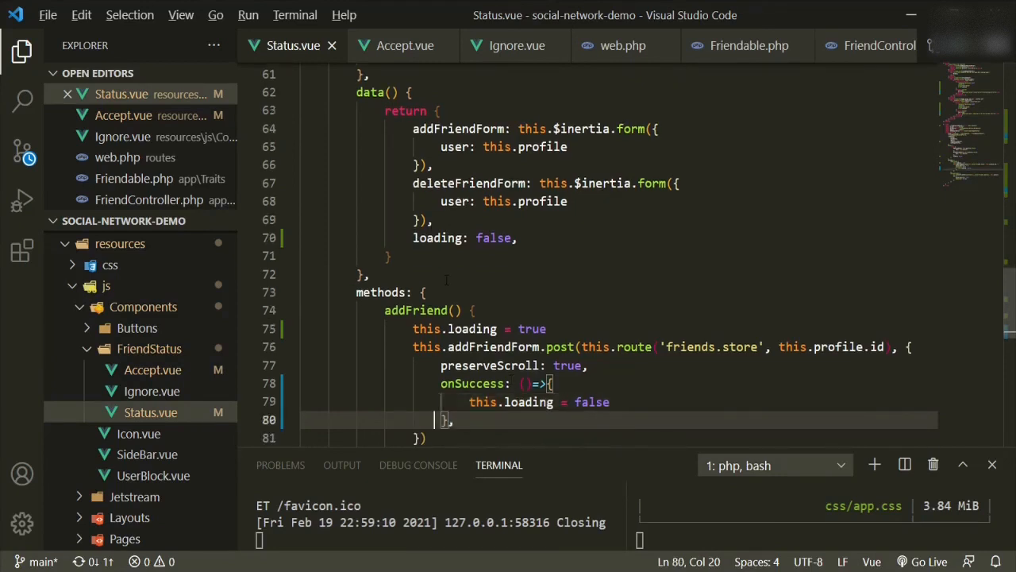
scroll("down", 3)
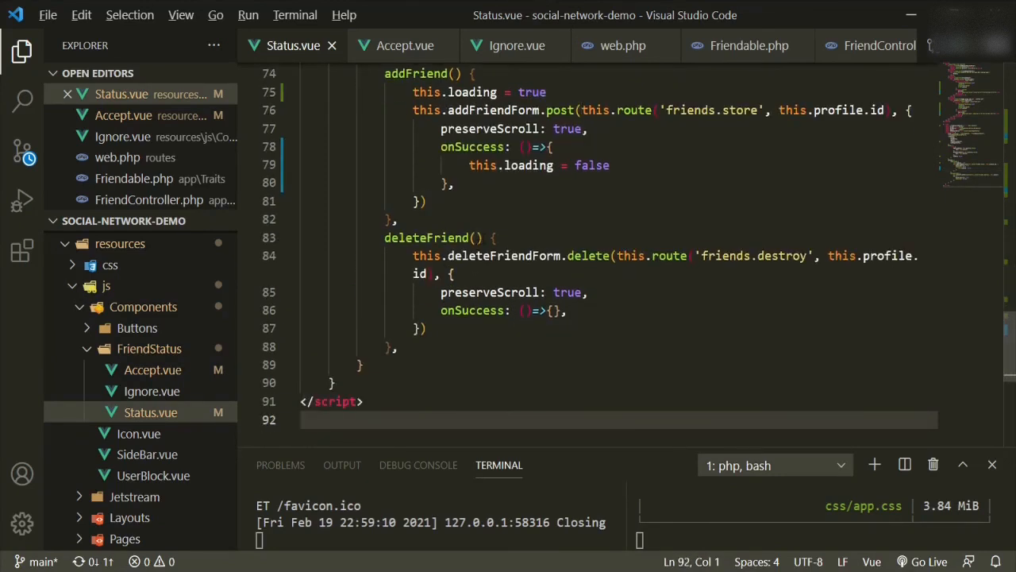
Step: Add this.loading = true at the start of deleteFriend before the delete request
key("Enter")
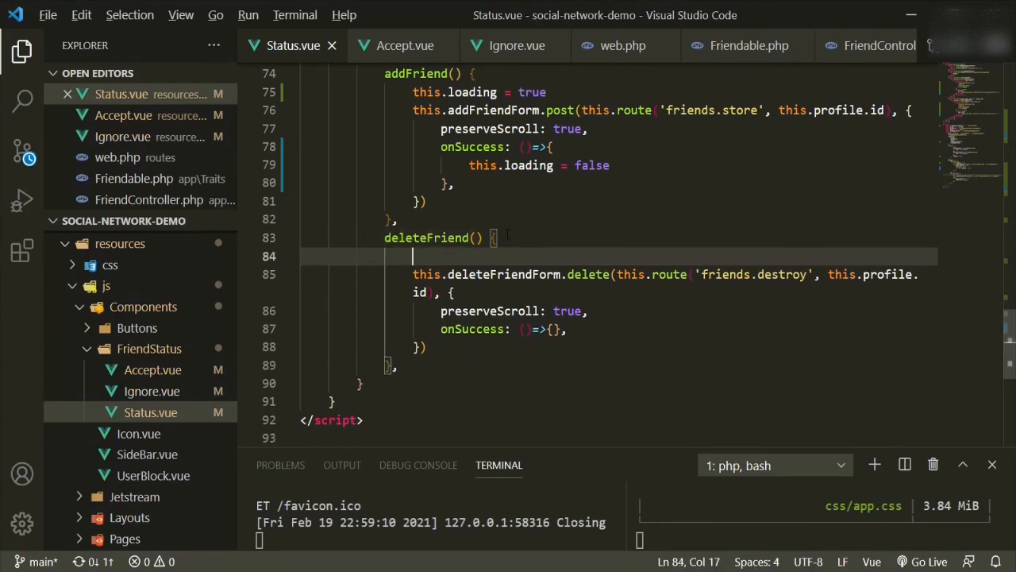
type("this.loading")
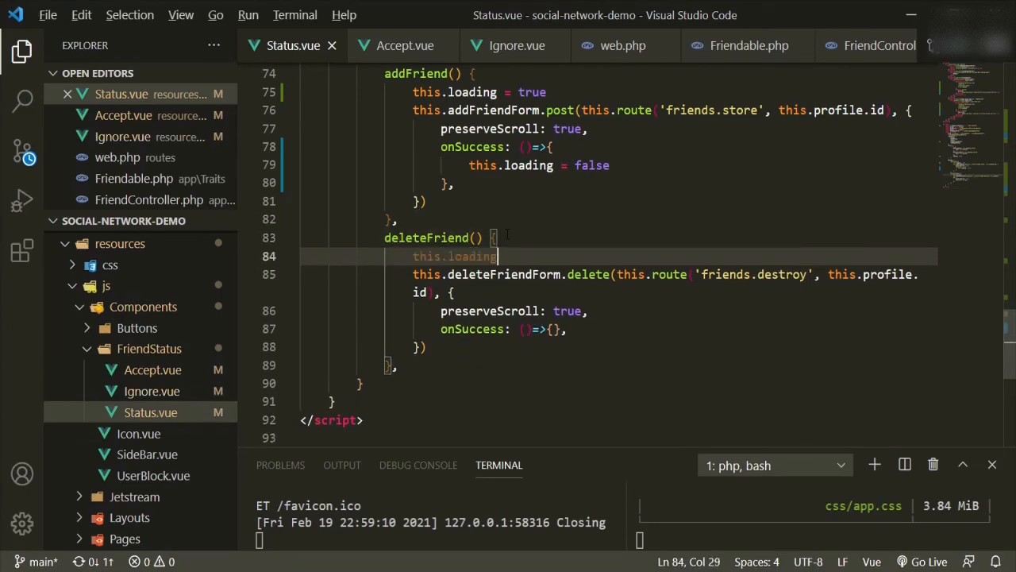
type("=")
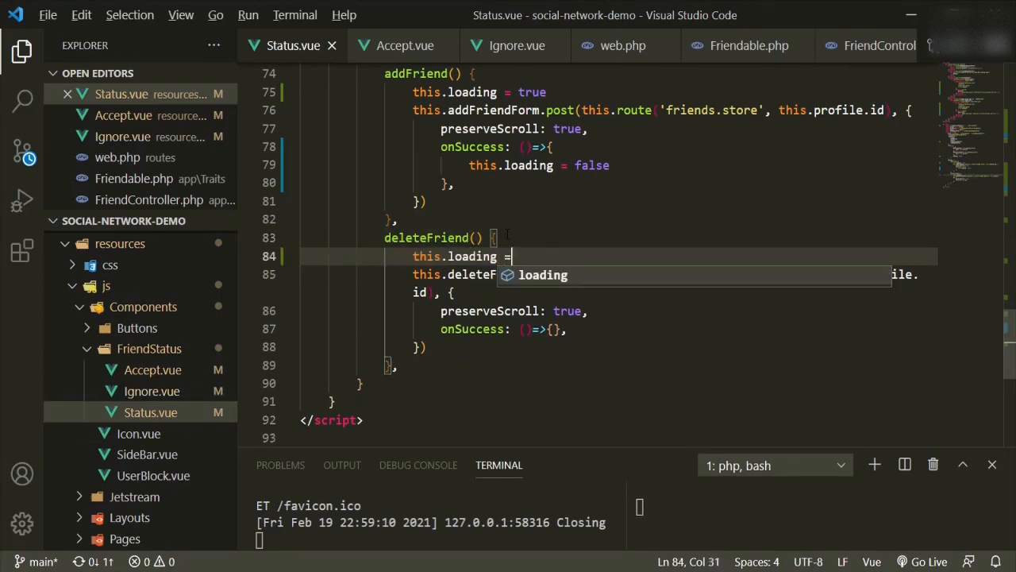
type("true")
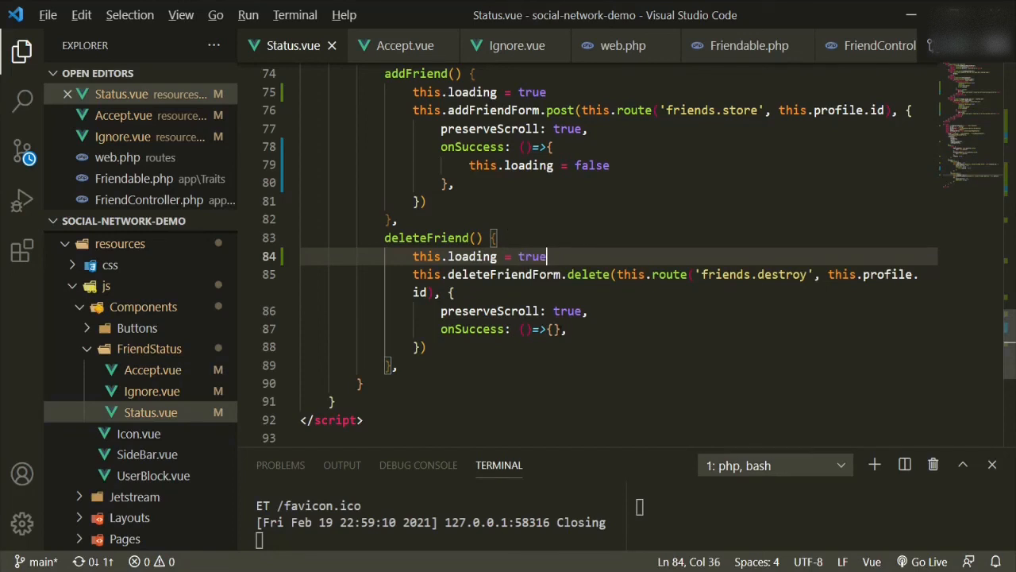
Step: Add this.loading = false inside deleteFriend's onSuccess callback
key("Enter")
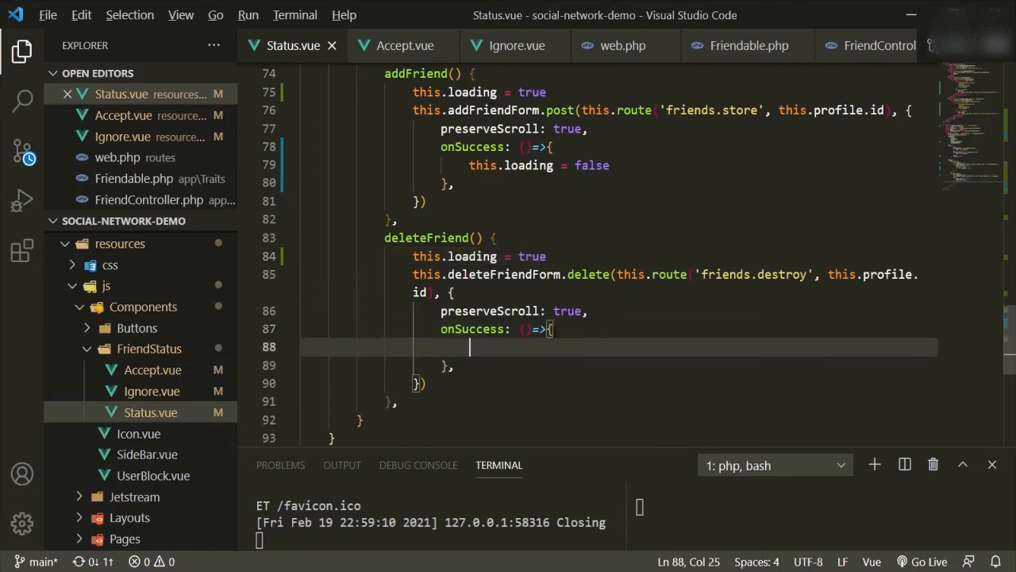
type("this.load")
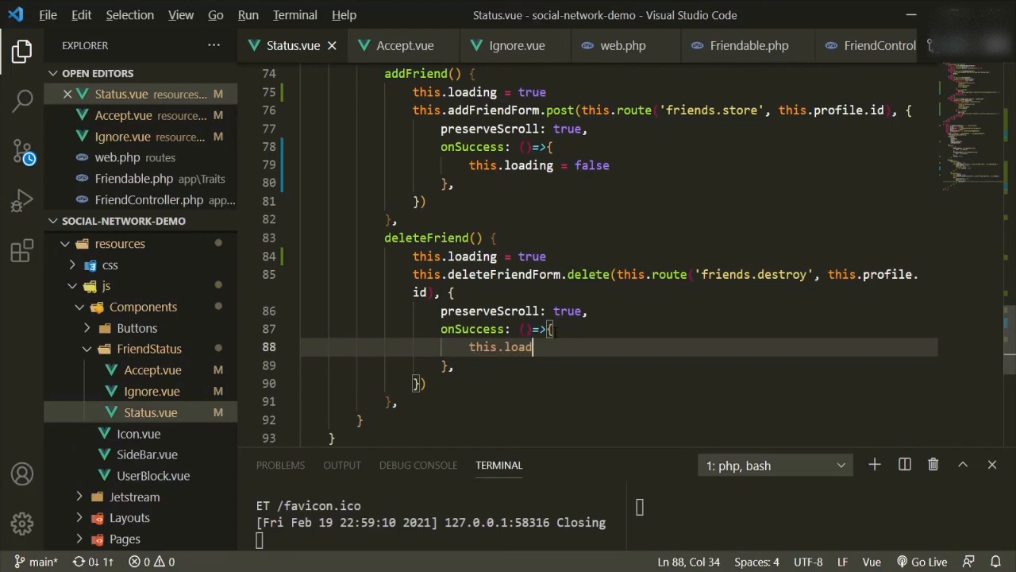
type("ing =")
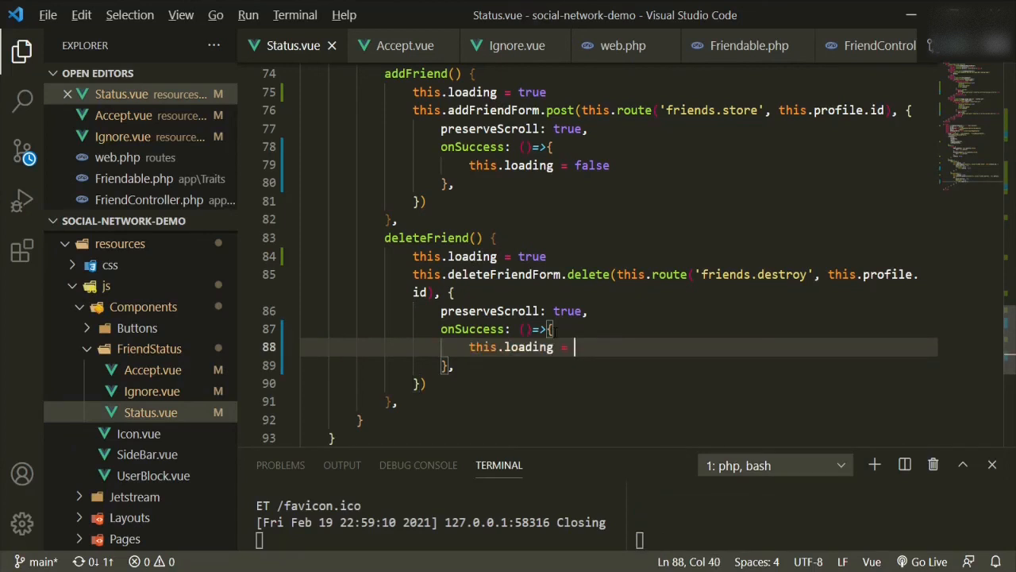
type("false")
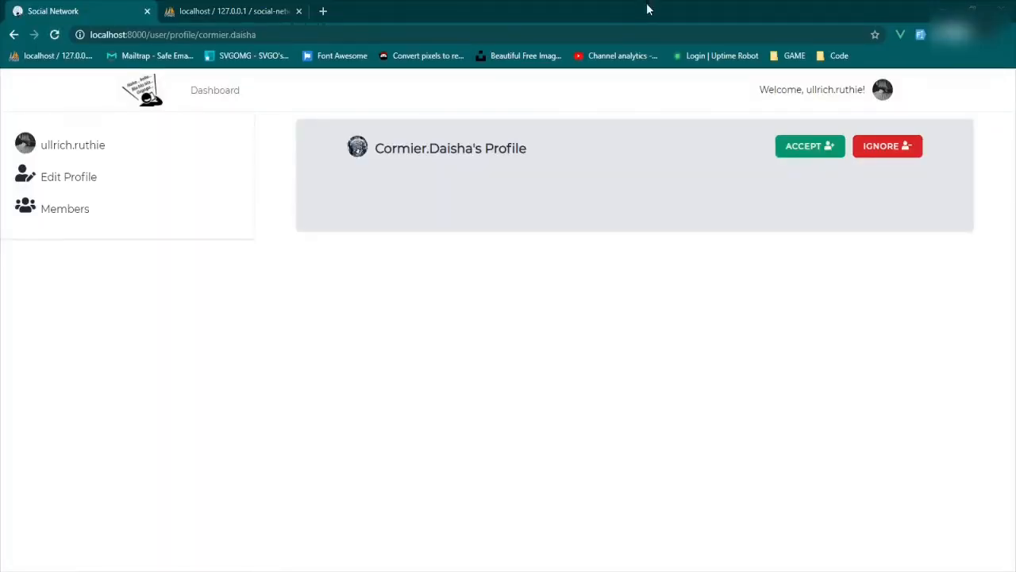
left_click(810, 146)
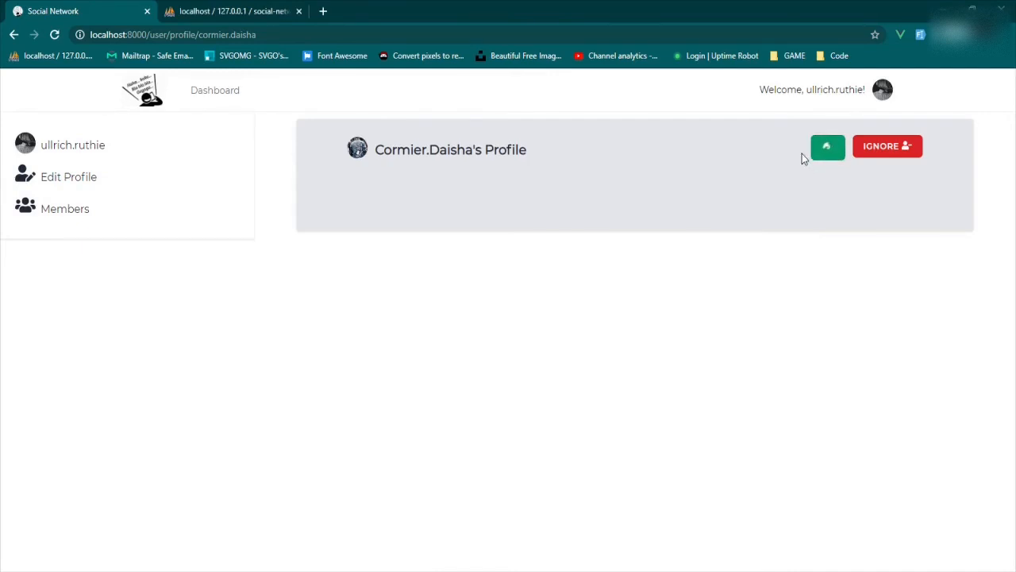
left_click(825, 146)
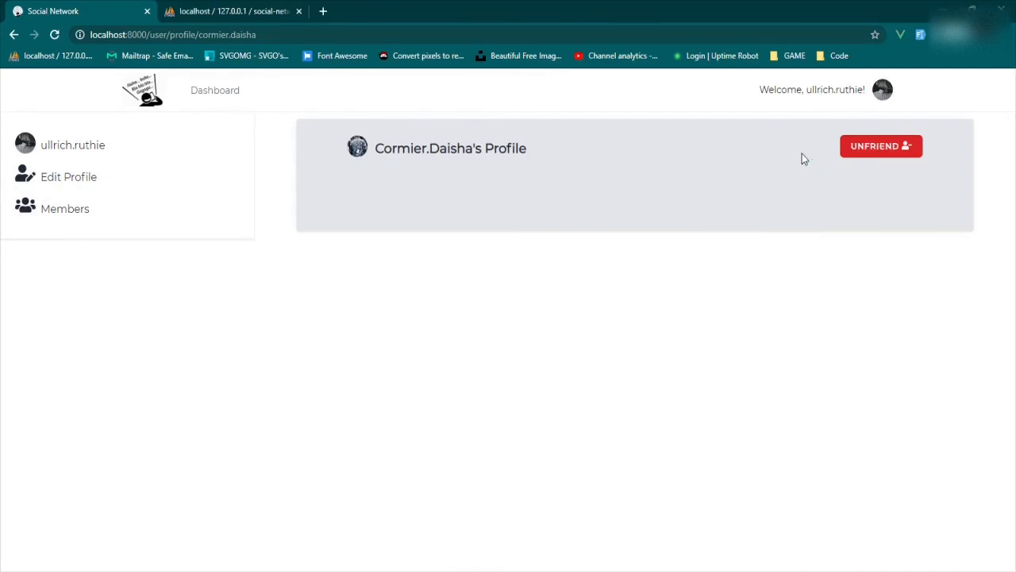
mouse_move(891, 149)
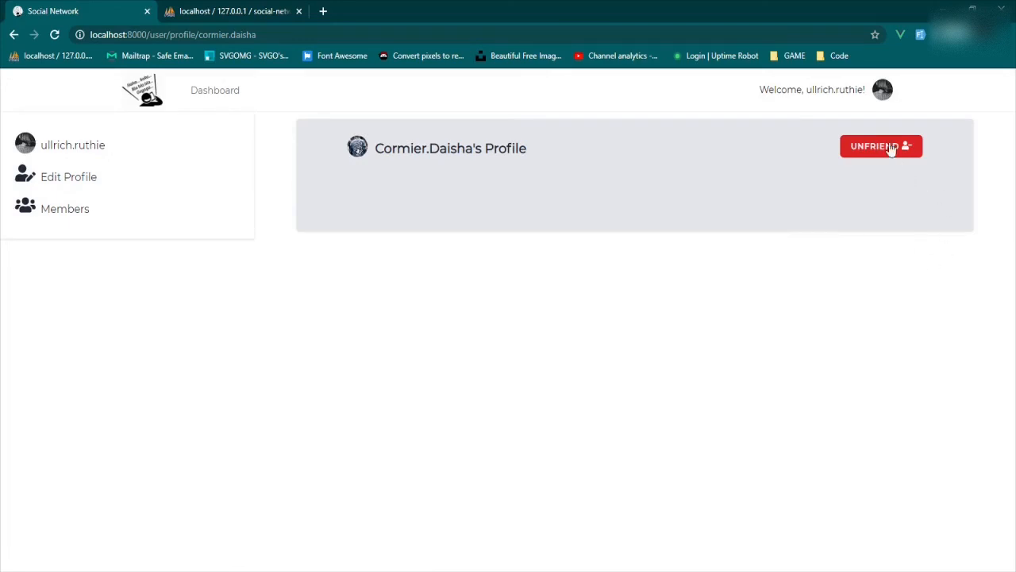
left_click(877, 146)
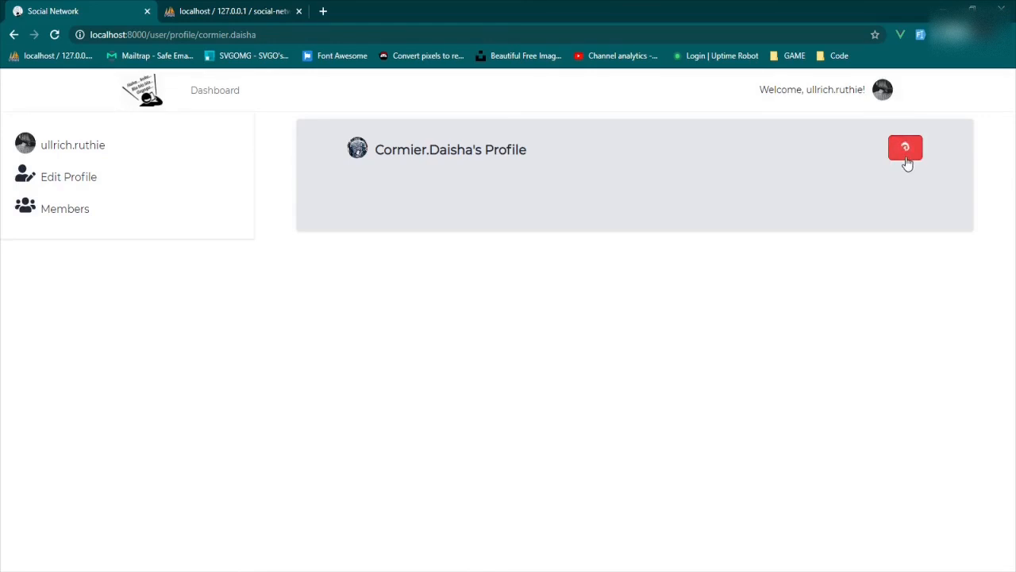
left_click(905, 147)
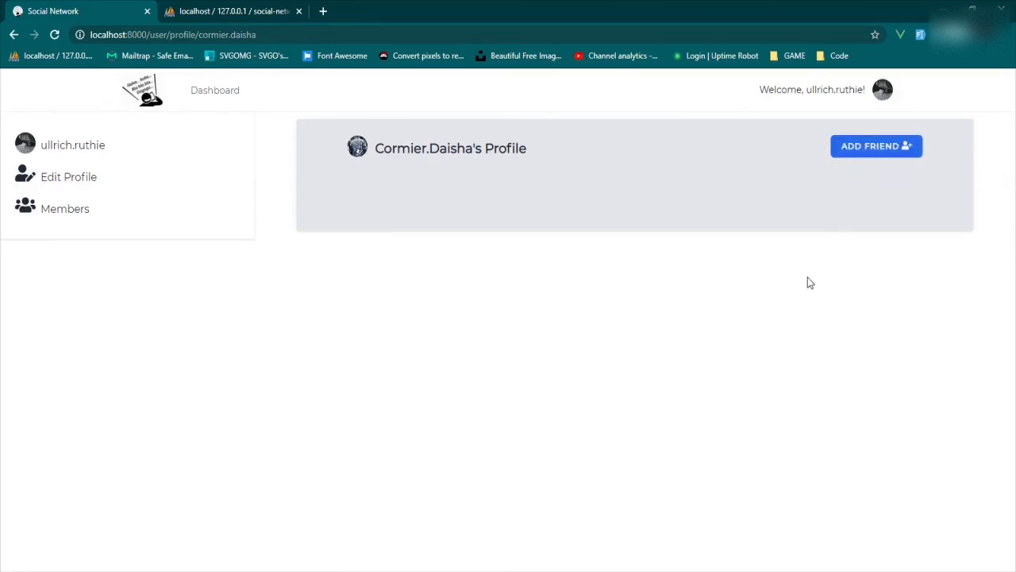
mouse_move(760, 323)
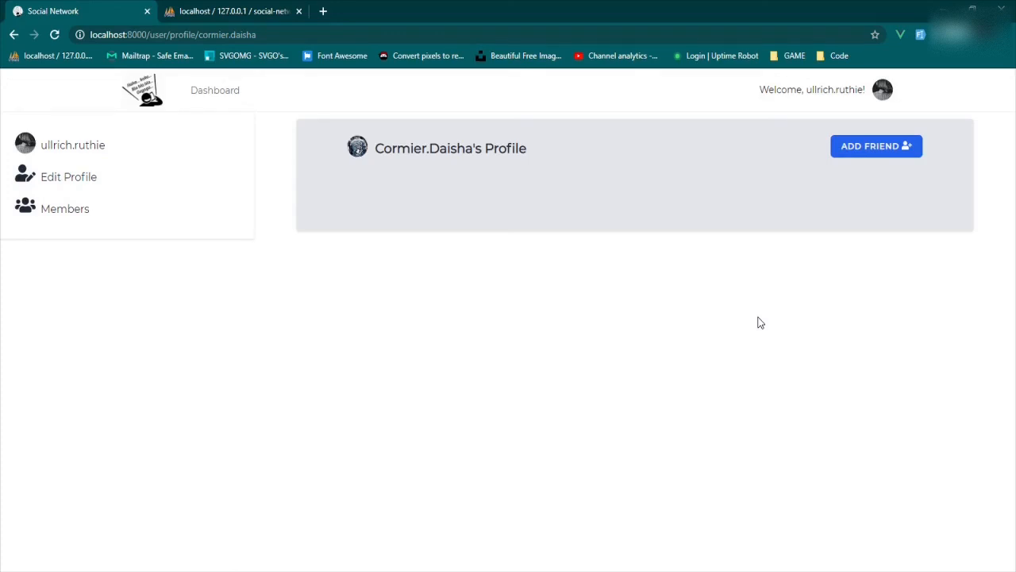
mouse_move(457, 254)
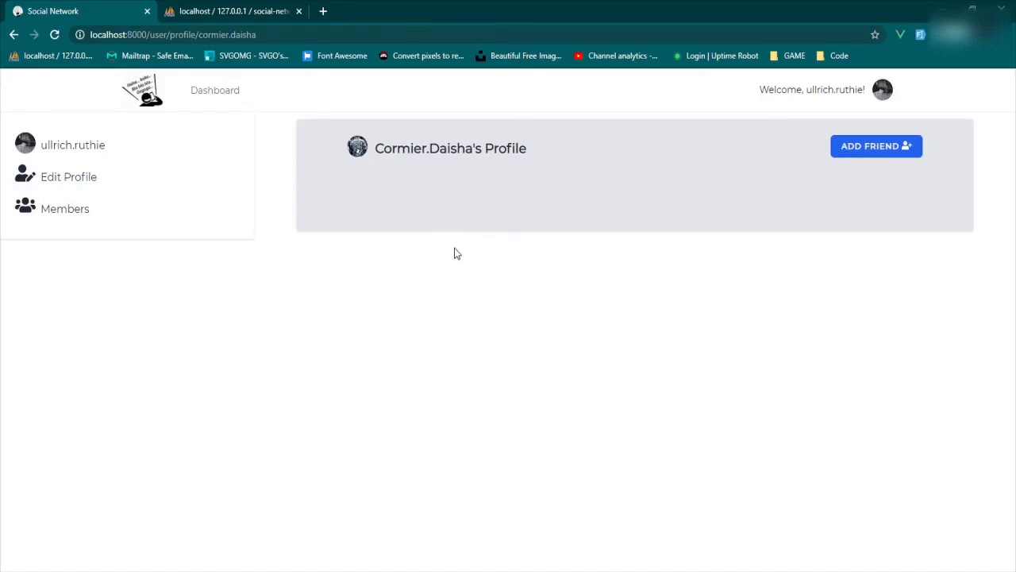
mouse_move(448, 304)
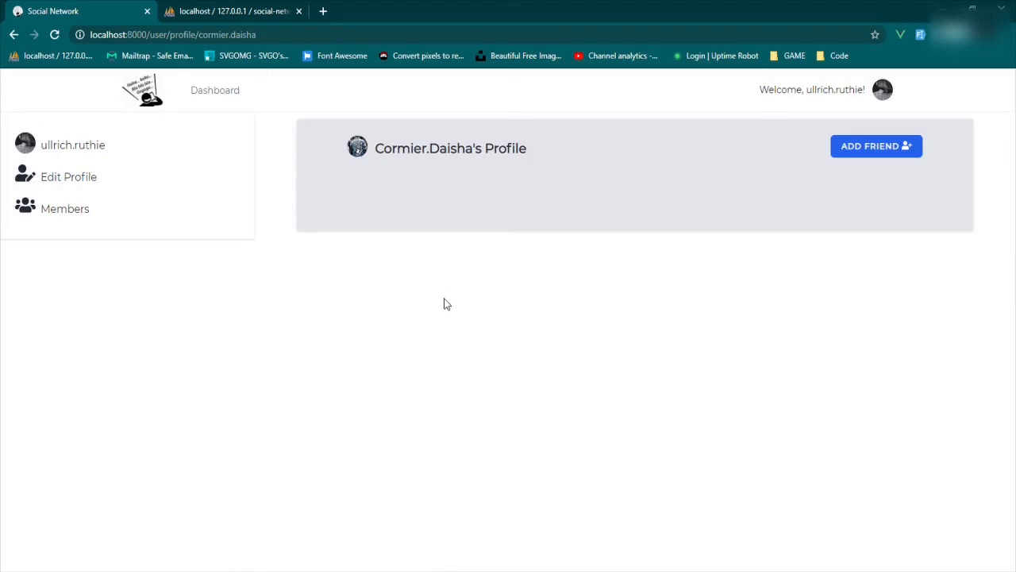